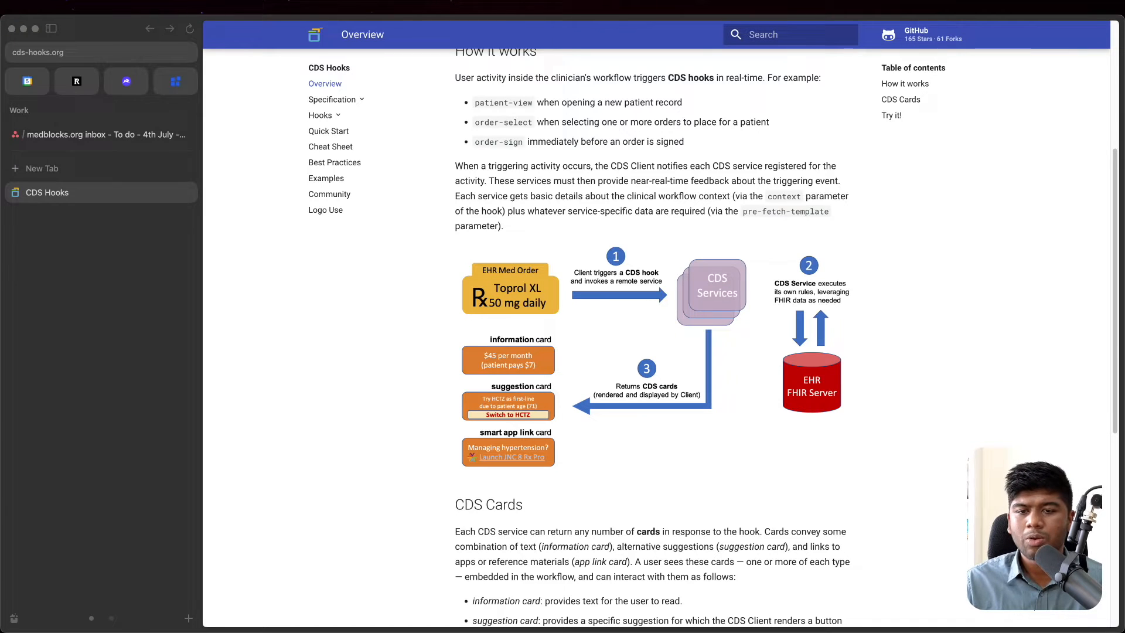
# Step: Scroll through How it works and CDS Cards down to the Try it! section
pyautogui.scroll(-3)
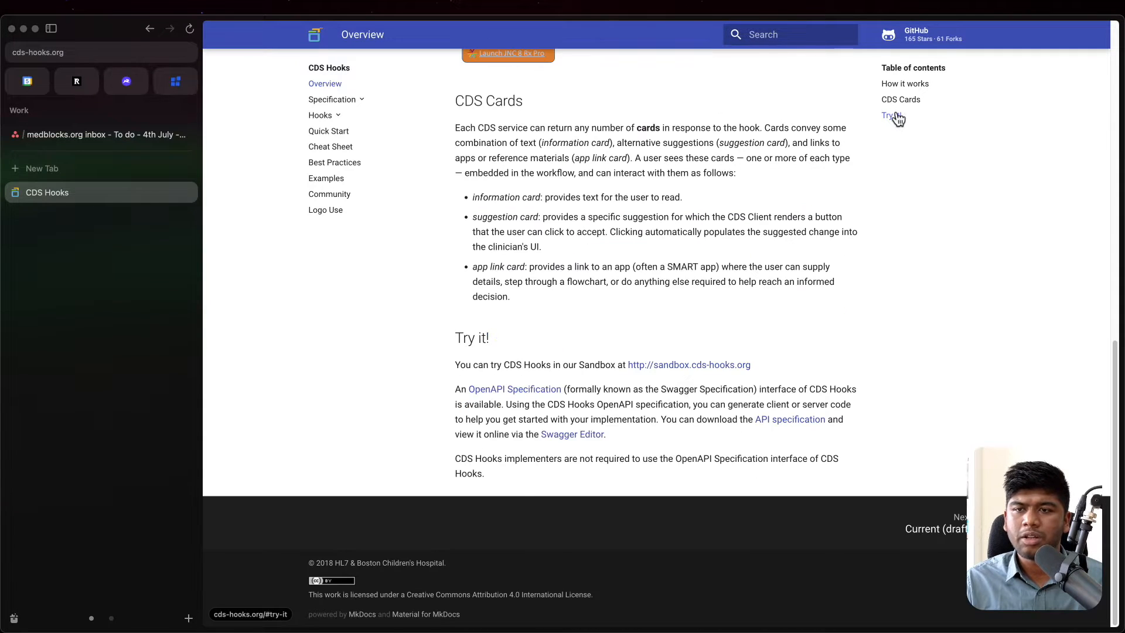
# Step: In the sandbox Patient View, keep patient-greeting selected and inspect its request and response
pyautogui.click(890, 115)
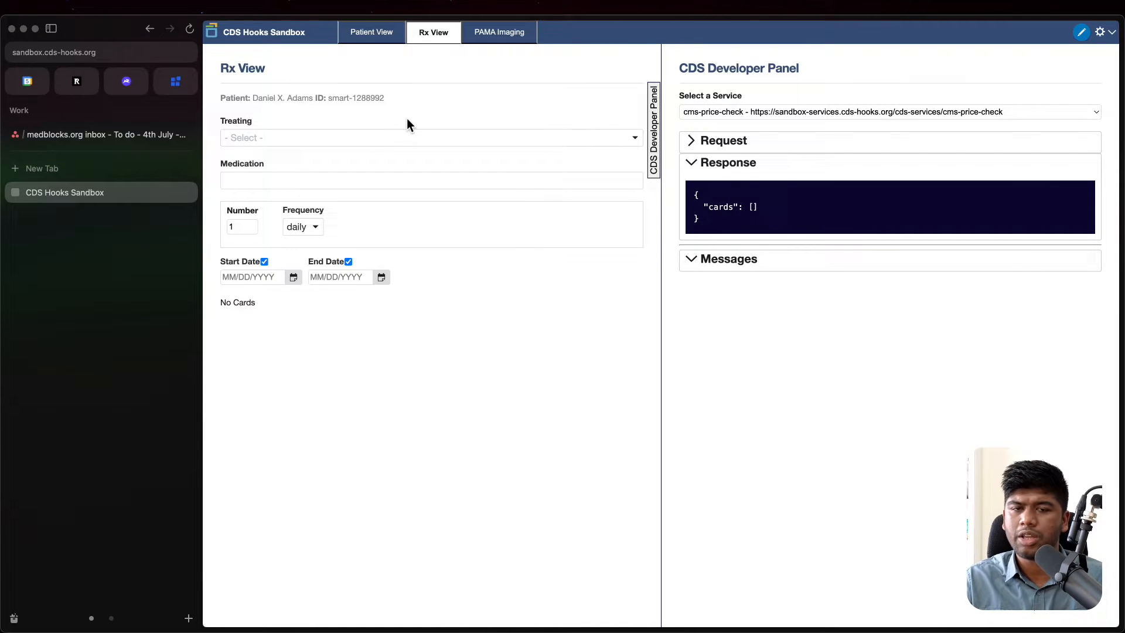
pyautogui.moveTo(358, 138)
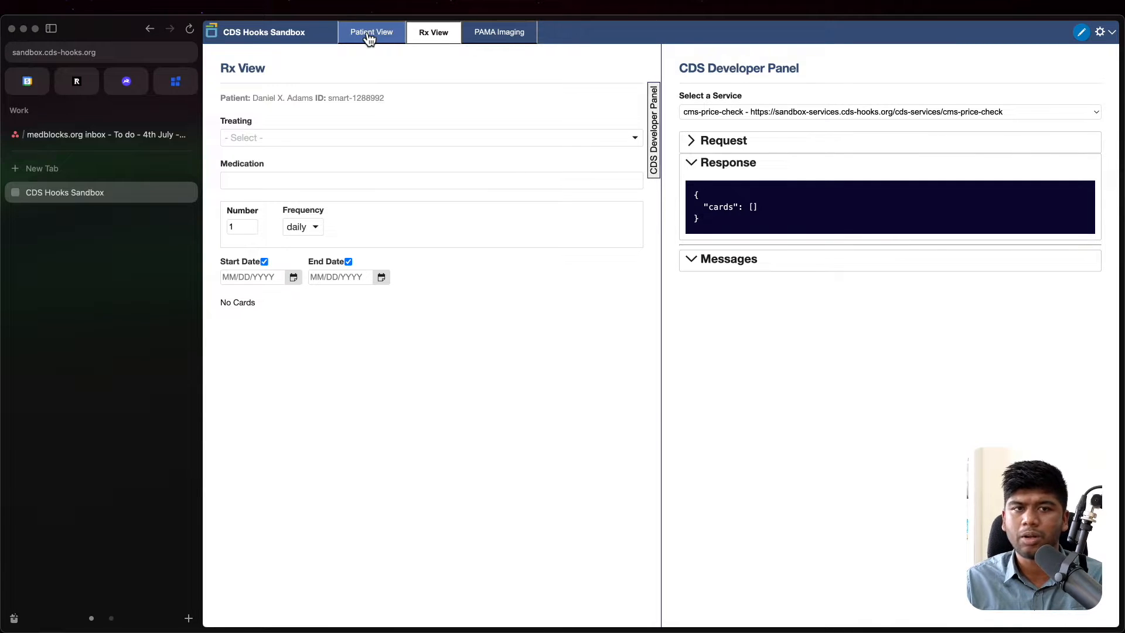
pyautogui.click(372, 32)
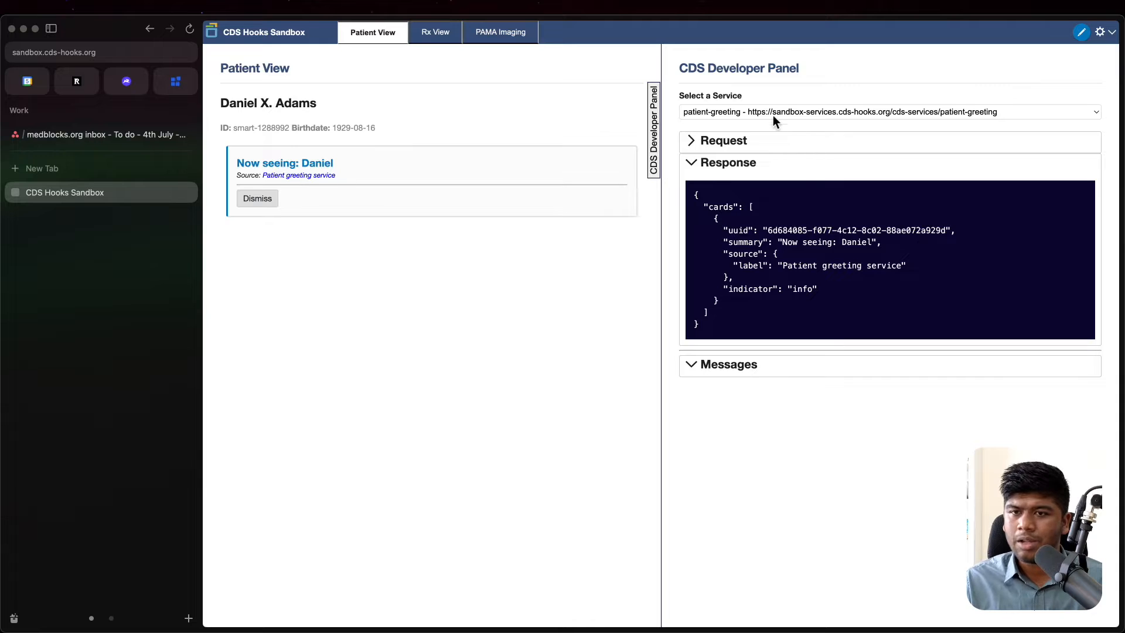
pyautogui.click(888, 113)
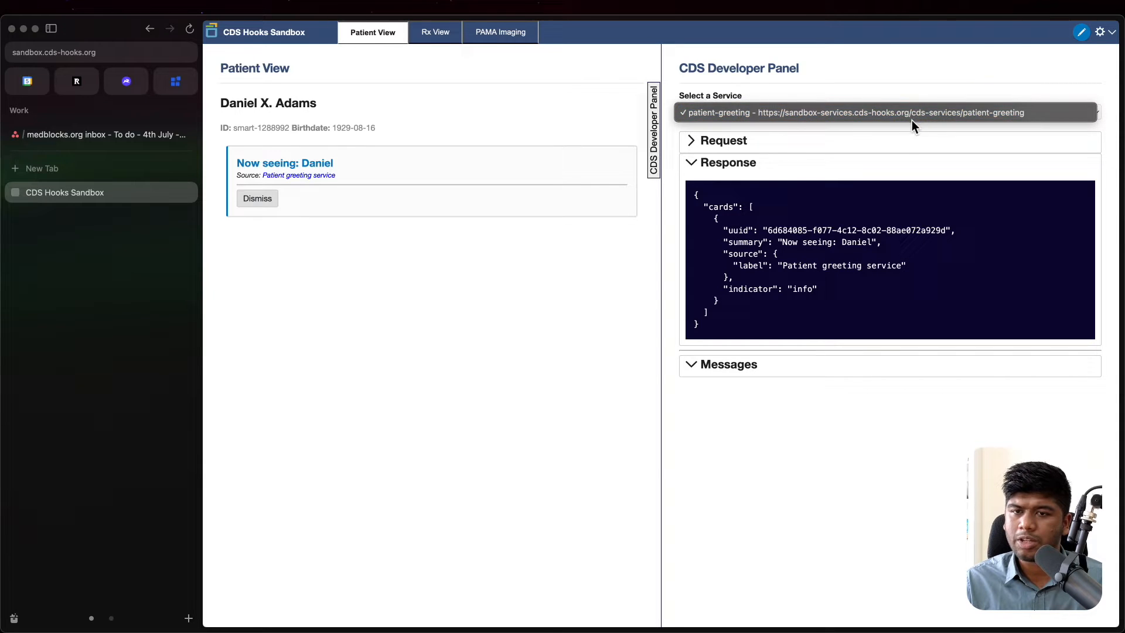
pyautogui.click(719, 139)
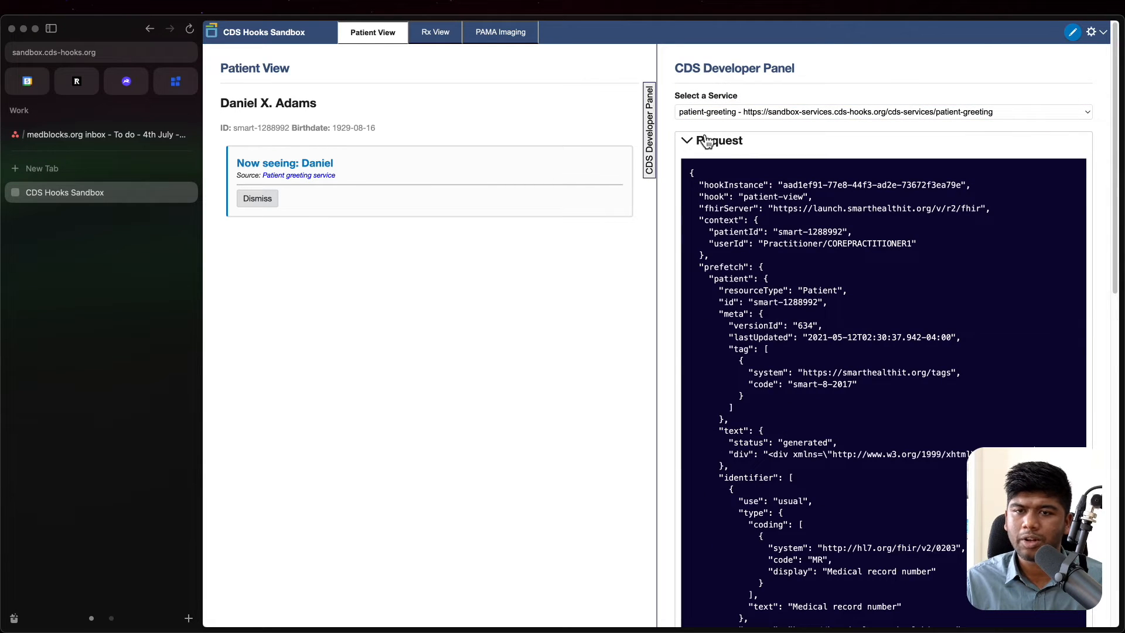
pyautogui.click(721, 139)
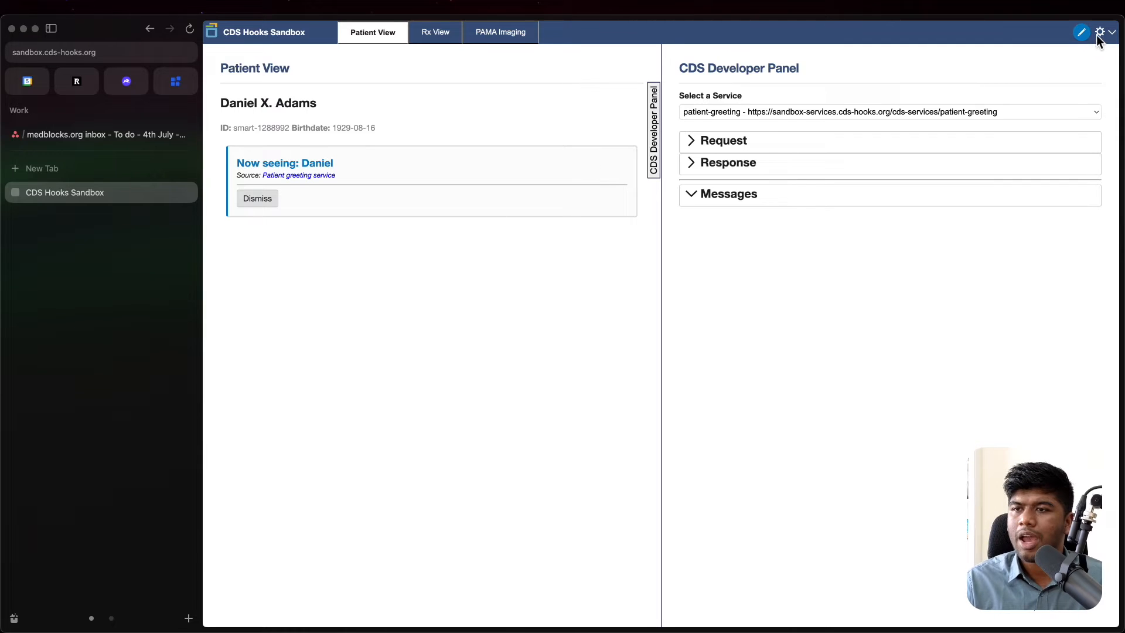
# Step: Look at the Add CDS Services discovery URL form, cancel it, and start a new browser tab
pyautogui.click(1100, 33)
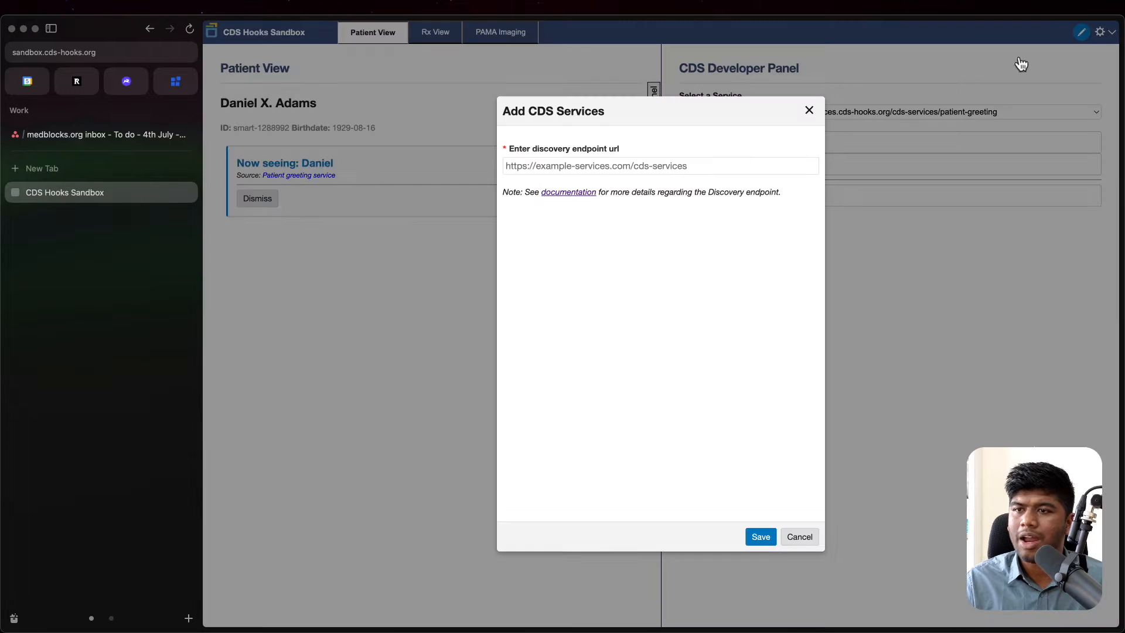
pyautogui.click(659, 165)
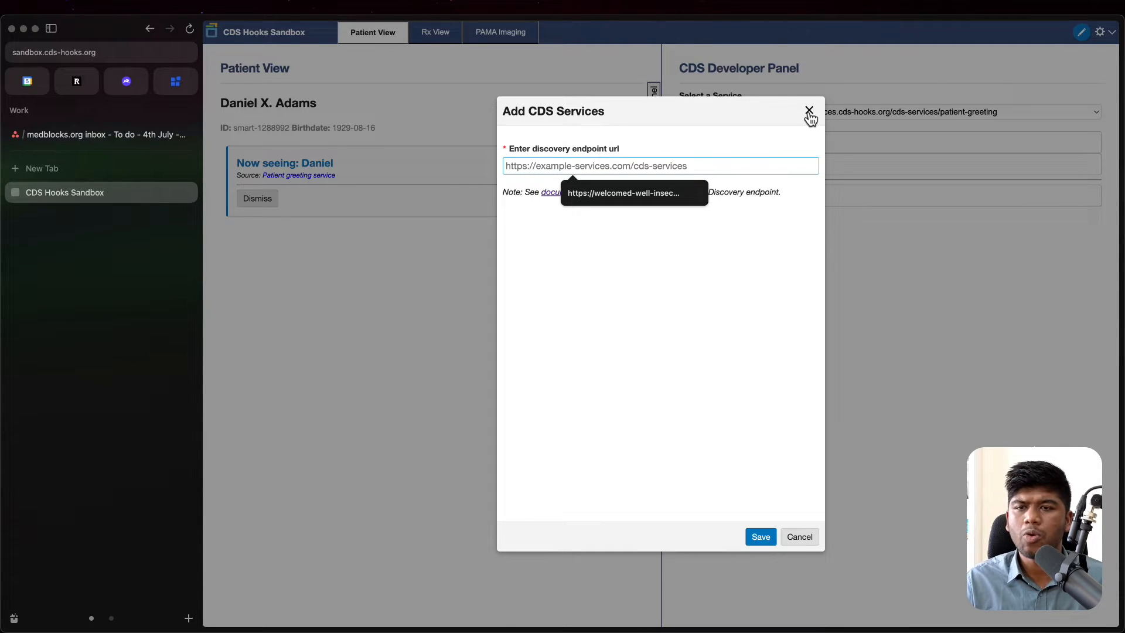
pyautogui.click(809, 113)
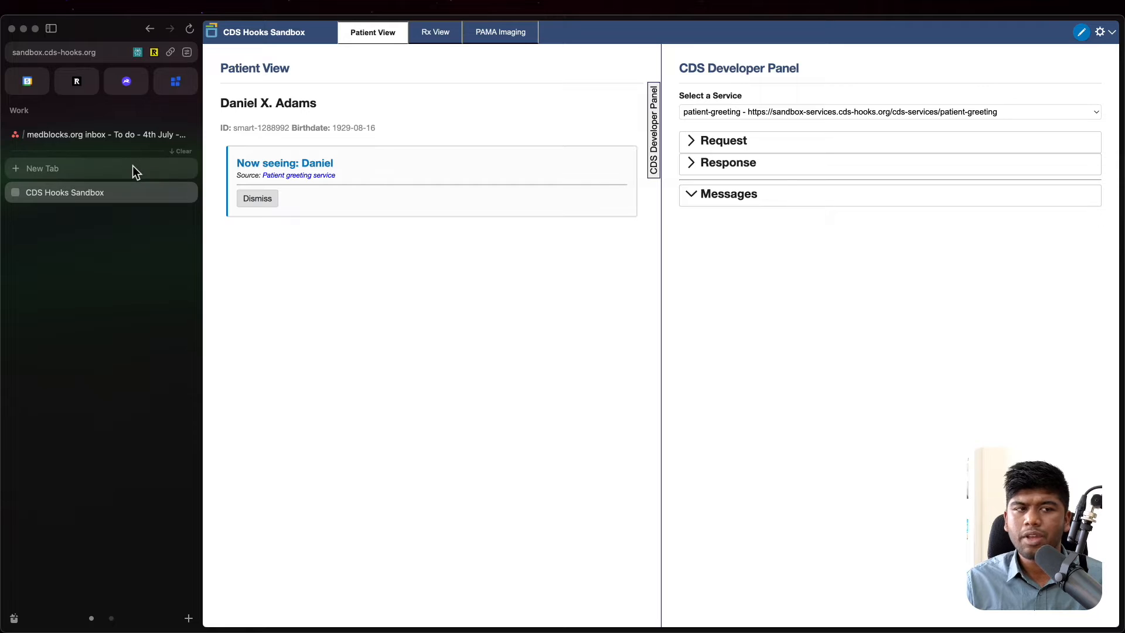
pyautogui.click(43, 168)
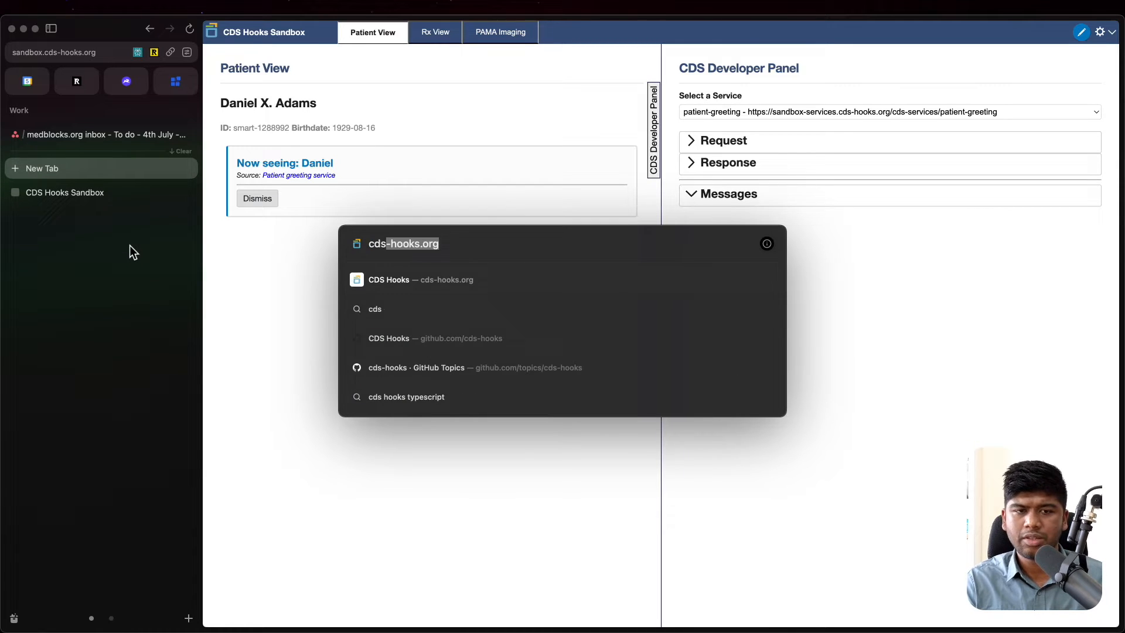
# Step: From cds-hooks.org reach the current draft specification's Discovery section
pyautogui.click(419, 279)
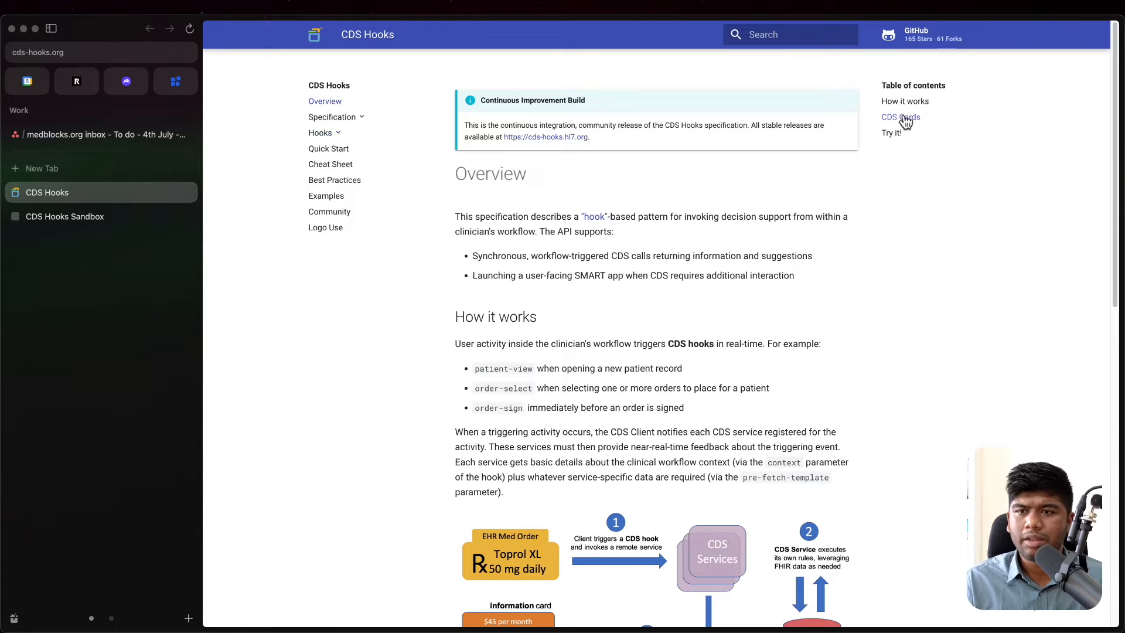
pyautogui.click(899, 117)
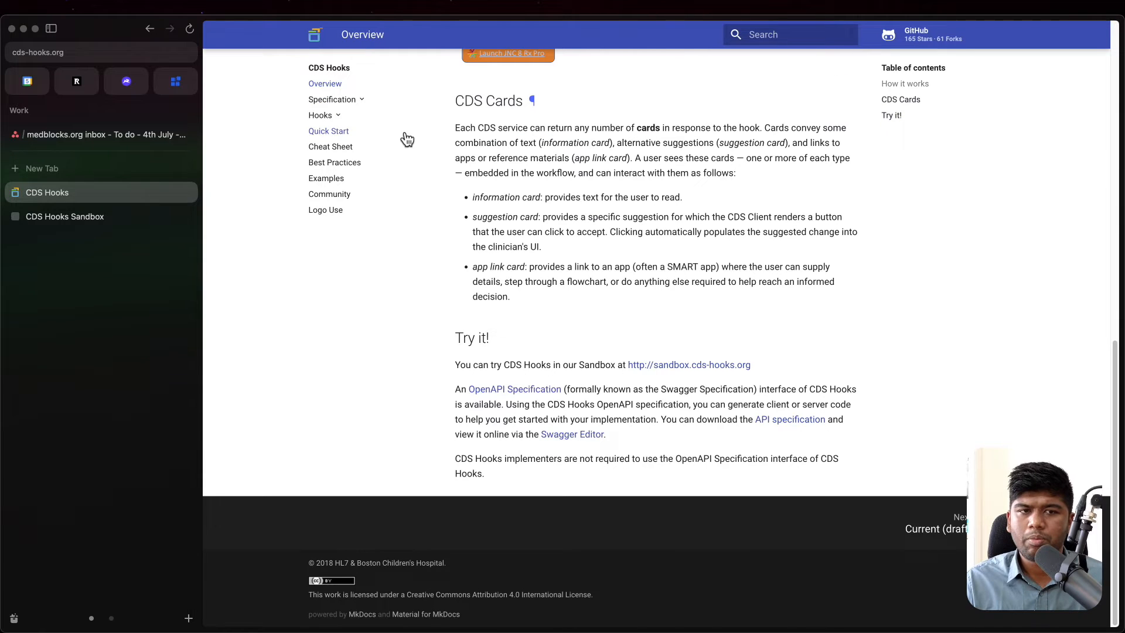
pyautogui.click(332, 99)
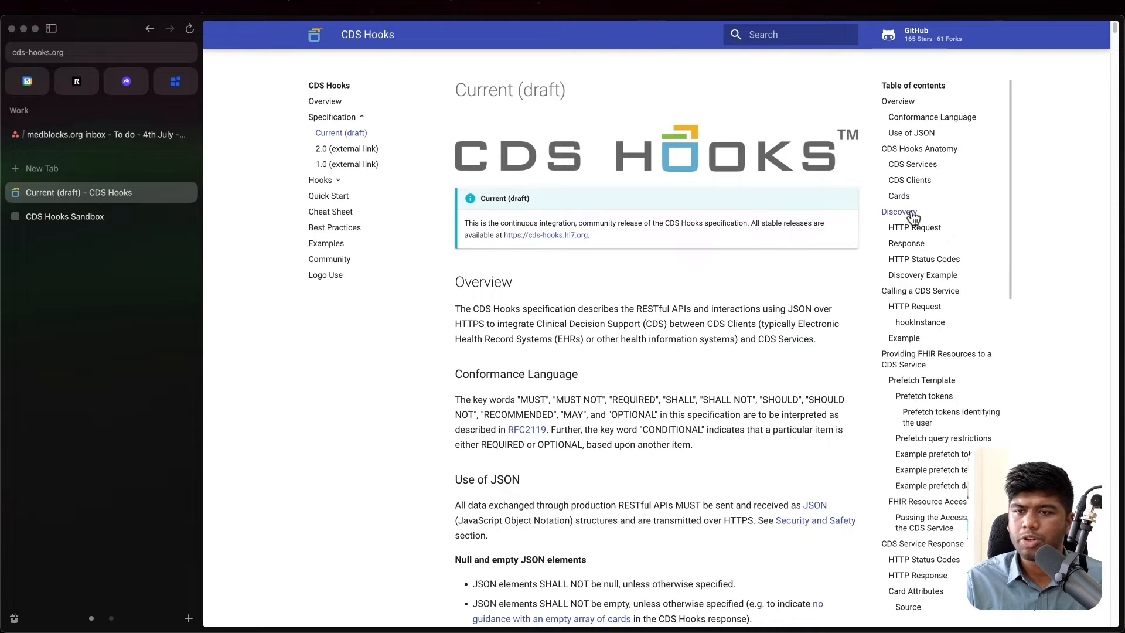
pyautogui.click(900, 212)
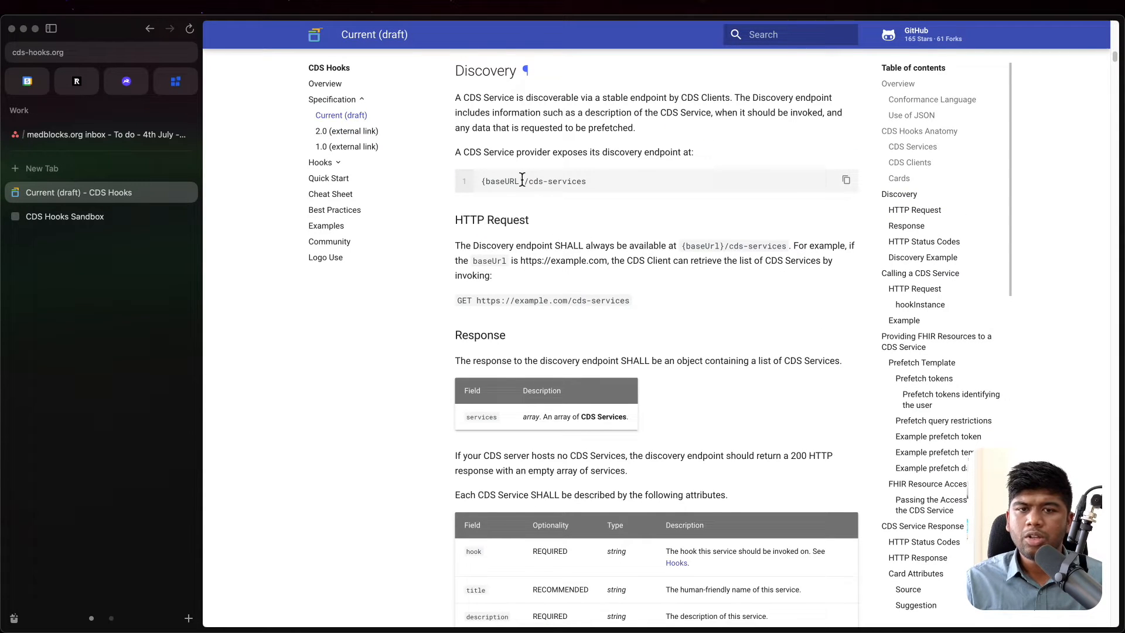
# Step: Select the {baseURL} placeholder and the example services discovery JSON, then return to the sandbox
pyautogui.doubleClick(560, 180)
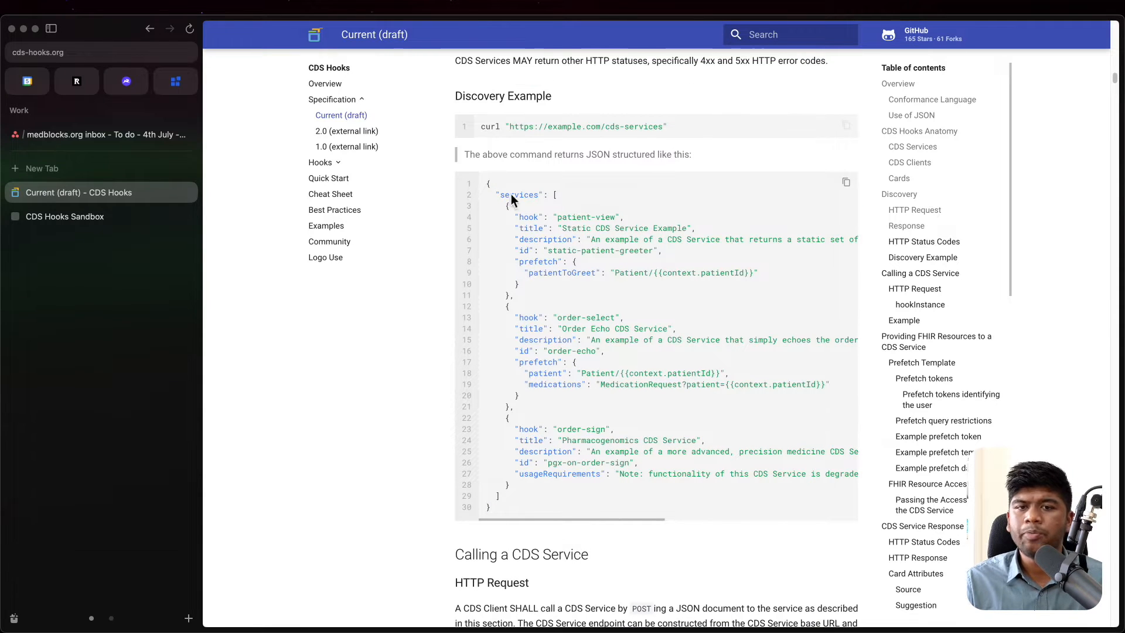
pyautogui.moveTo(500, 195); pyautogui.dragTo(593, 499)
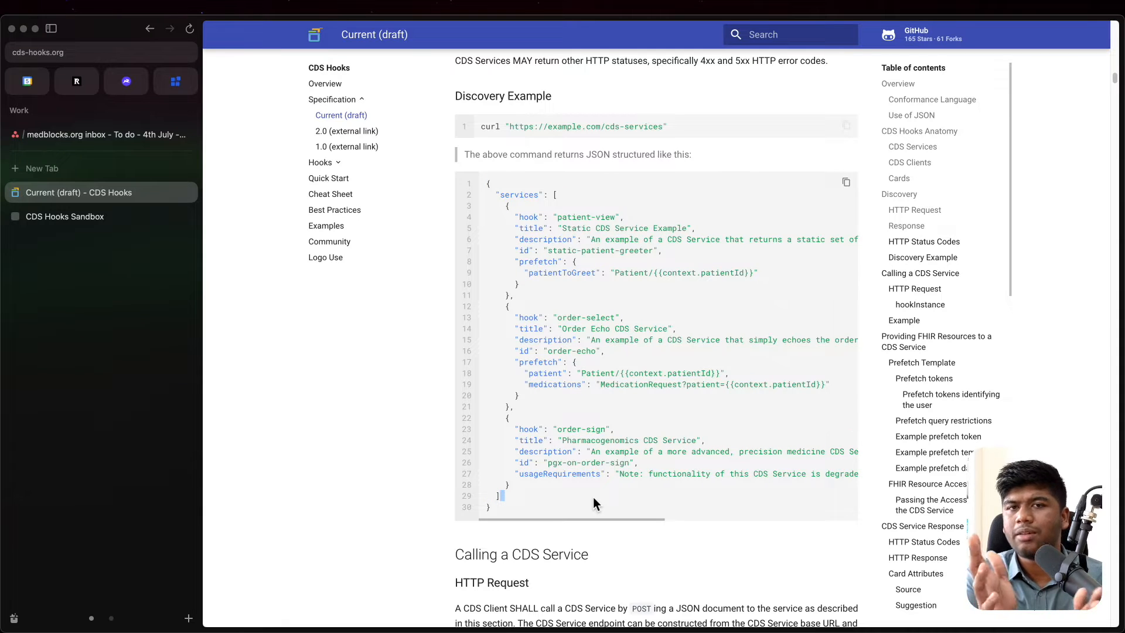
pyautogui.moveTo(203, 314)
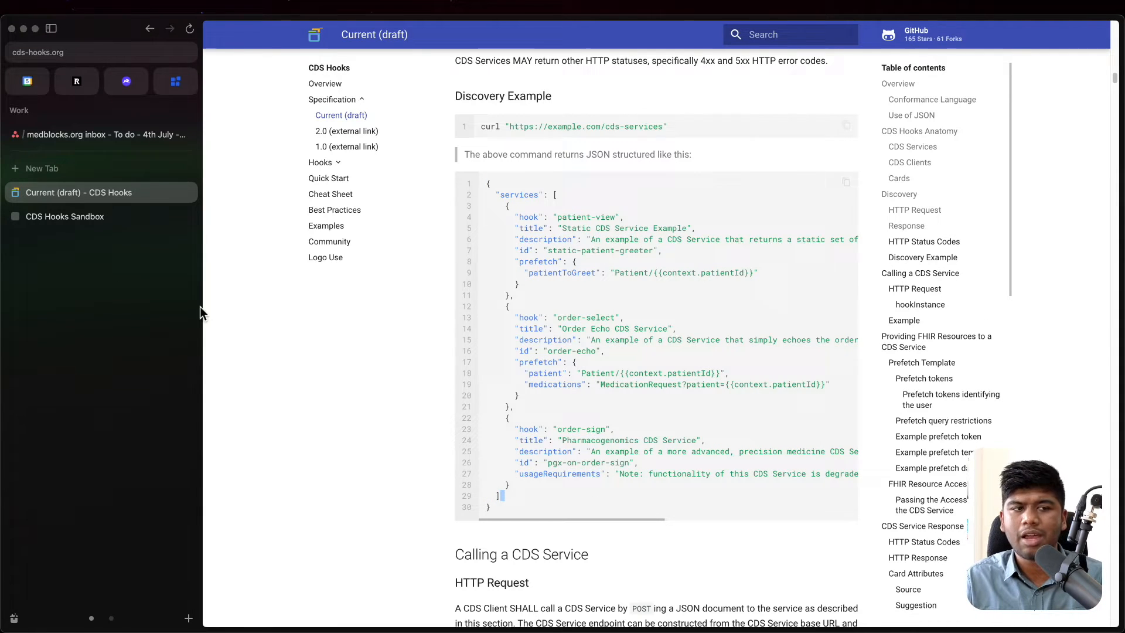
pyautogui.click(64, 215)
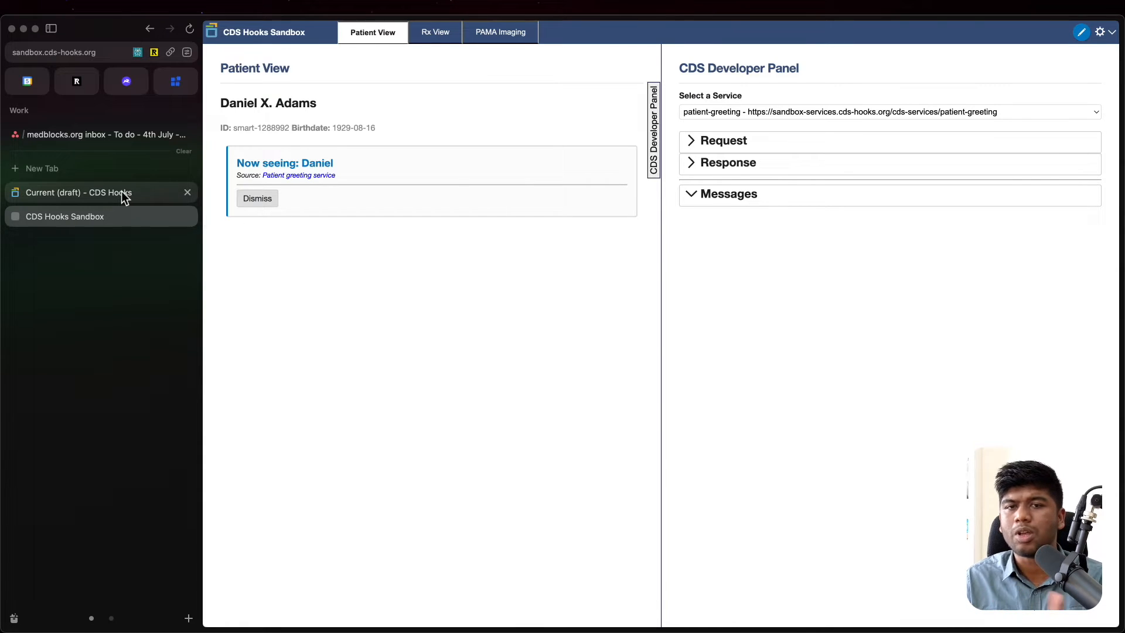
pyautogui.moveTo(485, 254)
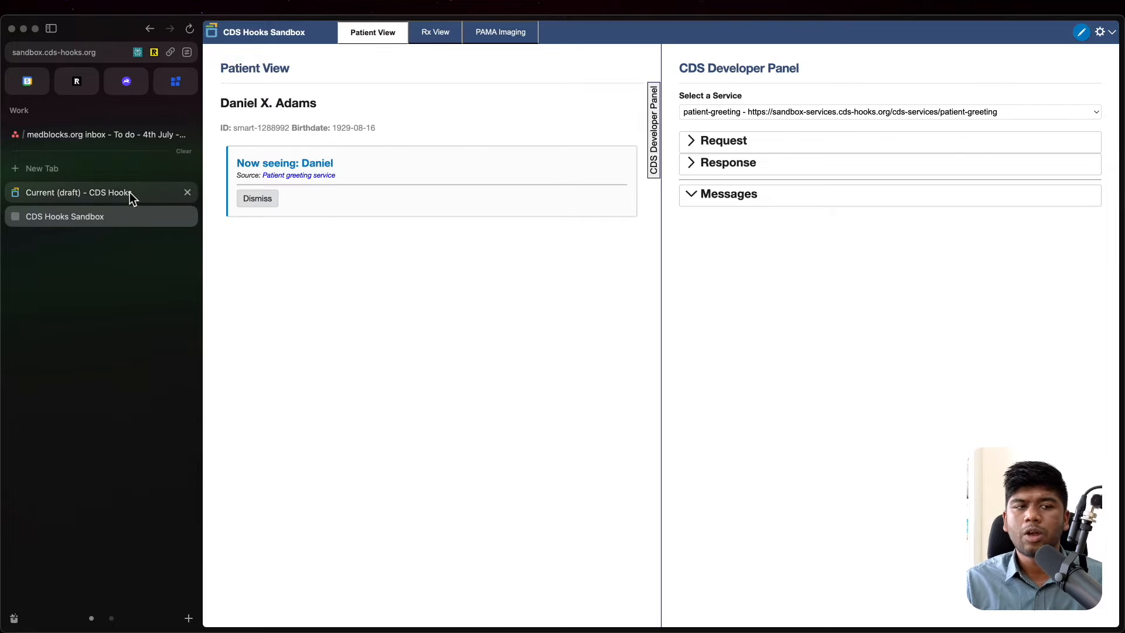
# Step: Start the index.ts debug configuration and check localhost:3000 answers Hello world
pyautogui.click(78, 192)
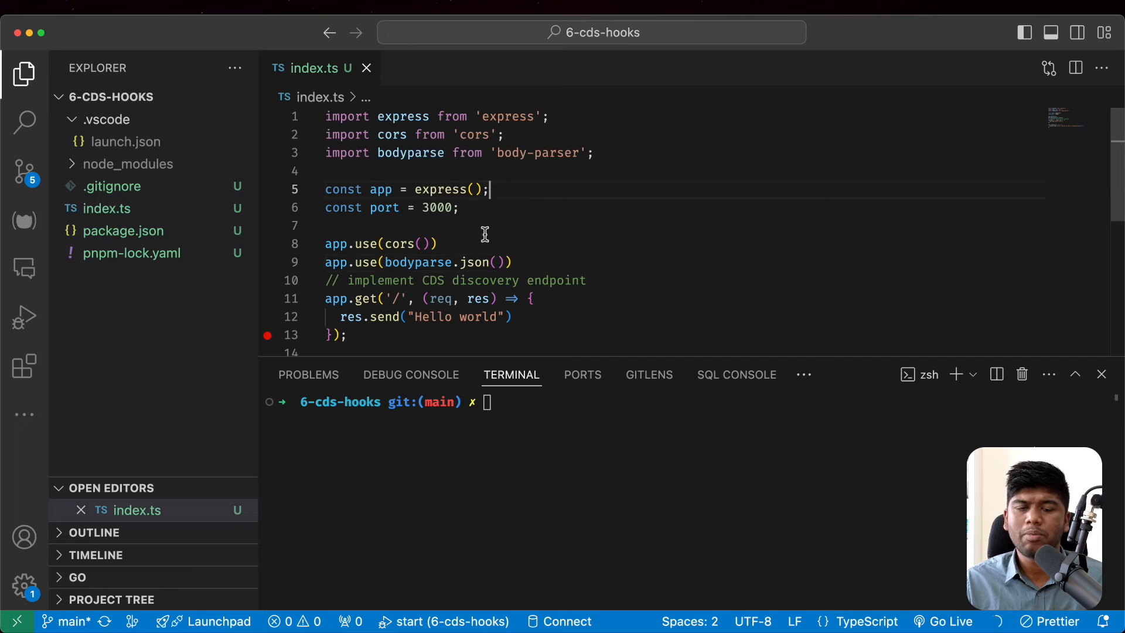
pyautogui.scroll(-3)
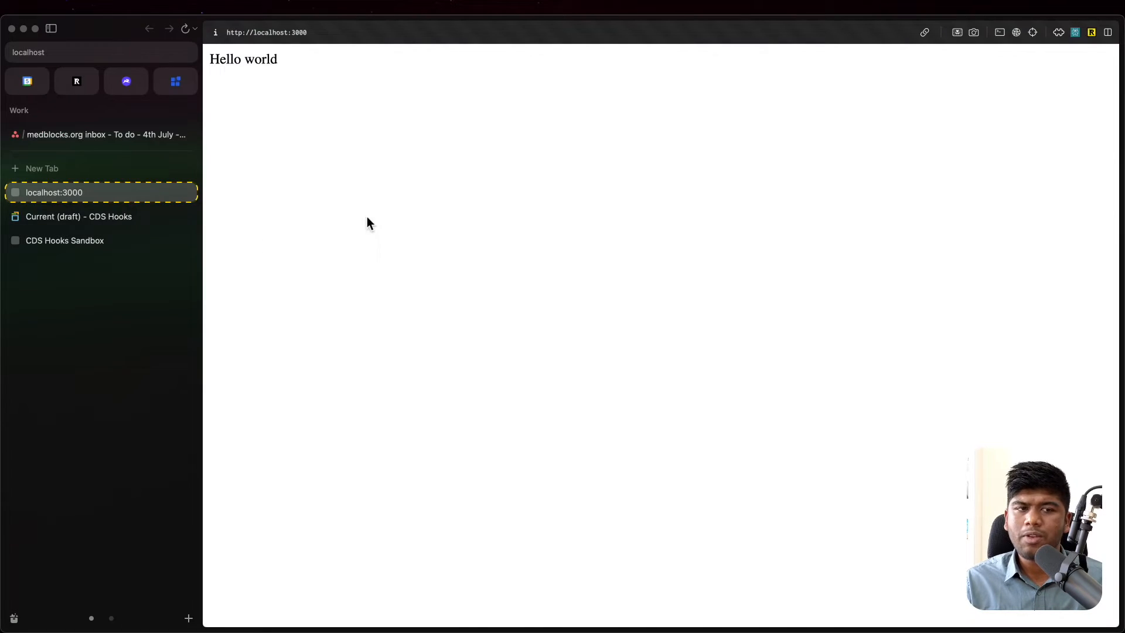
# Step: Review the sandbox gear menu's Add CDS Services options, dismiss it, and return to VS Code
pyautogui.click(64, 240)
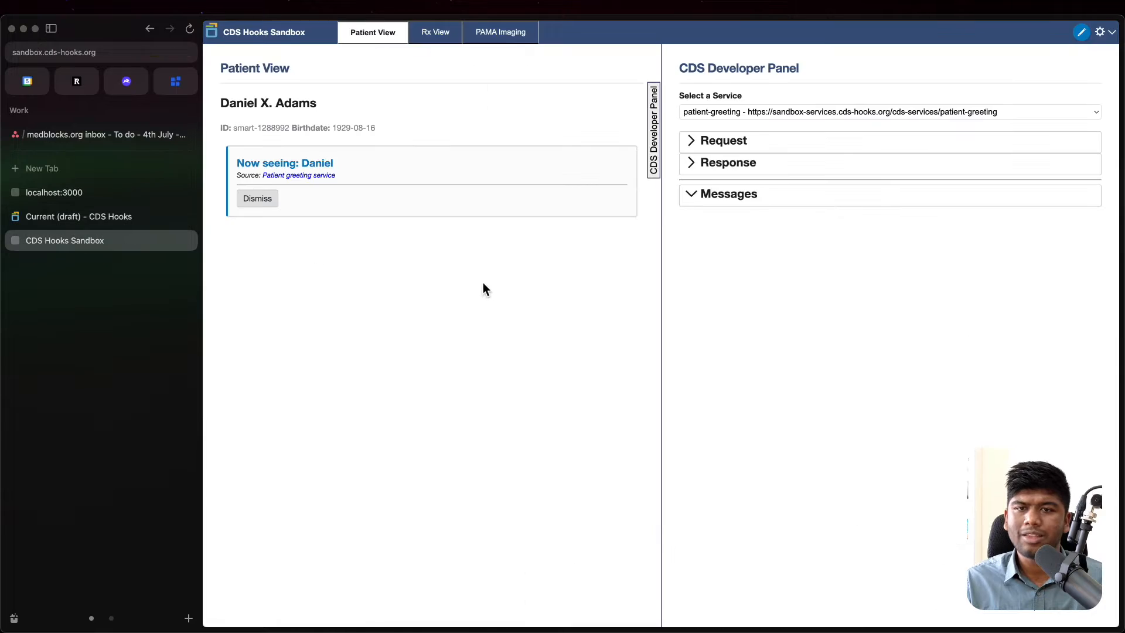
pyautogui.moveTo(708, 270)
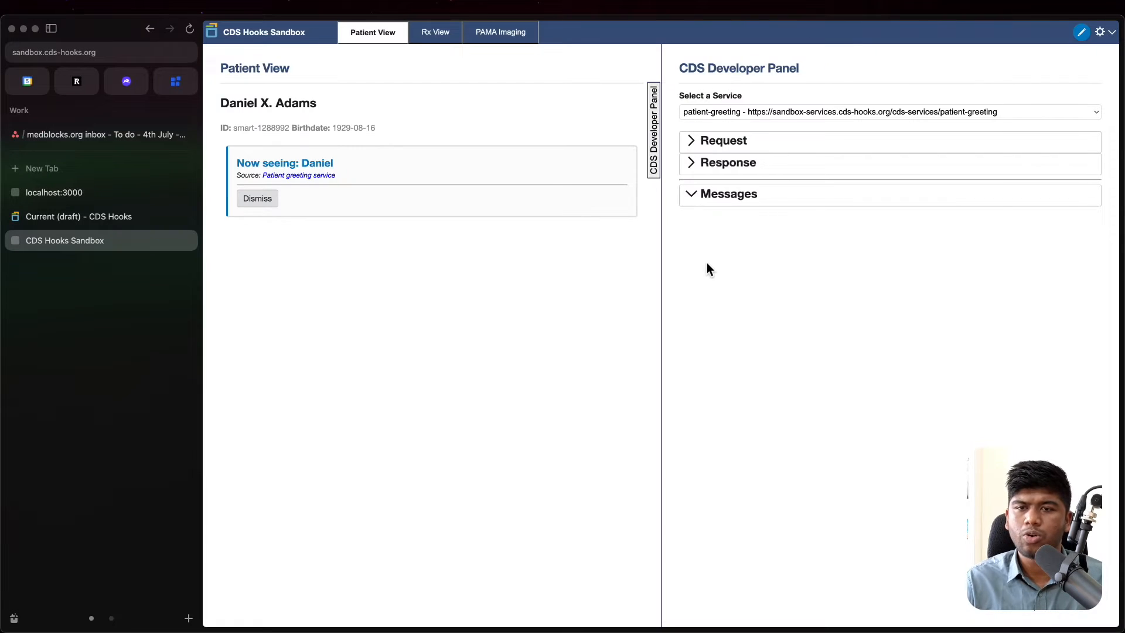
pyautogui.moveTo(782, 188)
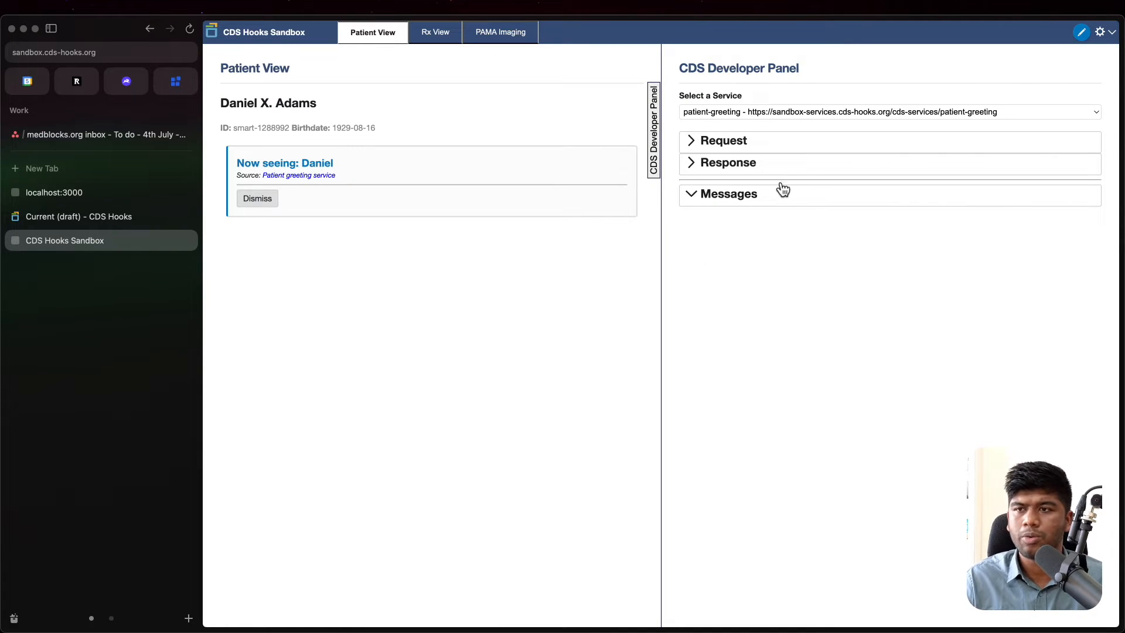
pyautogui.click(1100, 32)
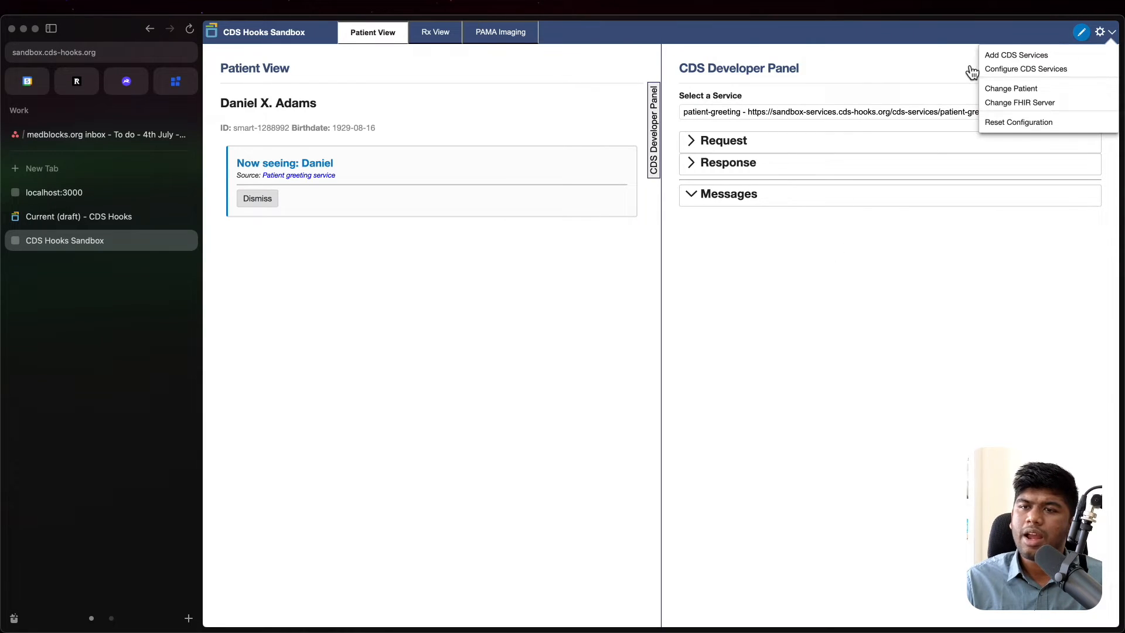
pyautogui.click(1015, 55)
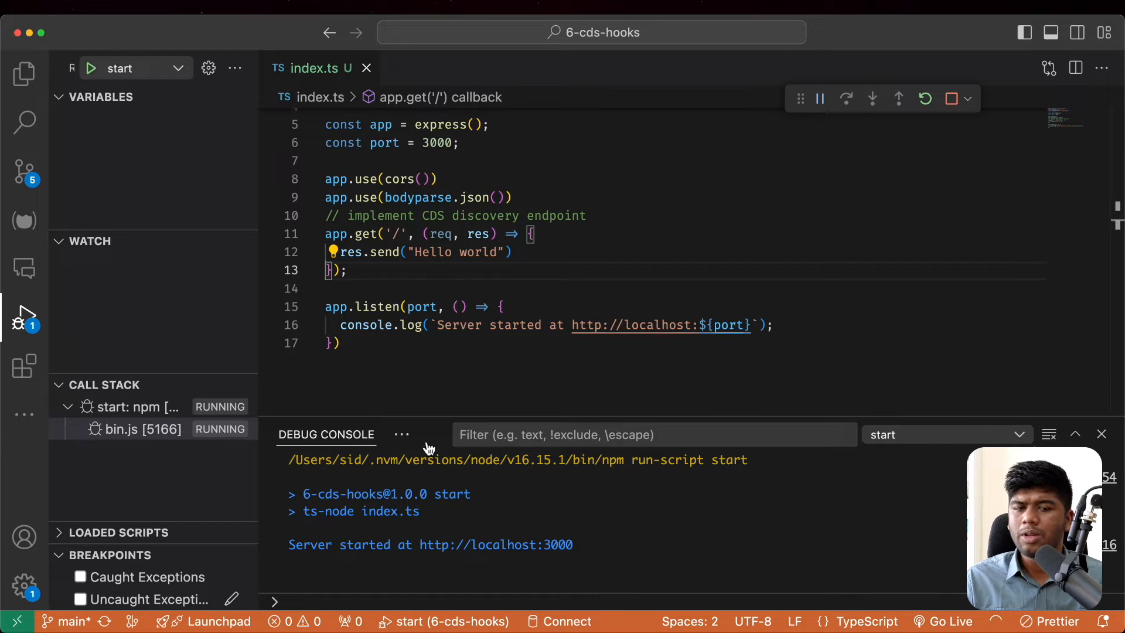
# Step: In the terminal start an ngrok tunnel with edge label edghts_2clRPGu7b1fjF4eG2JeYMwWpplT to the local server
pyautogui.click(509, 434)
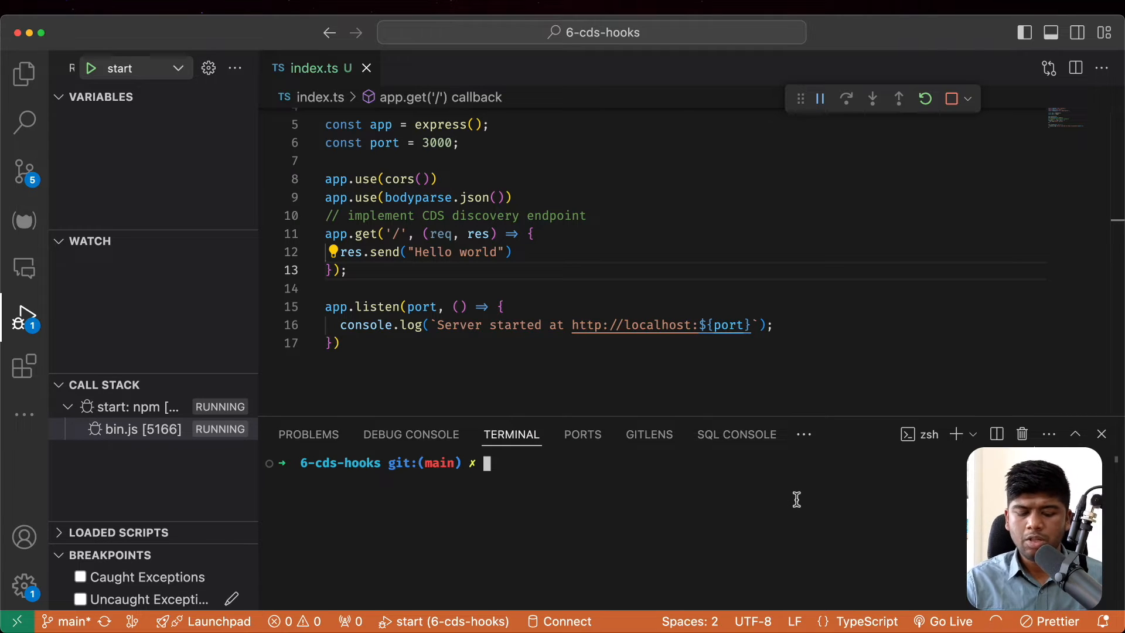
pyautogui.write('ngrok tunnel --label edge=edghts_2clRPGu7b1fjF4eG2JeYMwWpplT http:')
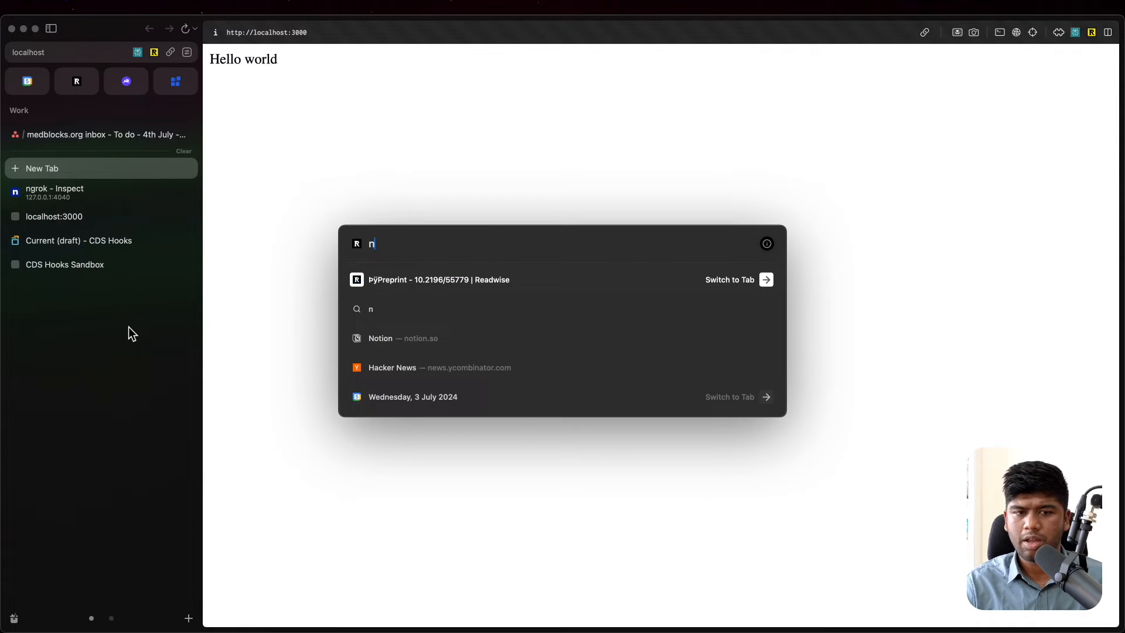
# Step: Reach the ngrok Inspect tab to confirm GET / returned 200 OK with Hello world
pyautogui.write('gok')
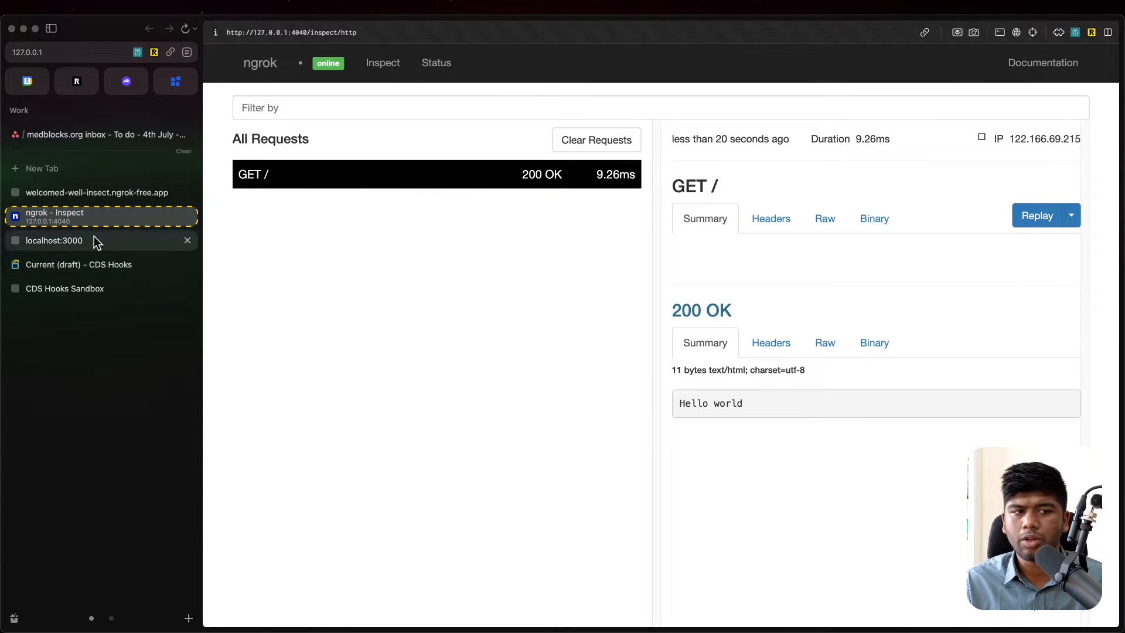
pyautogui.moveTo(111, 296)
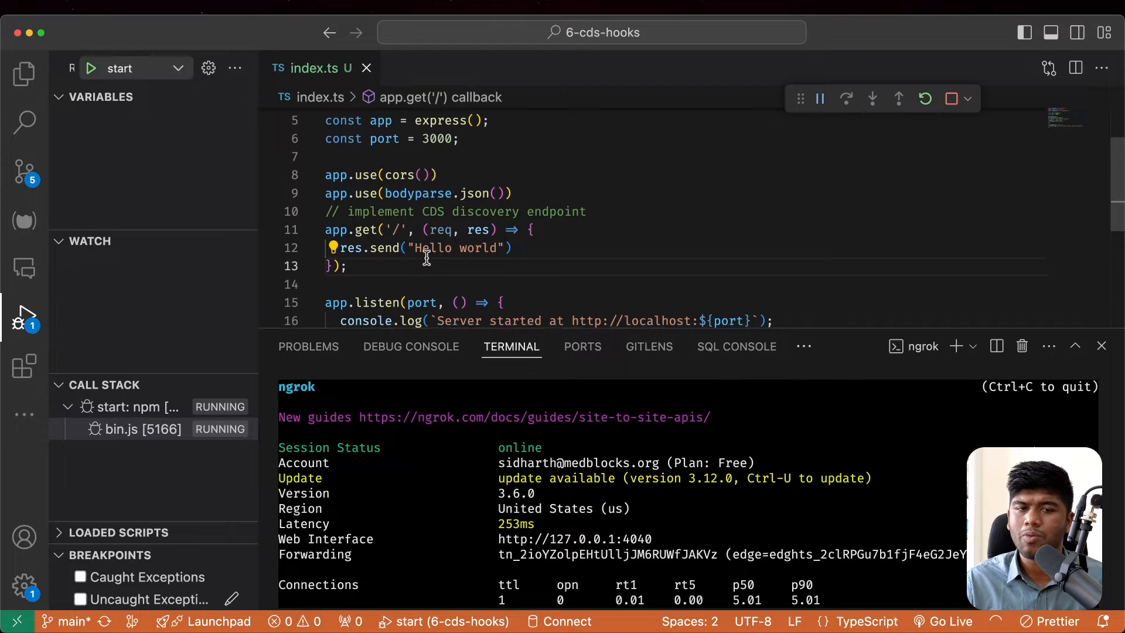
# Step: Below the root route, write app.get('/cds-services', (req, res)=> res.json(...))
pyautogui.scroll(-3)
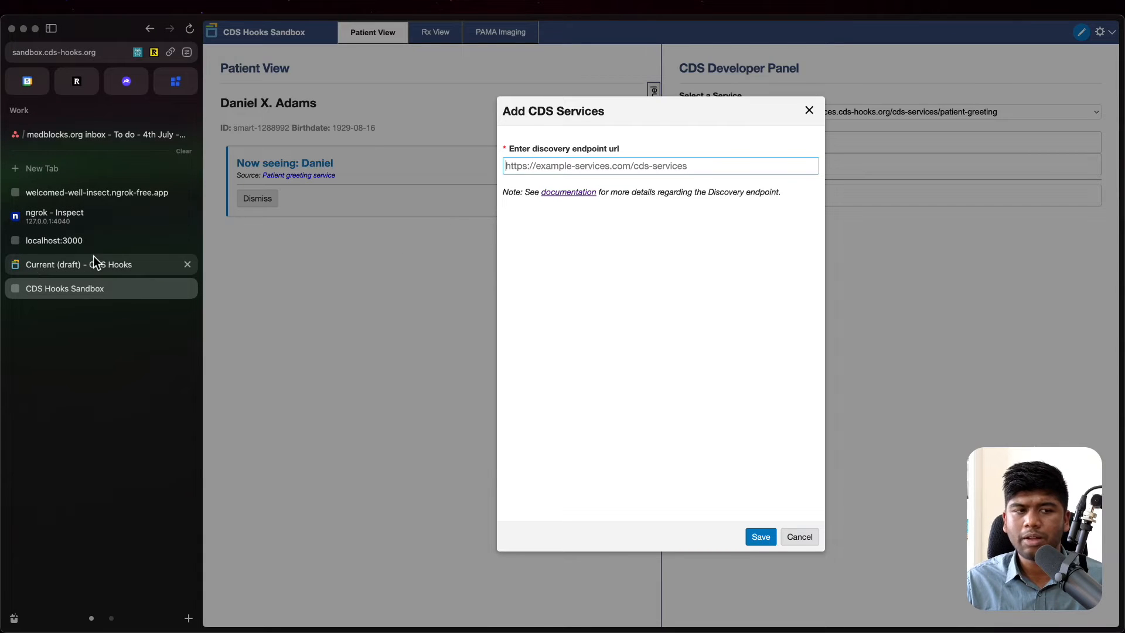
pyautogui.click(78, 263)
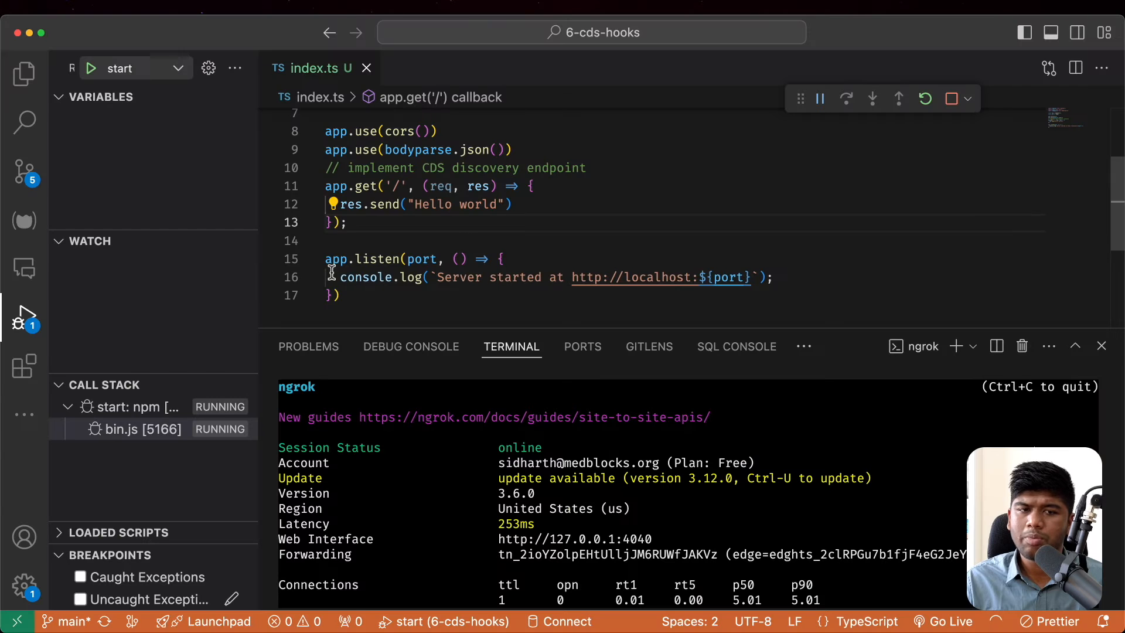
pyautogui.write("app.get('/")
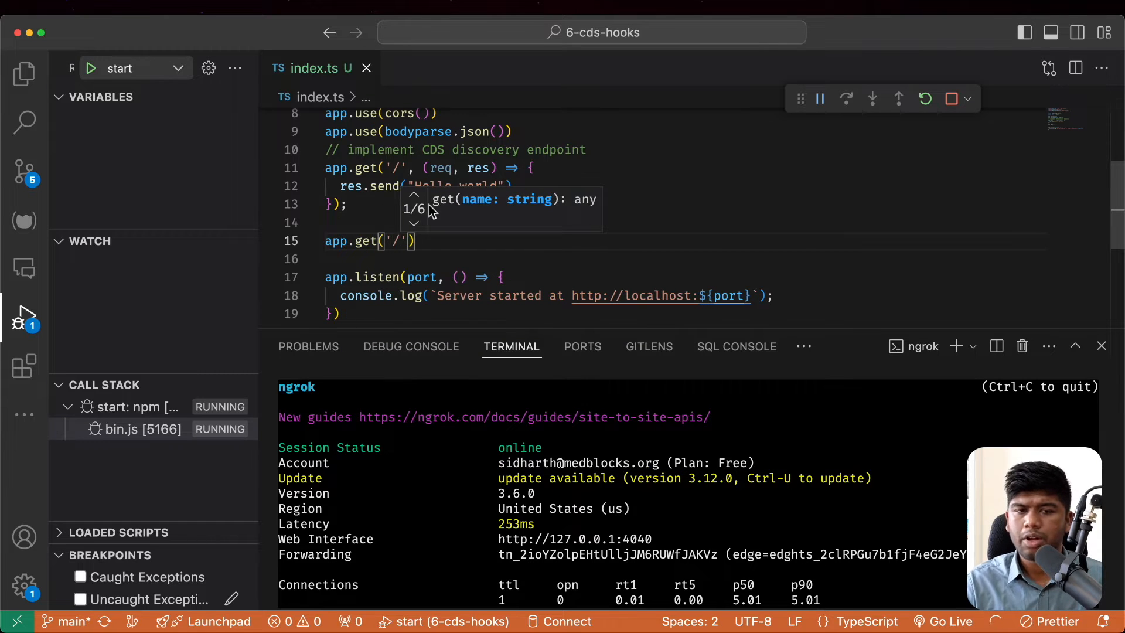
pyautogui.write("/cds-services', (req, res) => {")
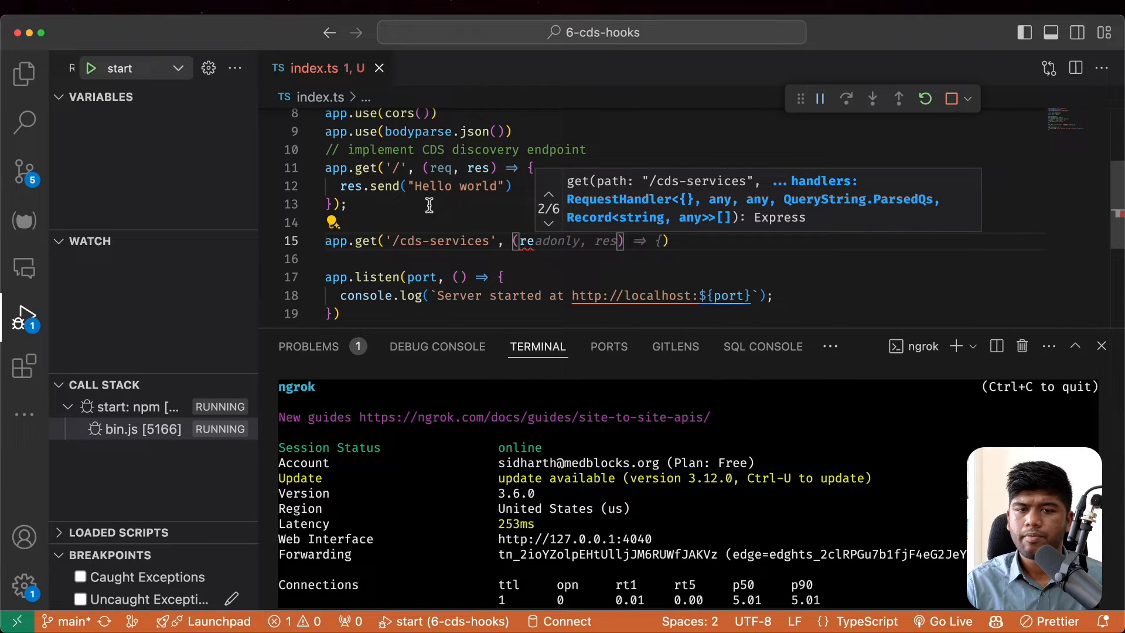
pyautogui.write('(req, res)=>{')
pyautogui.click(680, 259)
pyautogui.write('return')
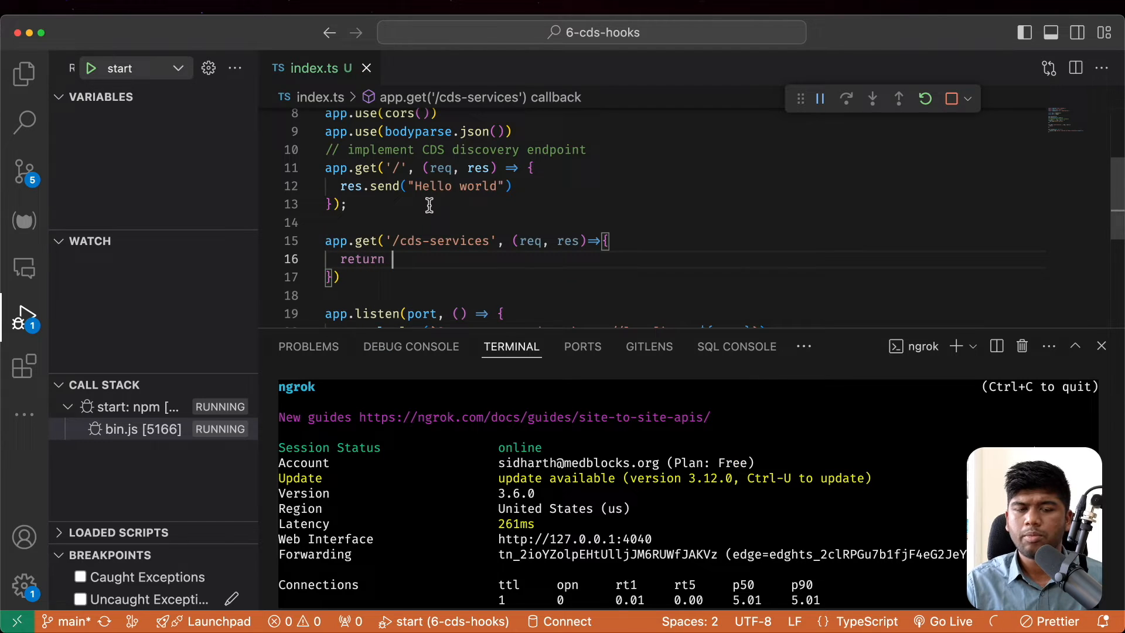
pyautogui.write('res.jso')
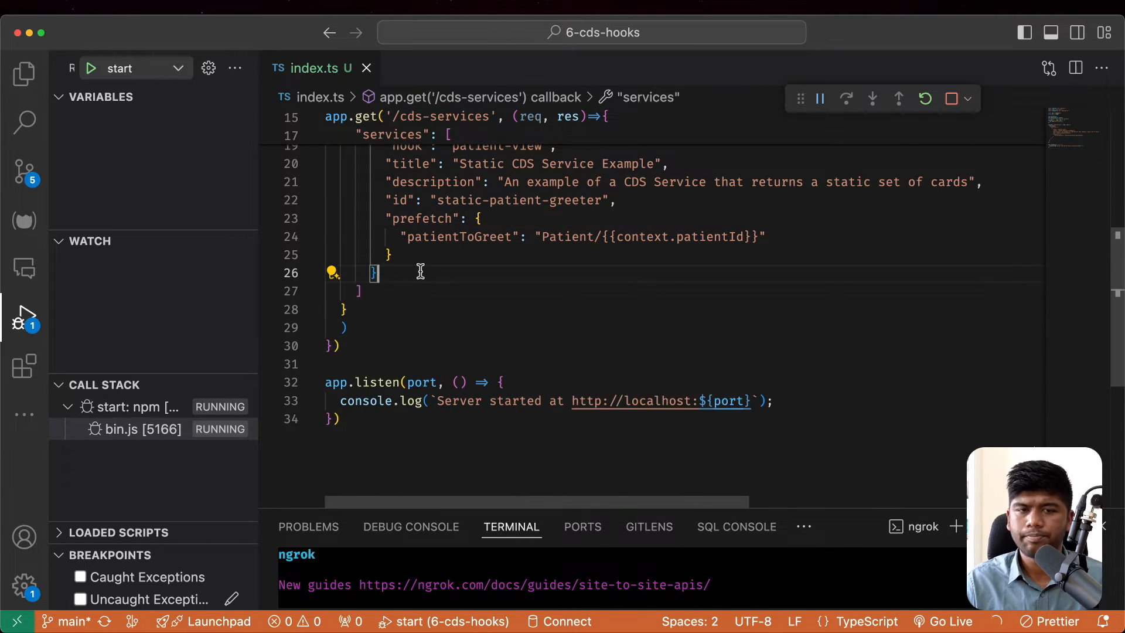
# Step: Fill the response with the spec's discovery example services list for the patient-view greeter
pyautogui.scroll(-3)
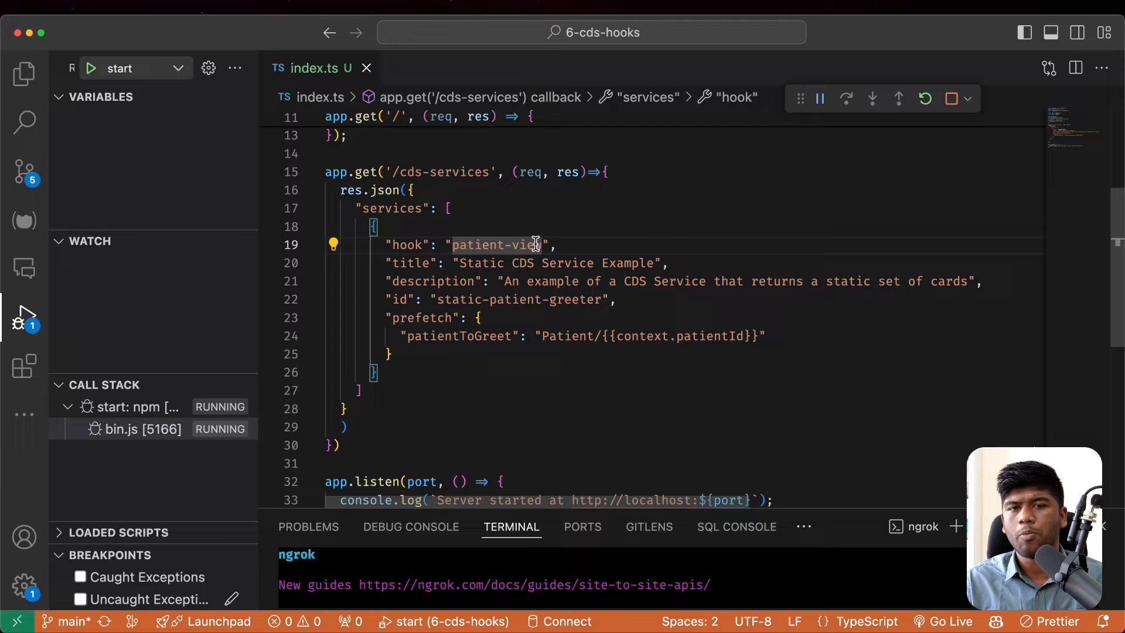
pyautogui.click(449, 209)
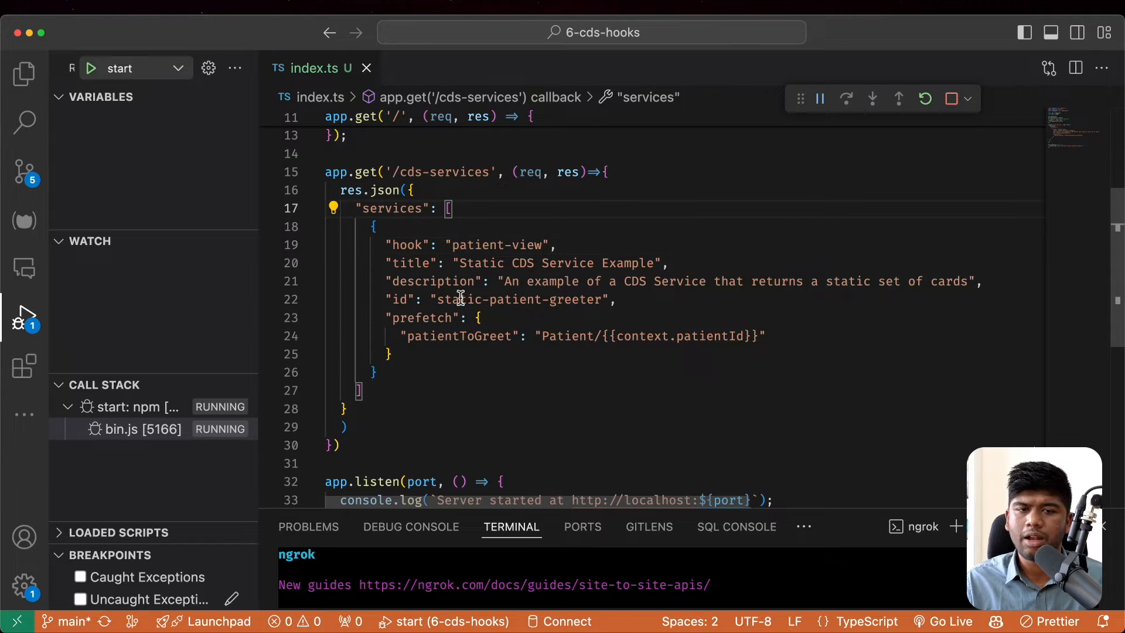
pyautogui.doubleClick(460, 299)
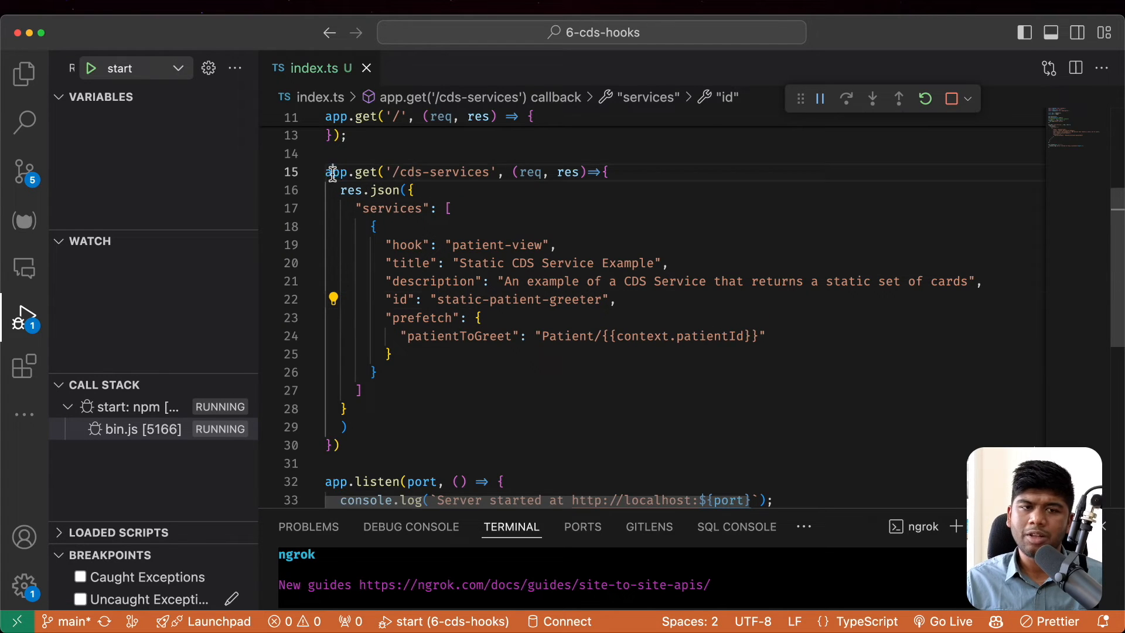
pyautogui.doubleClick(442, 171)
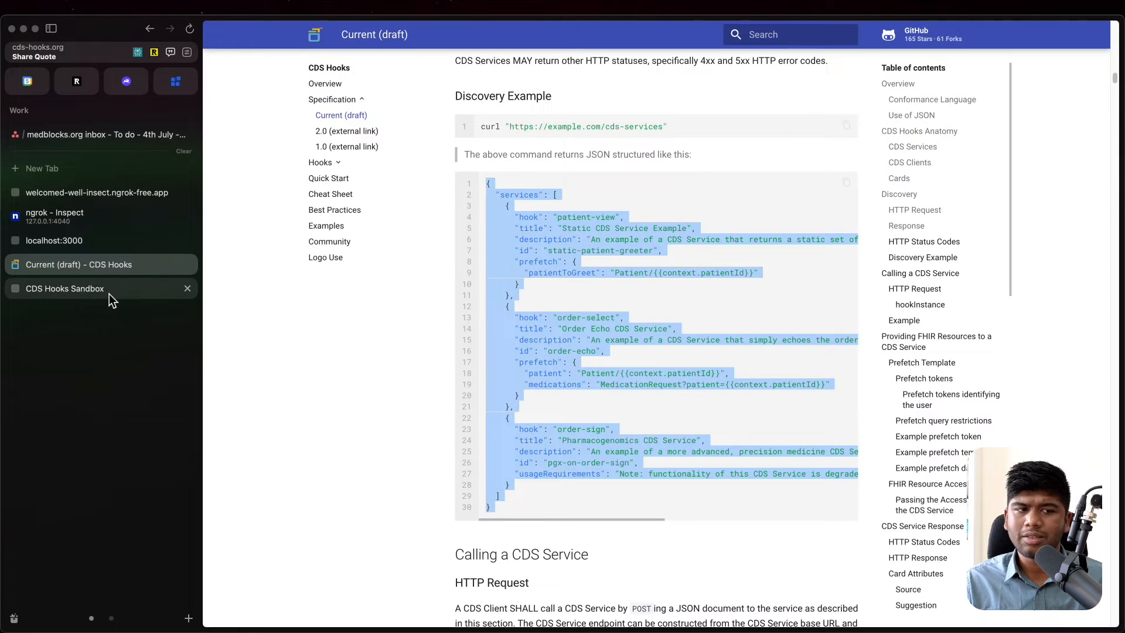
pyautogui.click(64, 289)
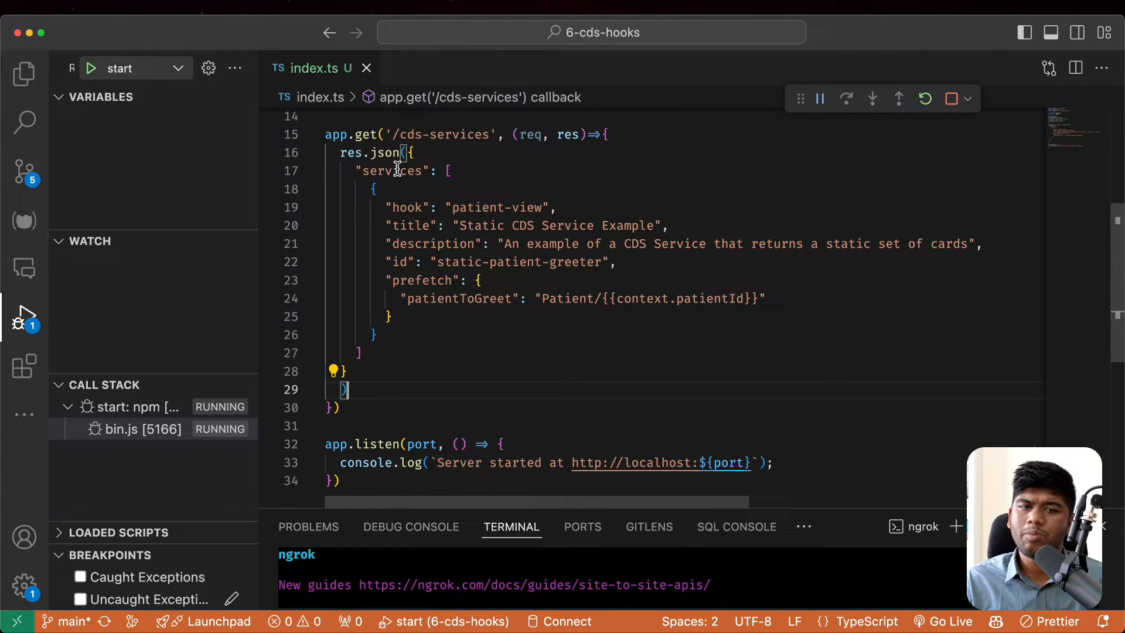
pyautogui.doubleClick(462, 261)
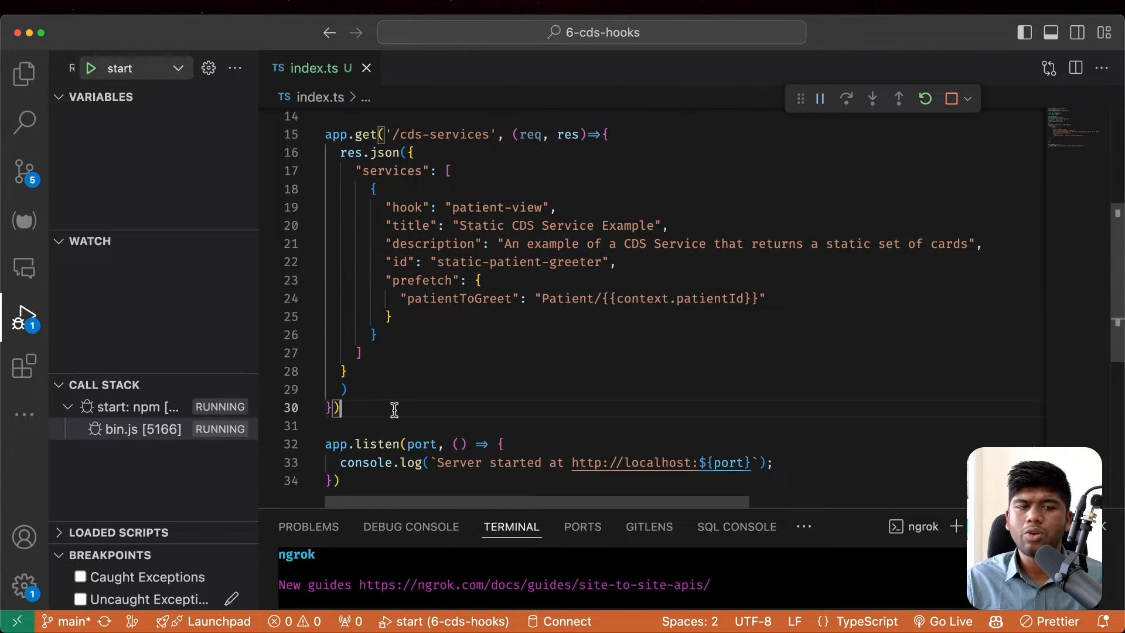
# Step: Rename the service id to patient-greeter and begin app.post('/cds-services/patient-greeter', (req, res)=>{
pyautogui.write("app.post('/cds-services/")
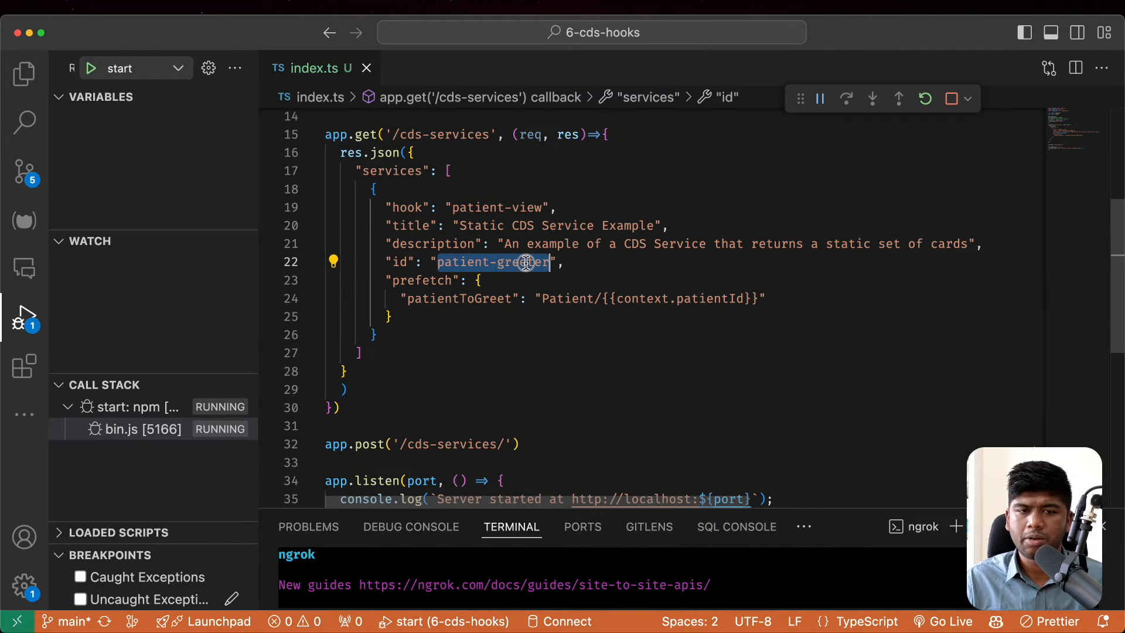
pyautogui.write('patient-greeter')
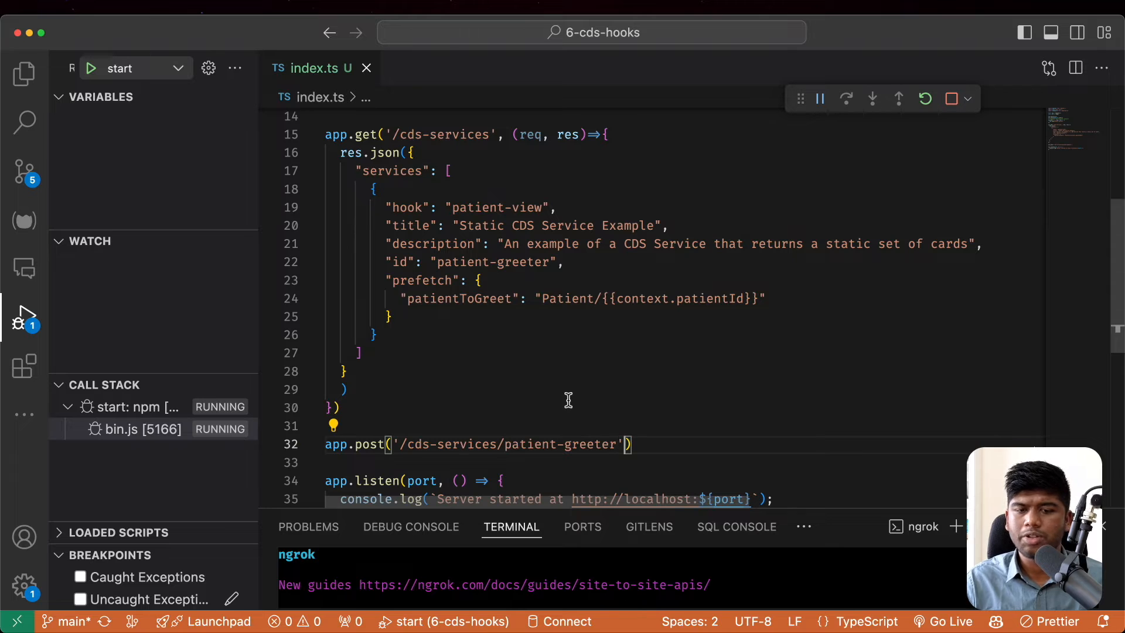
pyautogui.write(', (req, res)=>{')
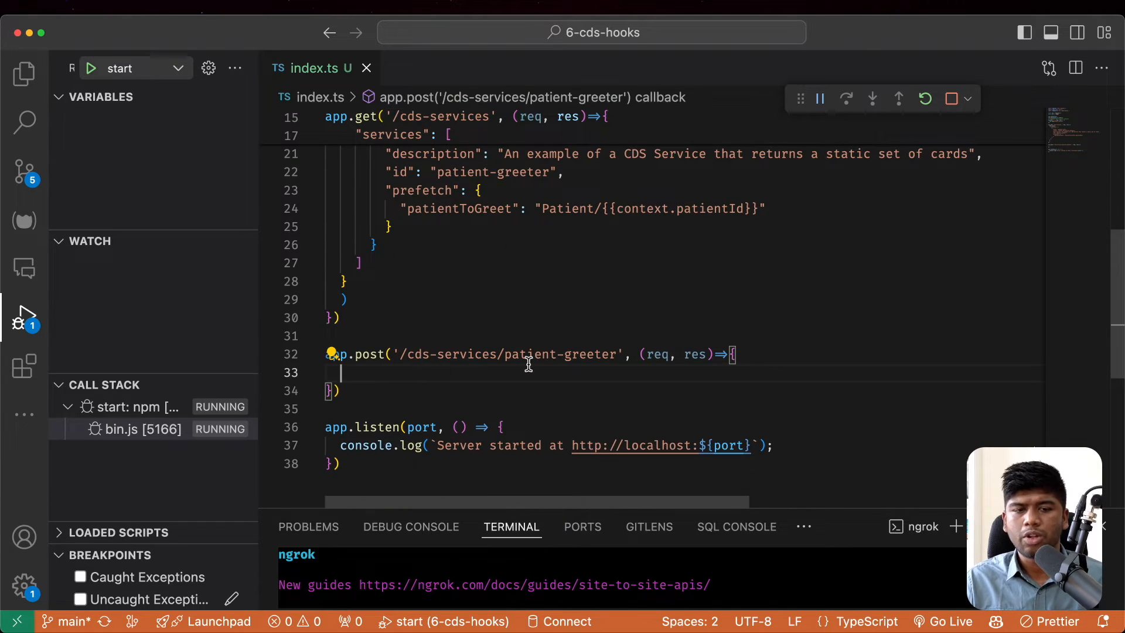
# Step: Inside the handler start res.json({}) and a const reading req.body
pyautogui.write('res.')
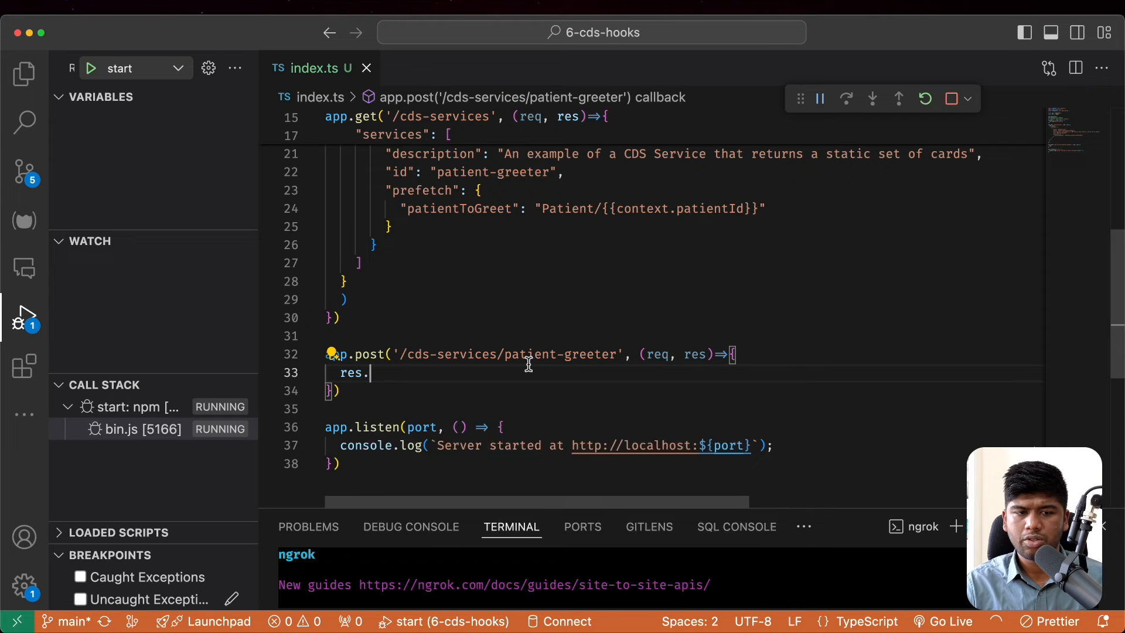
pyautogui.write('json({')
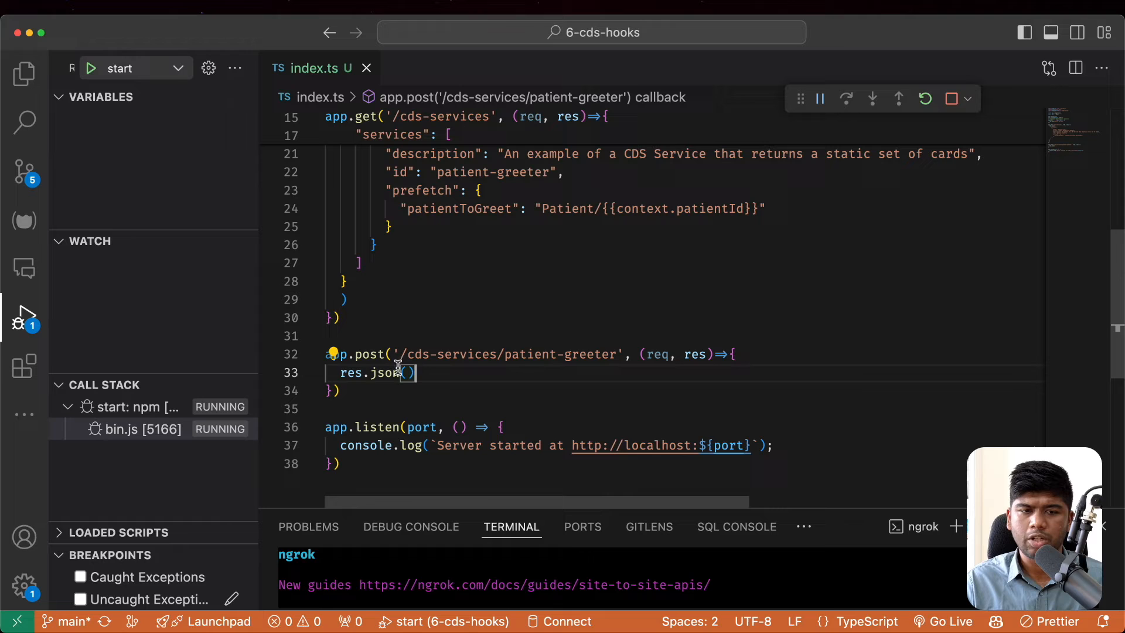
pyautogui.write('req.body')
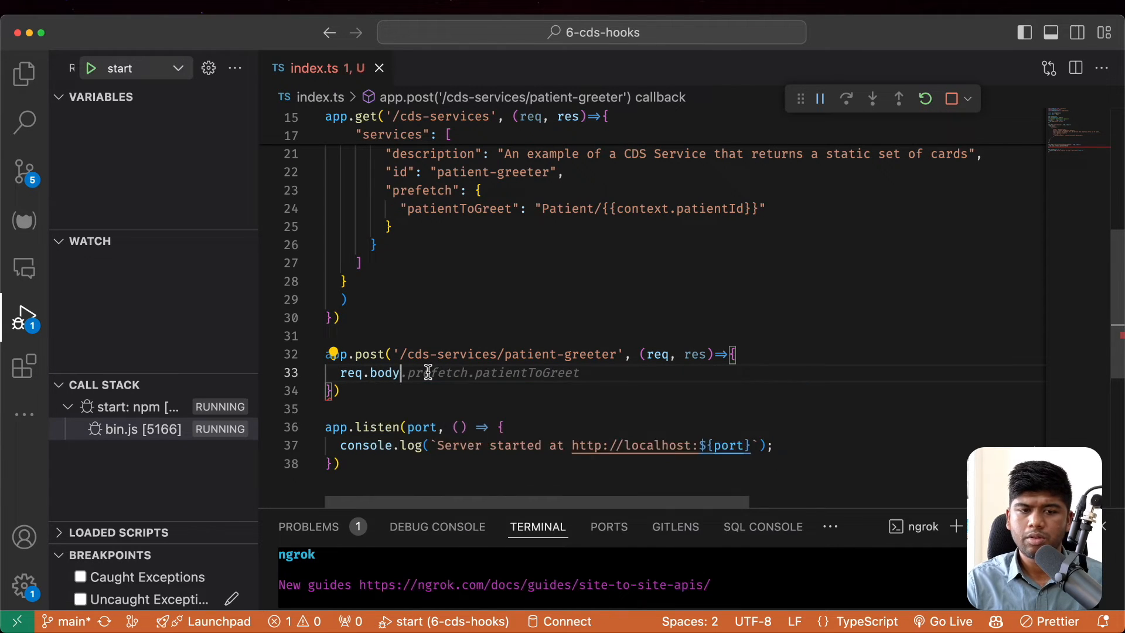
pyautogui.write('const')
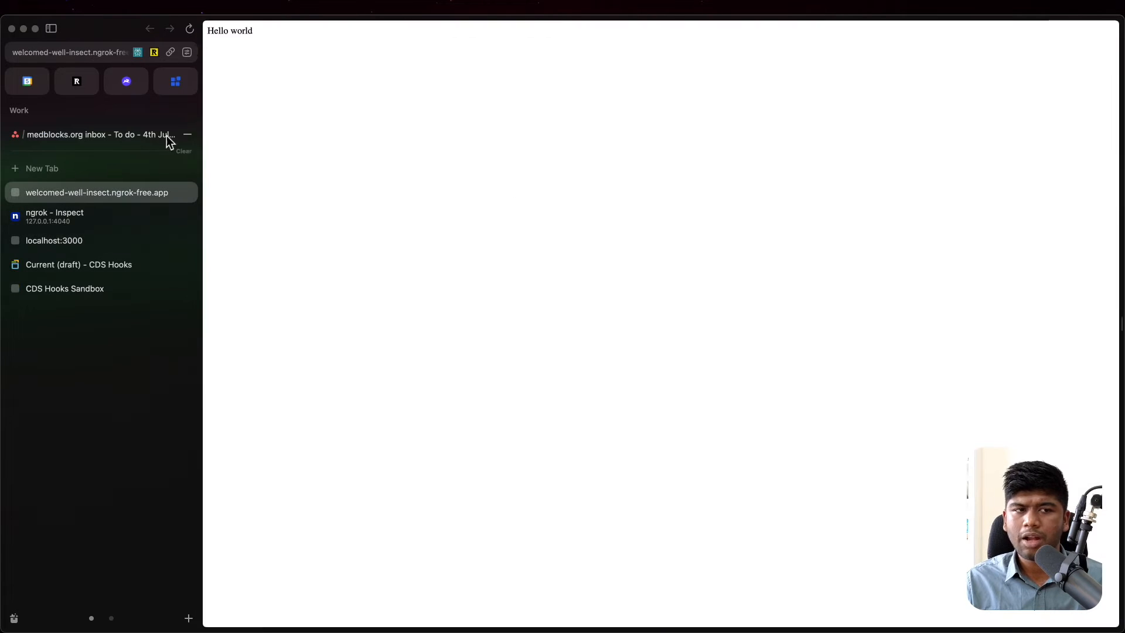
# Step: Load the ngrok URL with /cds-services pretty-printed, then bring up the sandbox services list
pyautogui.click(71, 52)
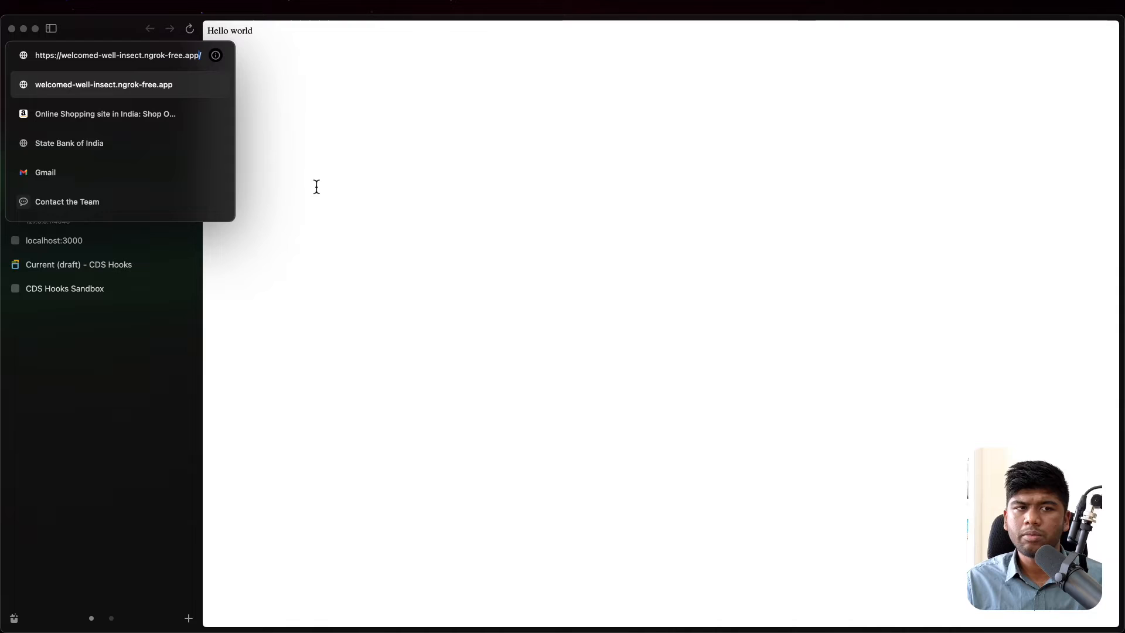
pyautogui.write('cds/')
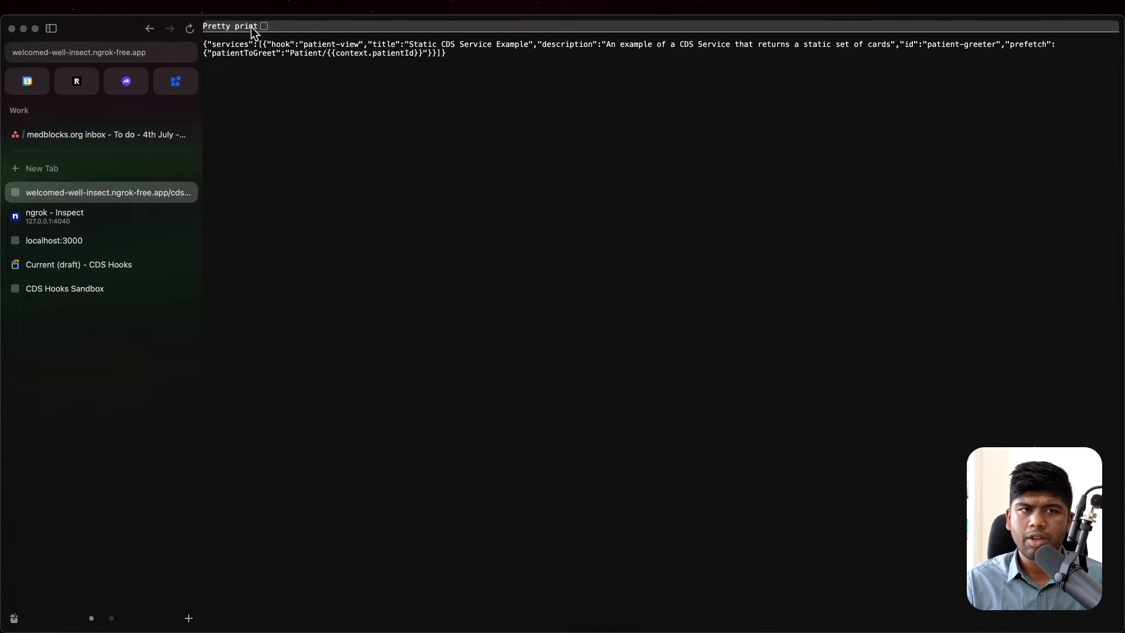
pyautogui.click(263, 27)
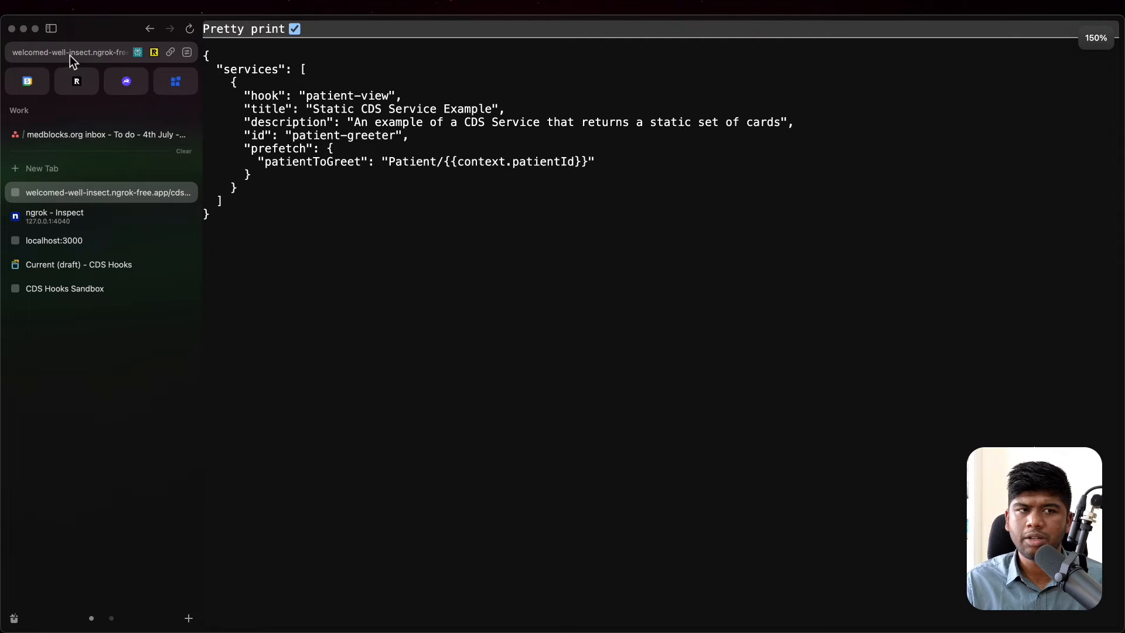
pyautogui.click(71, 52)
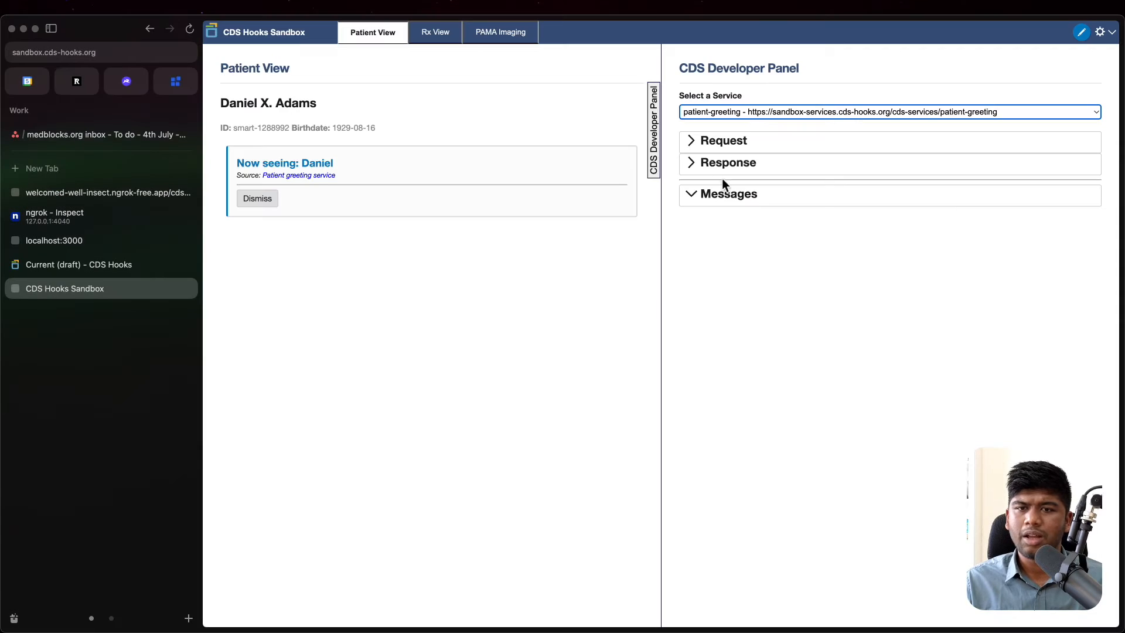
pyautogui.click(888, 111)
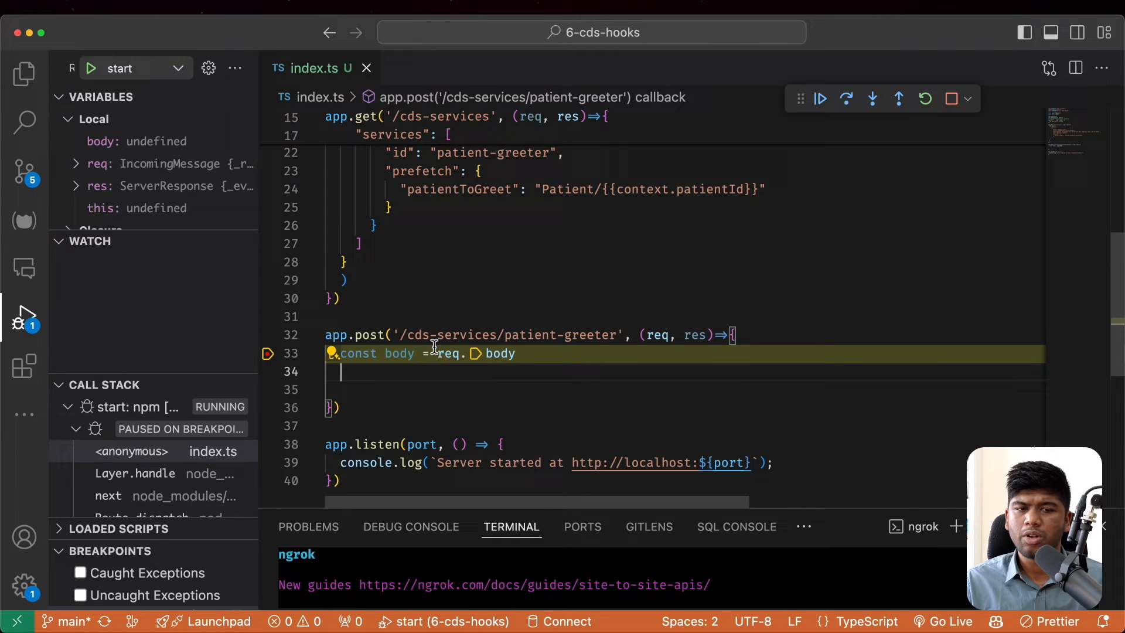
pyautogui.moveTo(493, 352)
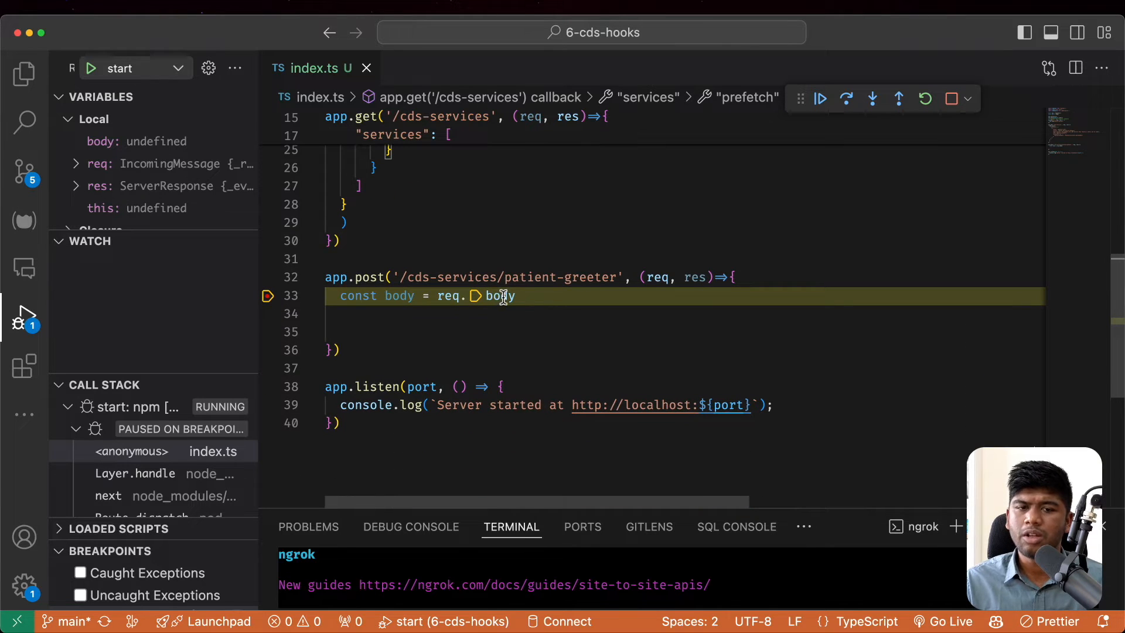
pyautogui.moveTo(500, 295)
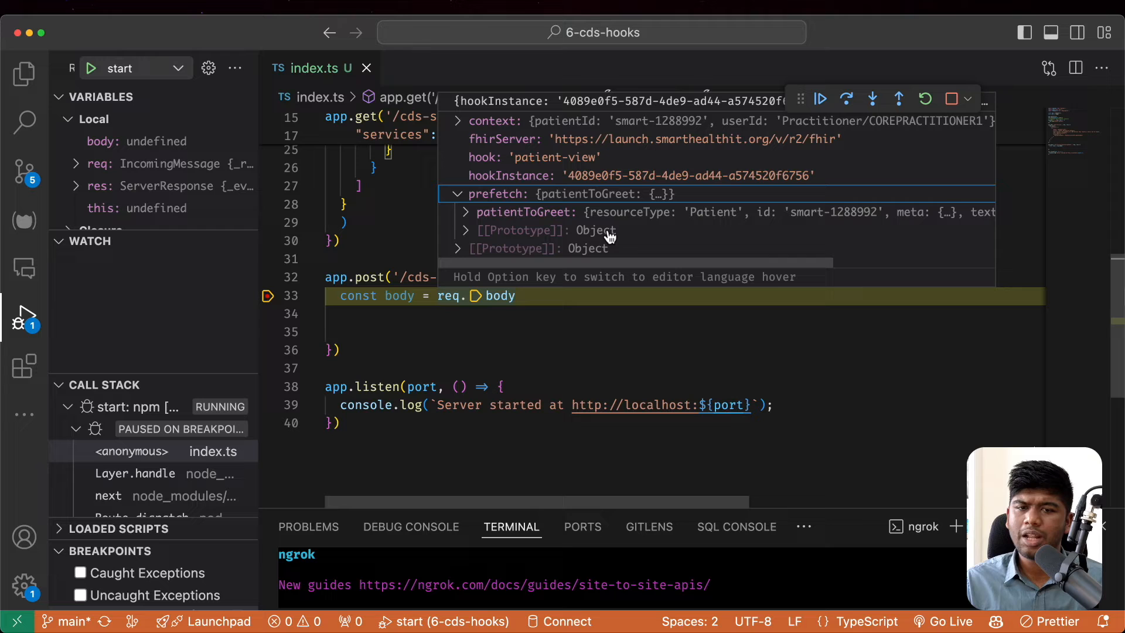
# Step: Inspect req.body's prefetched patientToGreet data and position the cursor below that line
pyautogui.click(466, 212)
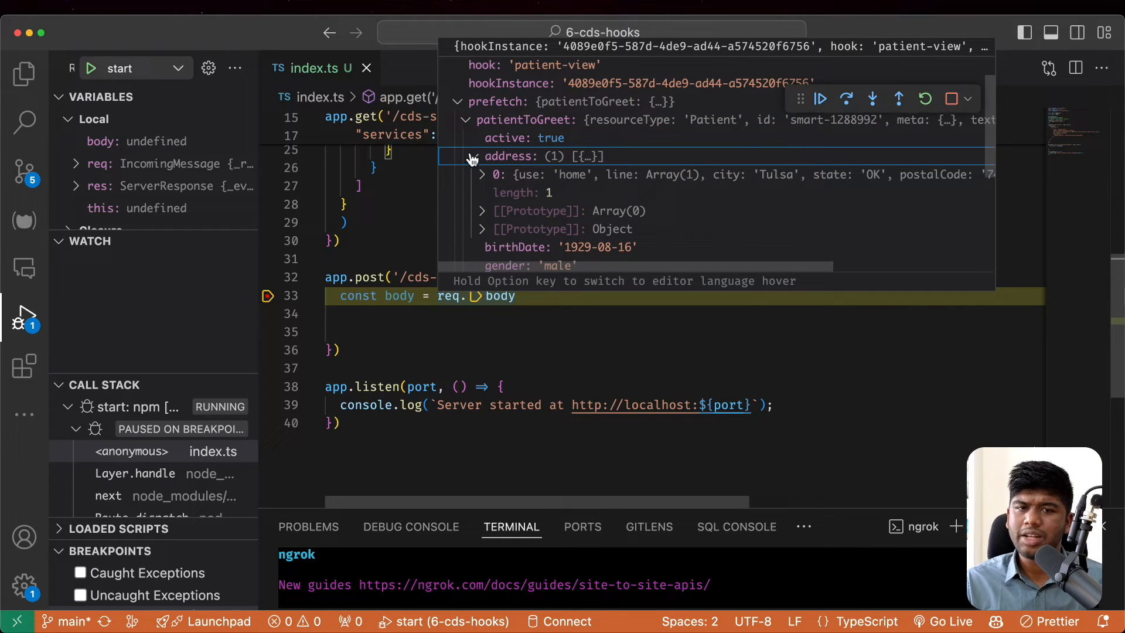
pyautogui.click(472, 156)
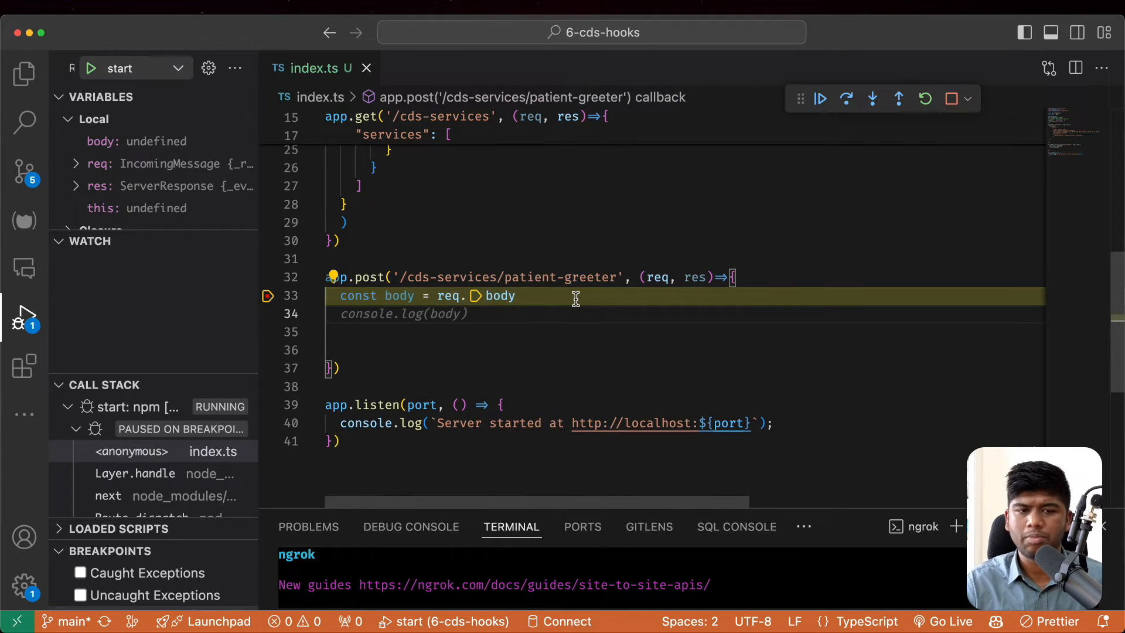
# Step: Import Patient from 'fhir/r4' and read the prefetched patient from req.body into const patient
pyautogui.write('body')
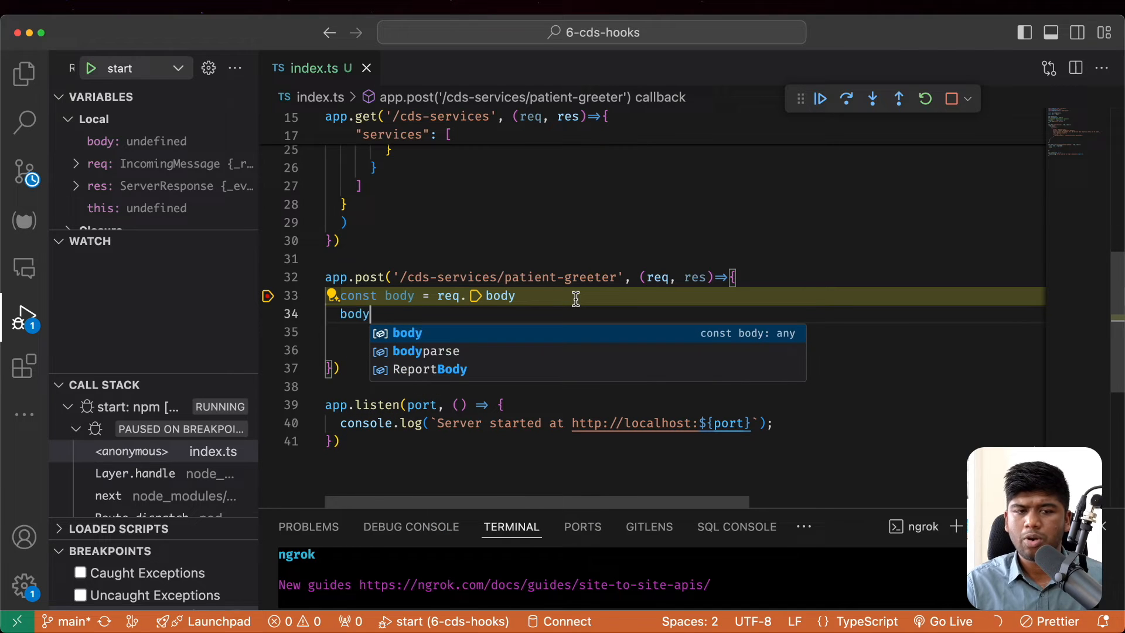
pyautogui.write('.pp')
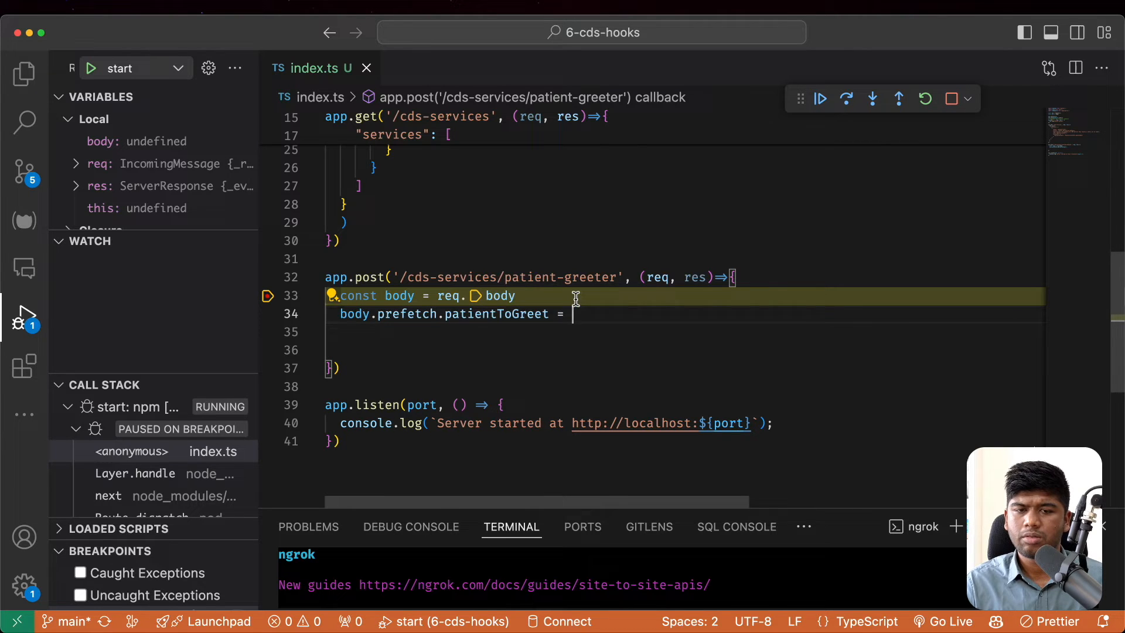
pyautogui.write('const patient')
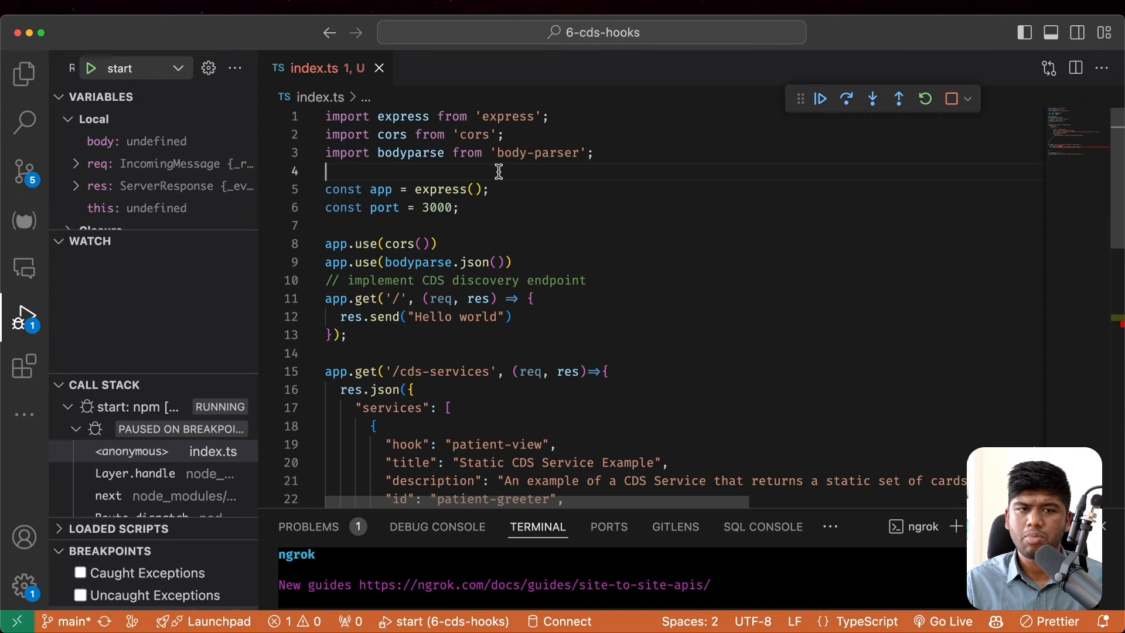
pyautogui.write('import {Patient}')
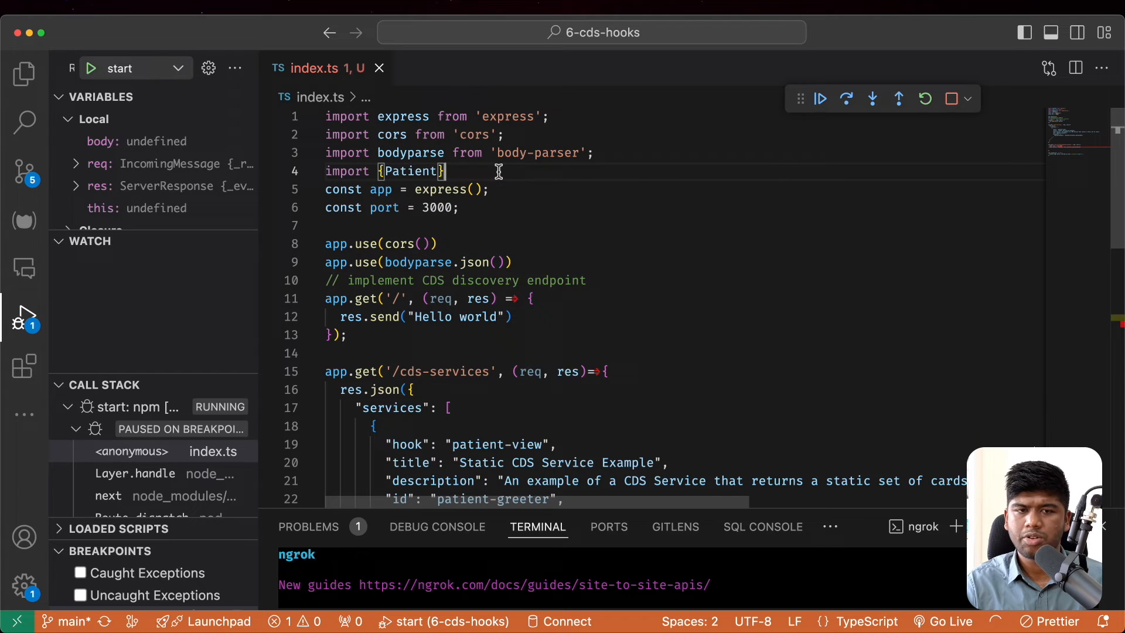
pyautogui.write("from 'fhir")
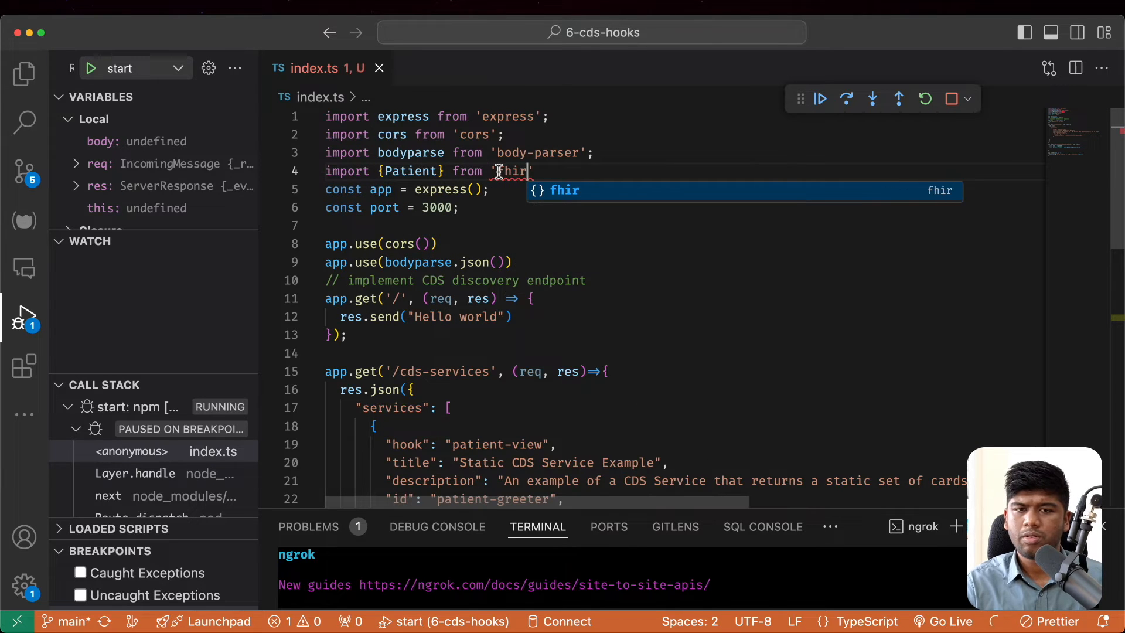
pyautogui.write('/r4')
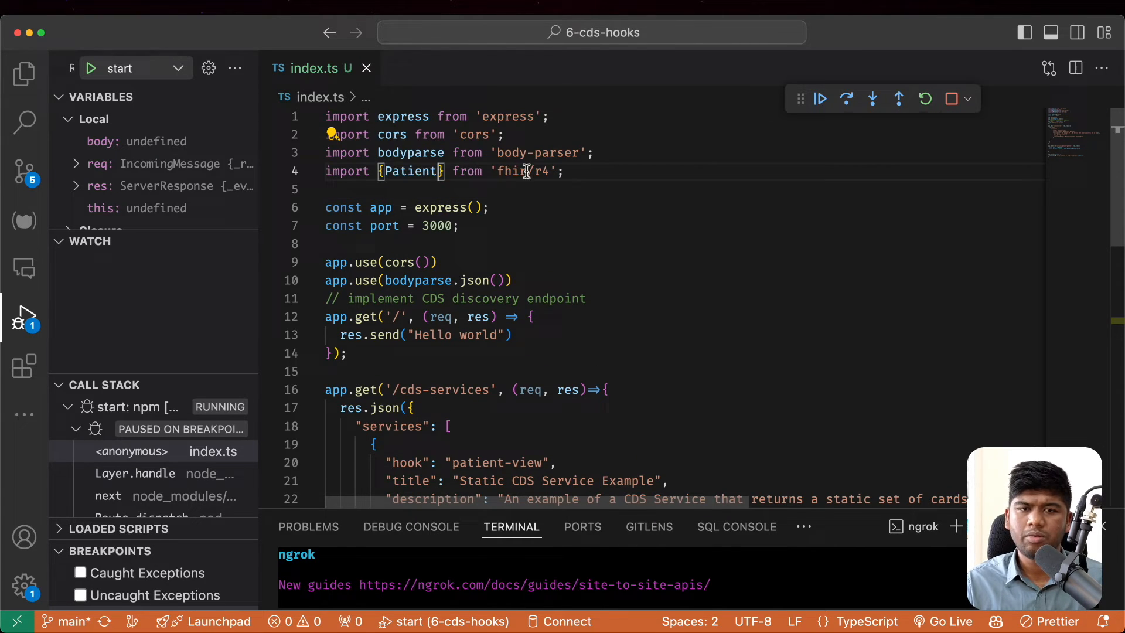
# Step: Add const name = patient.name[0].given[0] and const message = `Hello ${name}!`
pyautogui.scroll(-3)
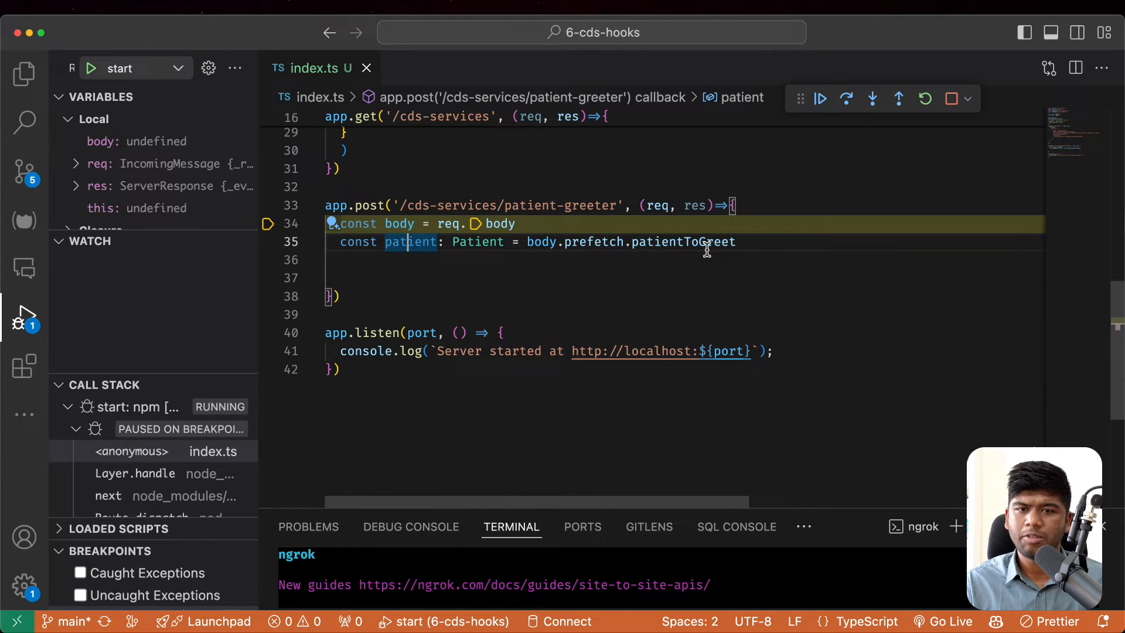
pyautogui.write('const name')
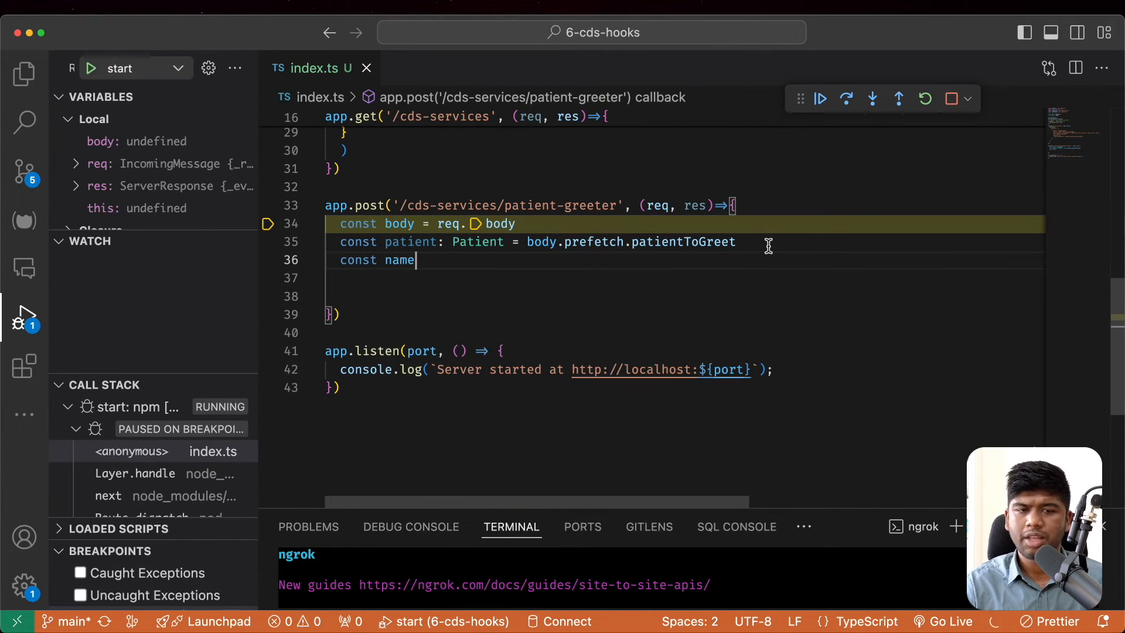
pyautogui.write('= patient.name[0].given[0]')
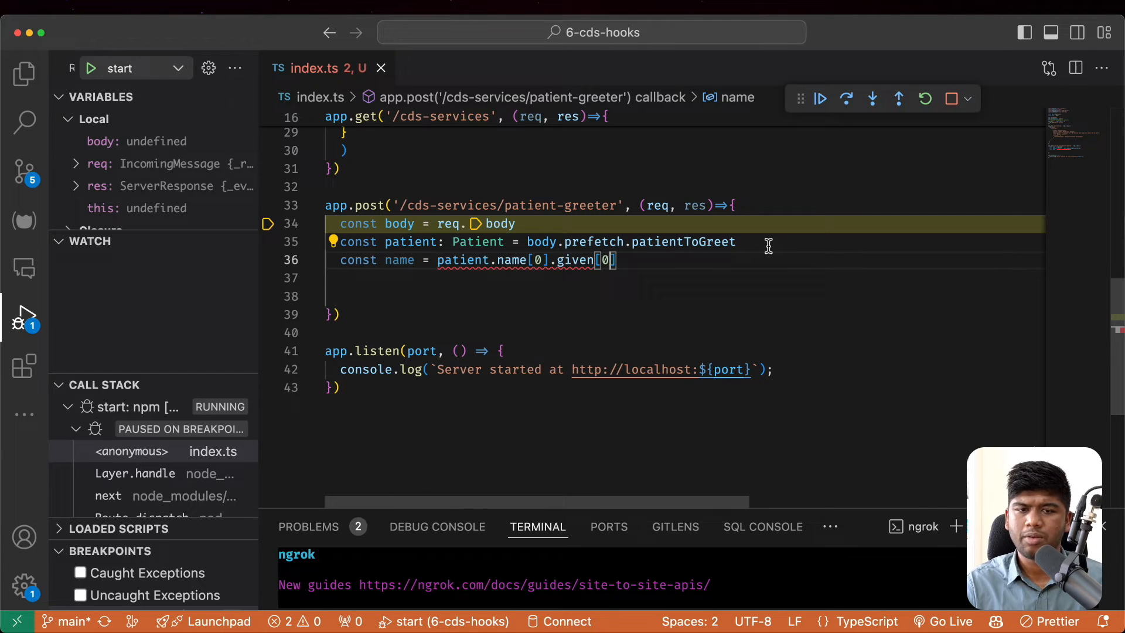
pyautogui.write('?.')
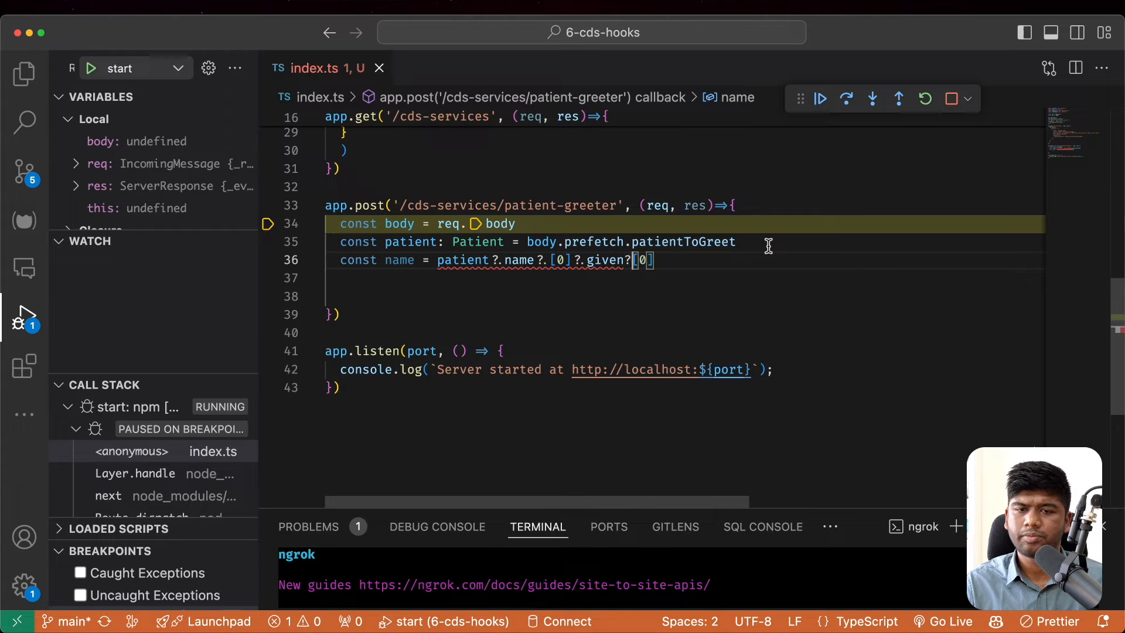
pyautogui.press('Enter')
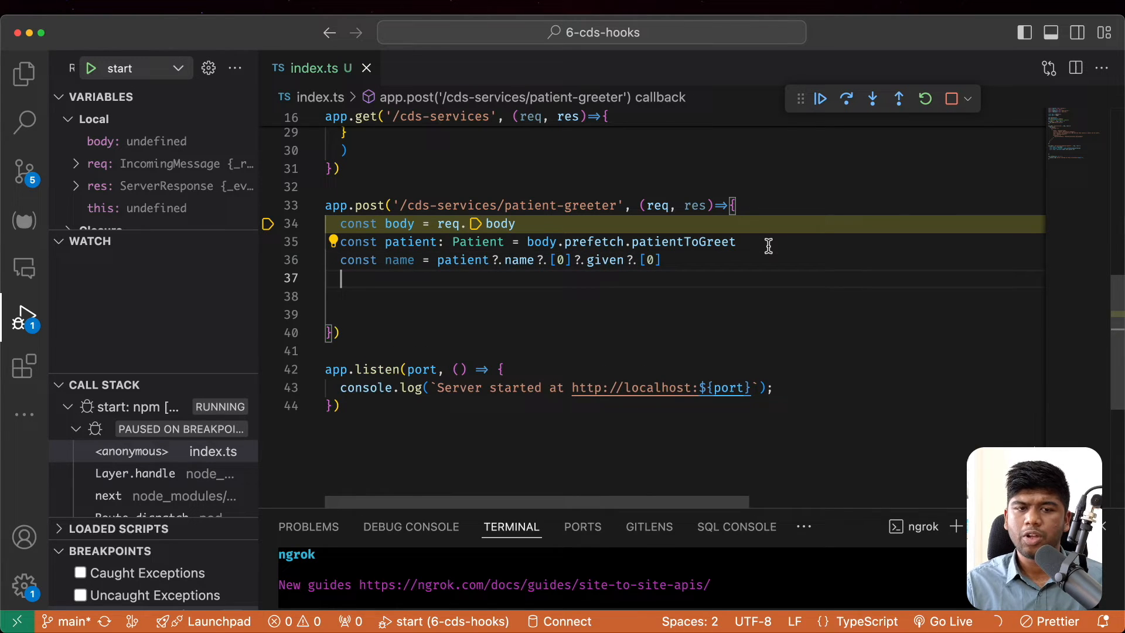
pyautogui.write('const message = `Hello ${name}!`')
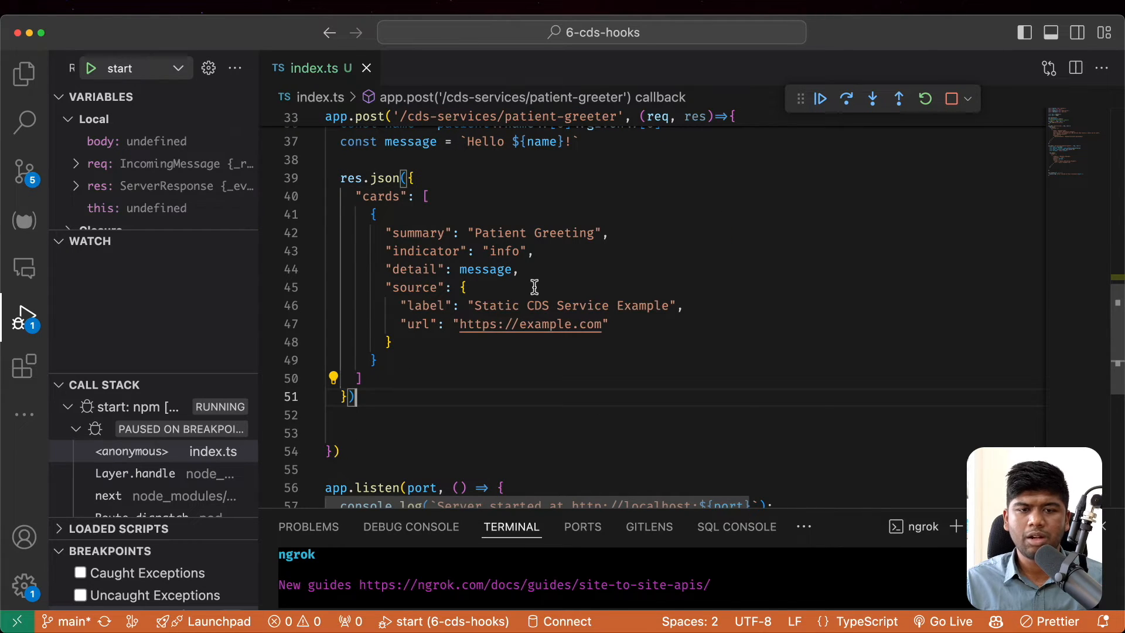
# Step: Replace the card summary with message and set the source label to Medblocks CDS Demo Service
pyautogui.doubleClick(500, 232)
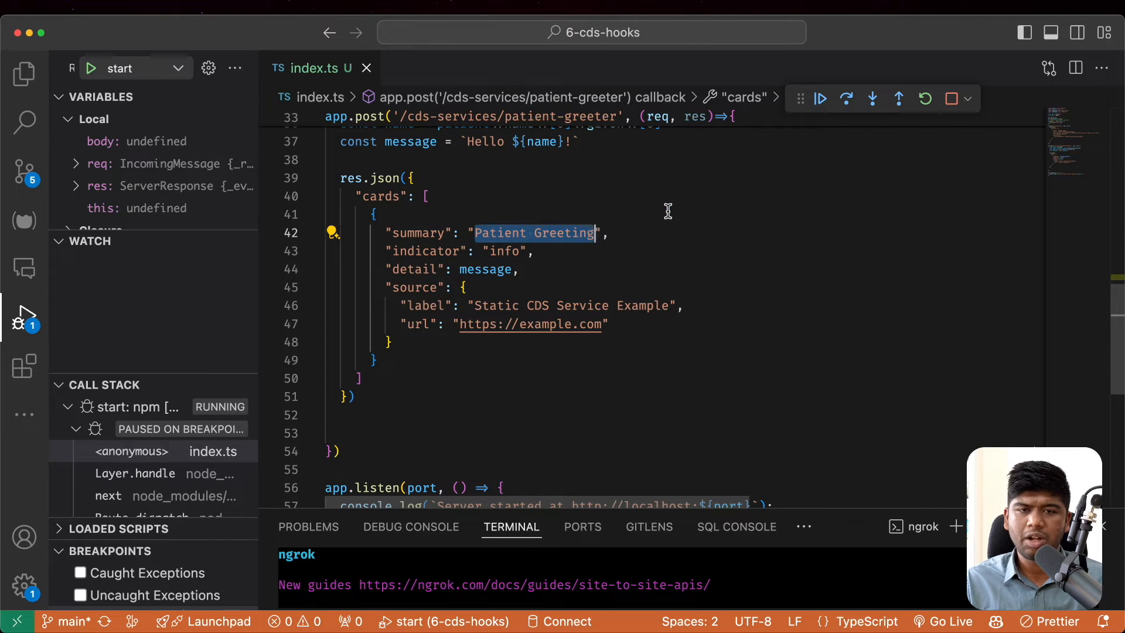
pyautogui.write('message,')
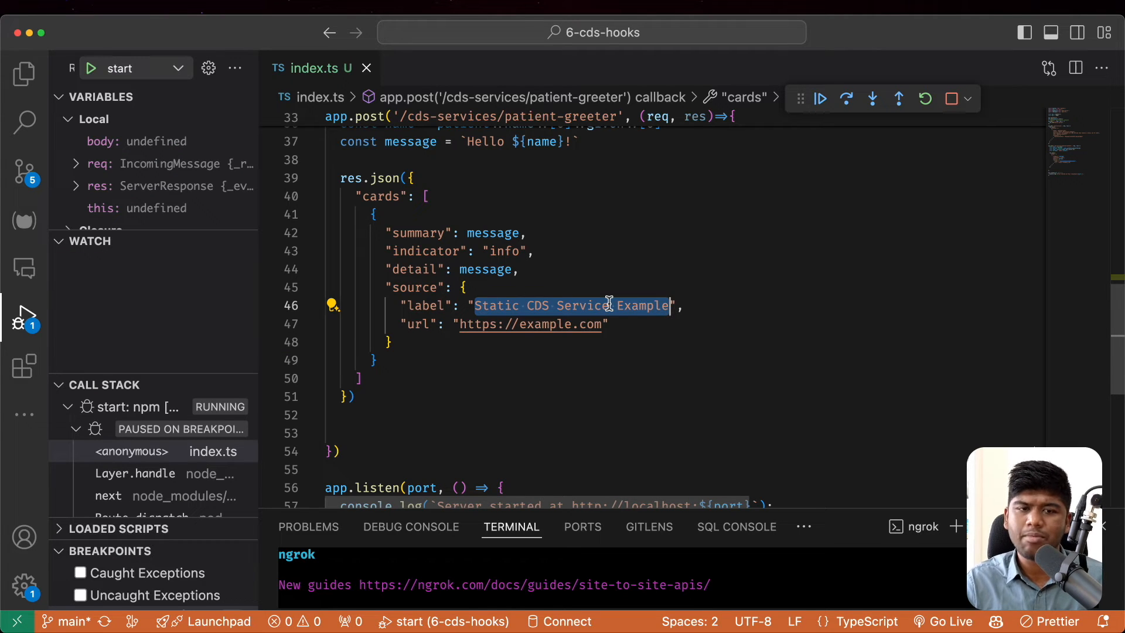
pyautogui.write('Medblocks CD')
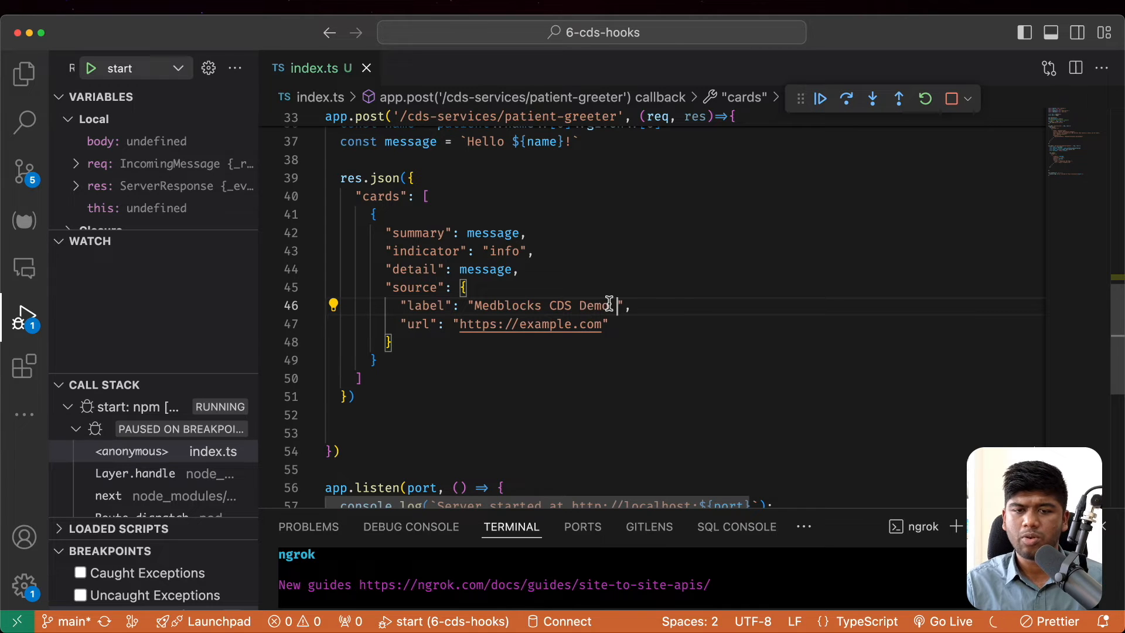
pyautogui.write('Service')
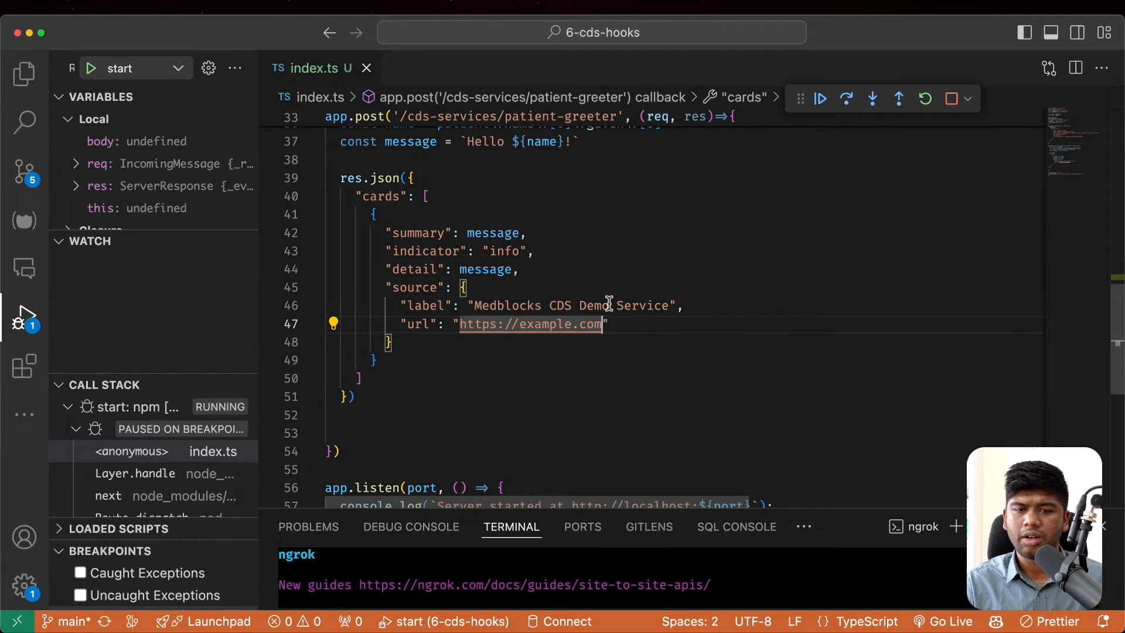
pyautogui.write('mw')
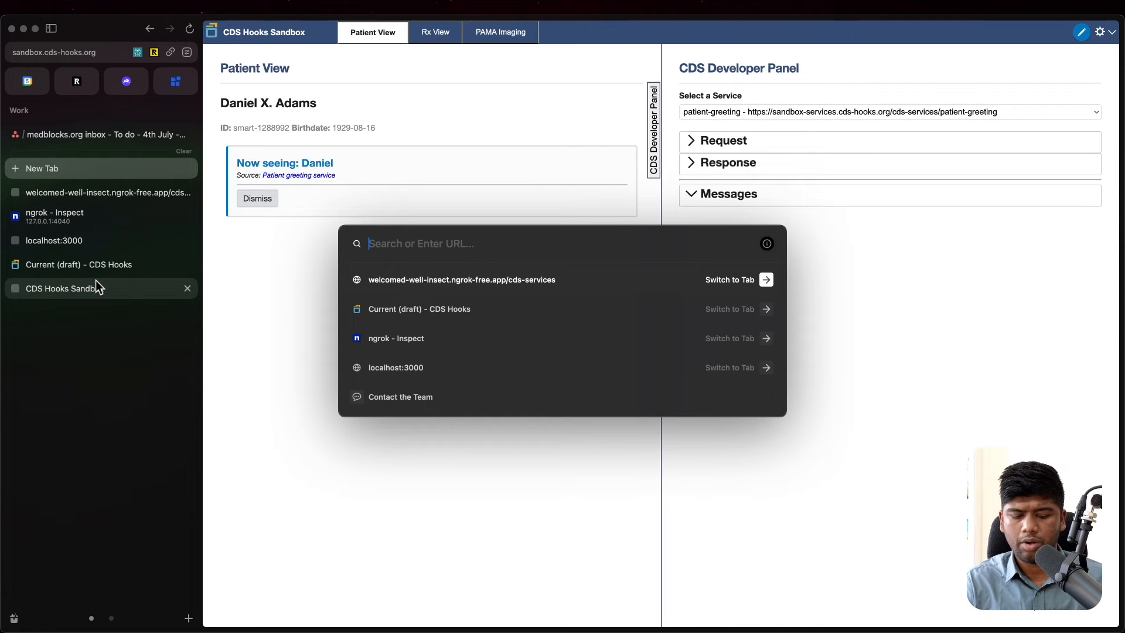
# Step: Browse the CDS Hooks spec from the HTTP Request Example down to the Card Attributes section
pyautogui.click(420, 308)
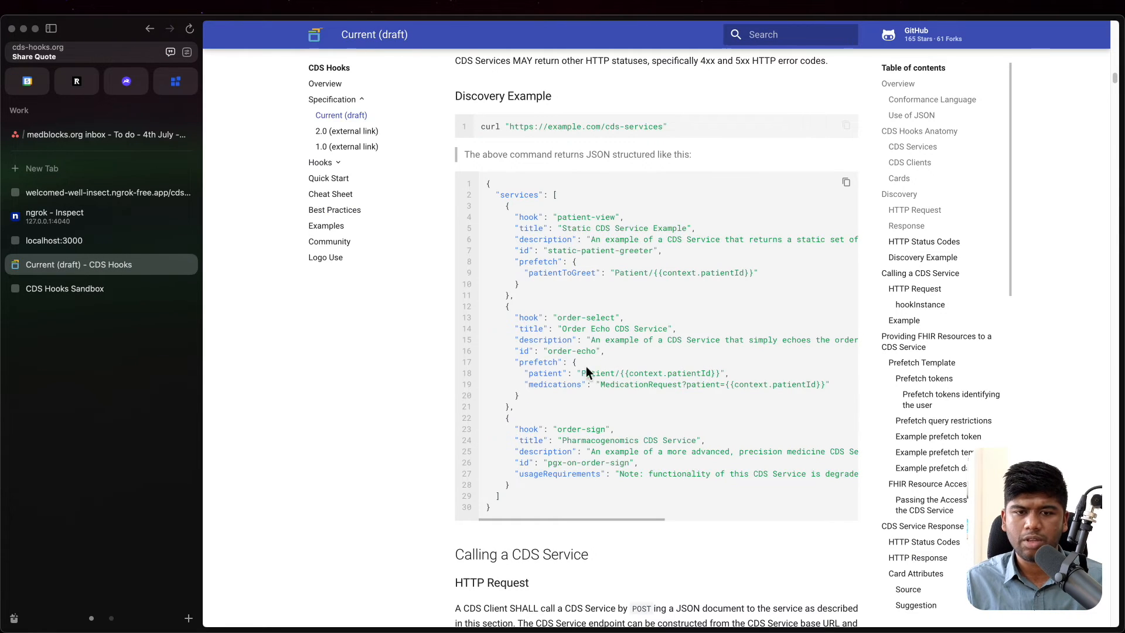
pyautogui.scroll(3)
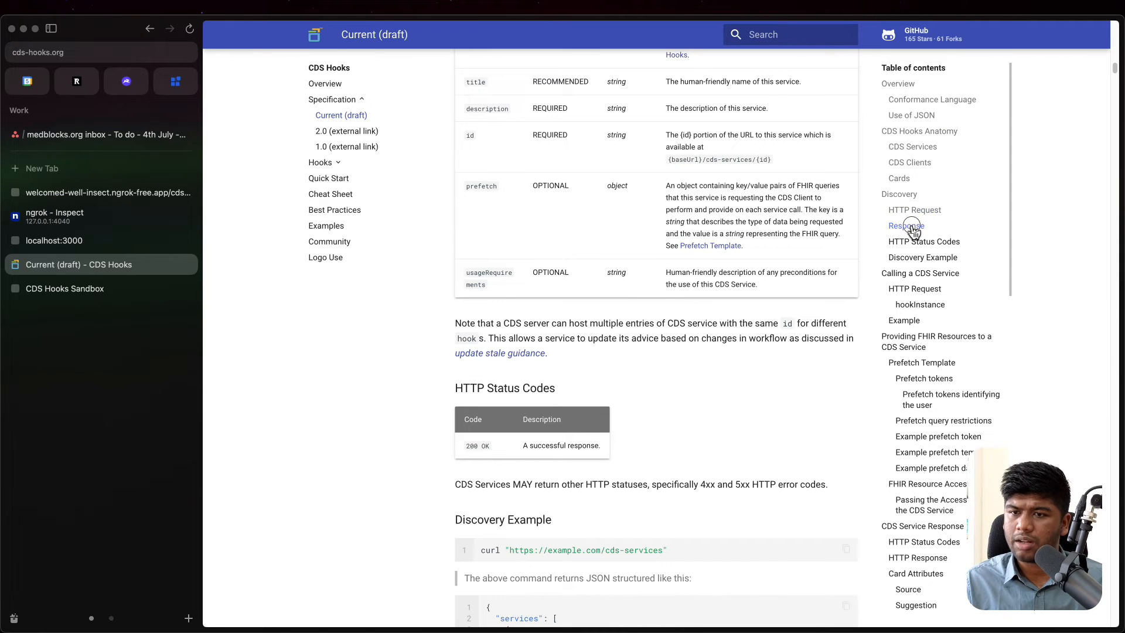
pyautogui.scroll(-3)
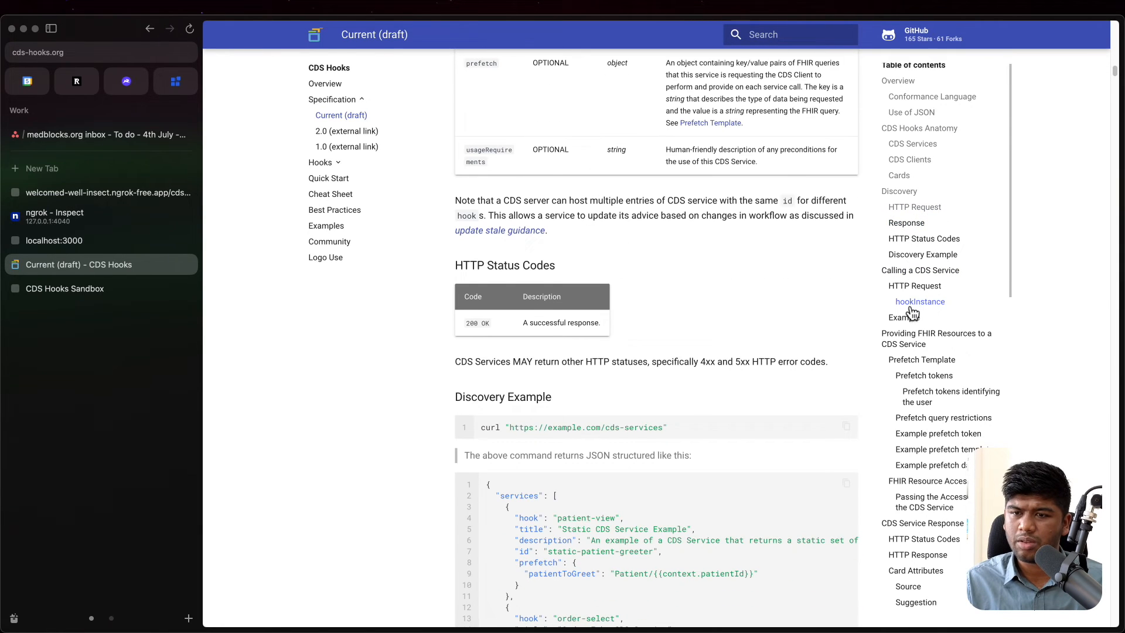
pyautogui.click(904, 315)
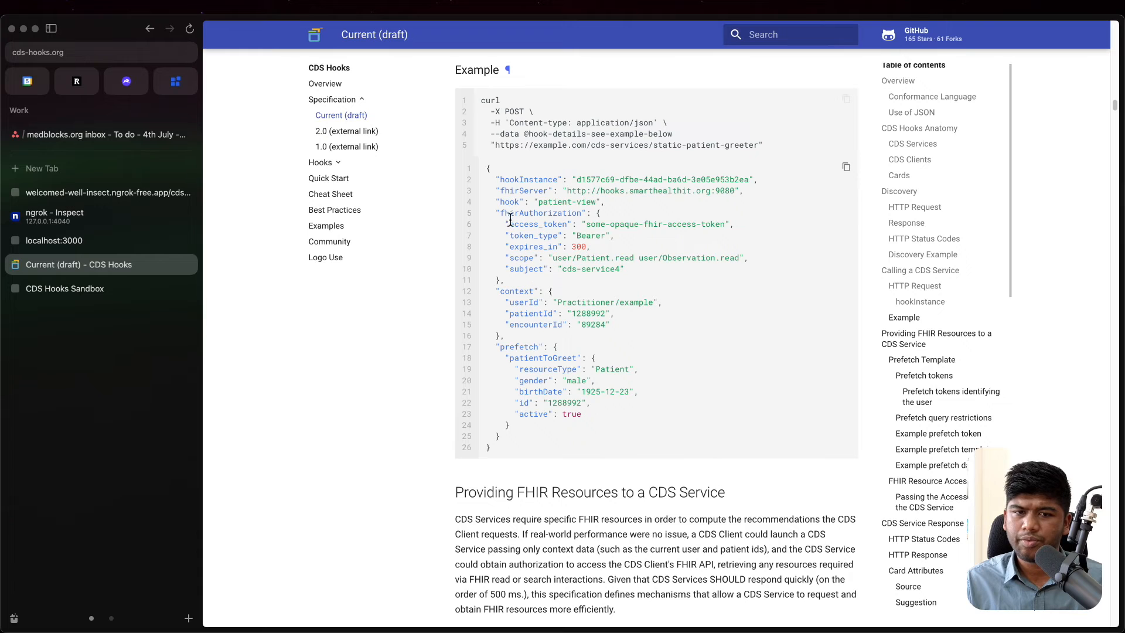
pyautogui.moveTo(915, 285)
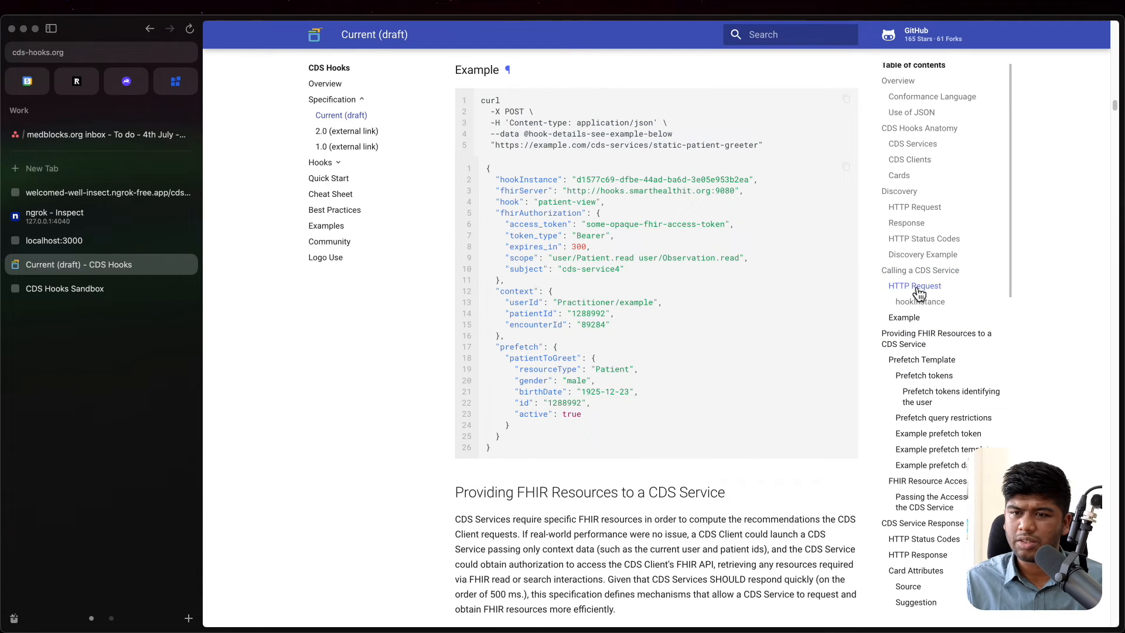
pyautogui.scroll(-3)
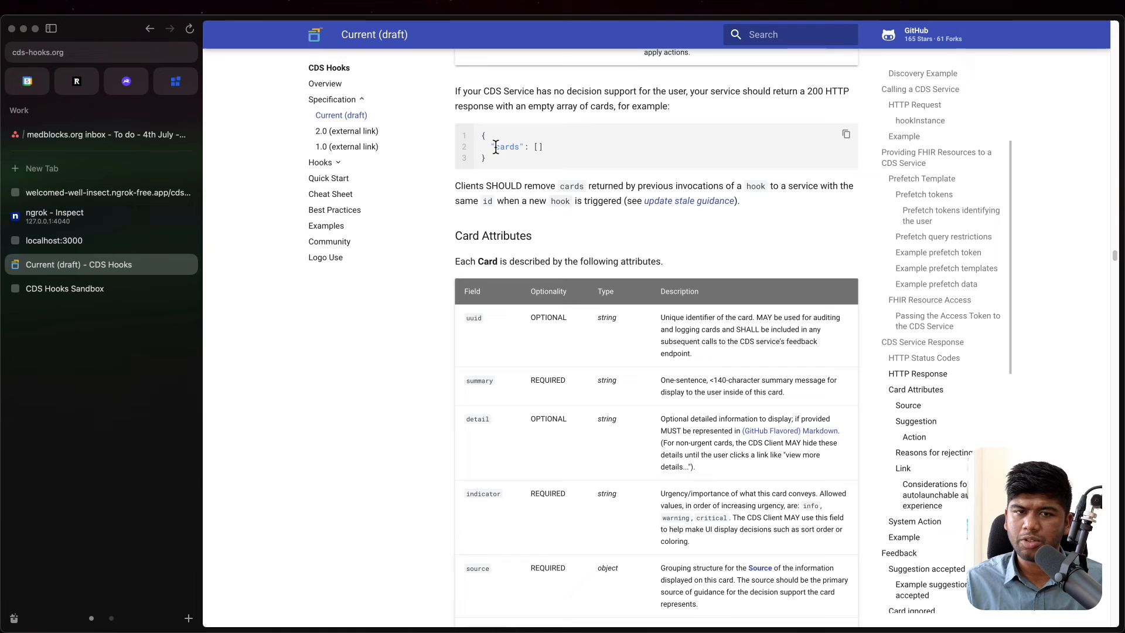
pyautogui.scroll(-3)
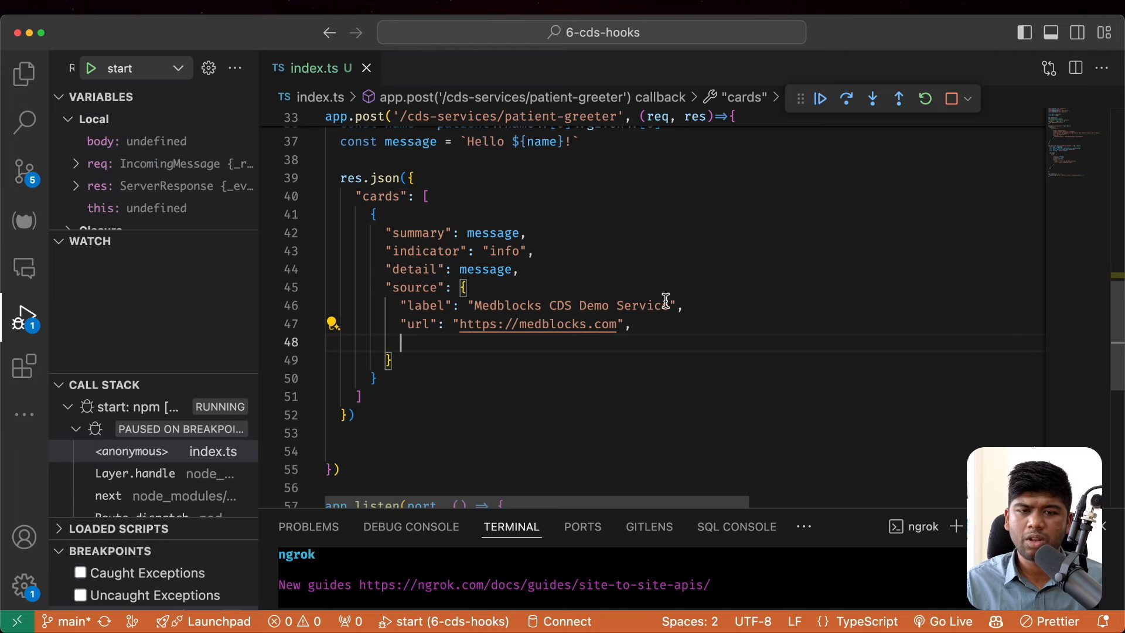
# Step: Add an "icon" key to the source using the Medblocks logo image address copied from medblocks.com
pyautogui.write('"icon":')
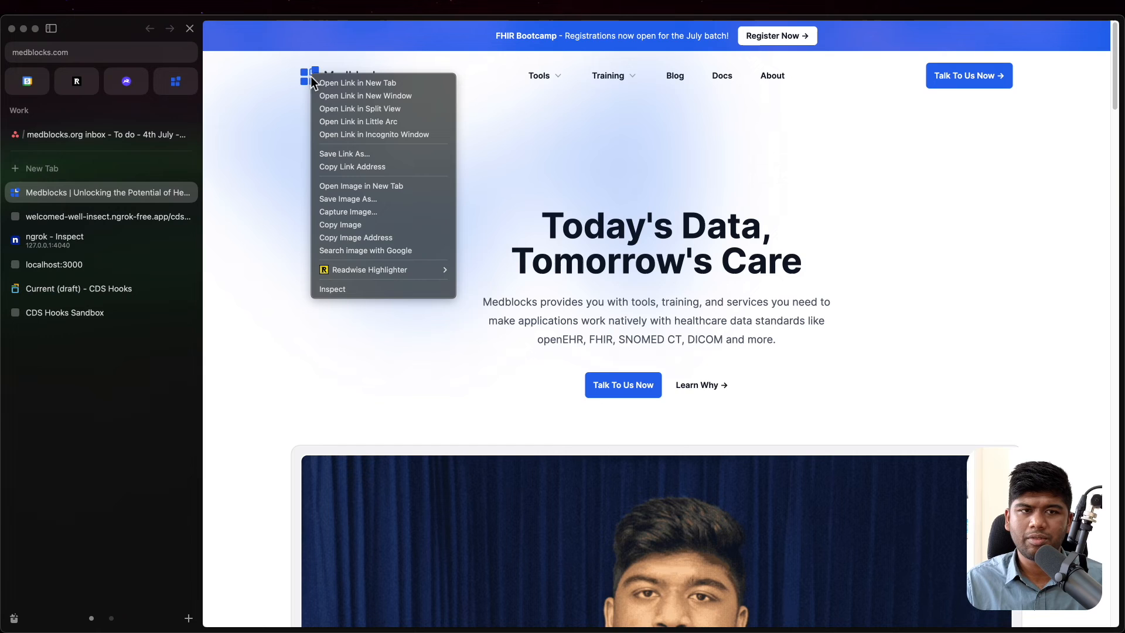
pyautogui.moveTo(358, 288)
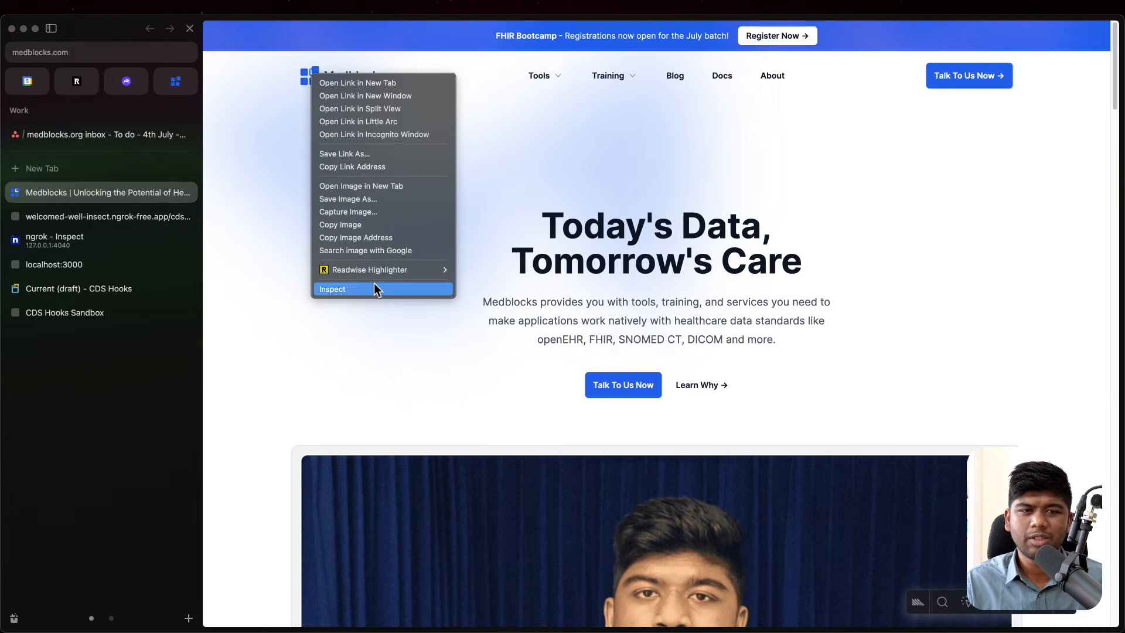
pyautogui.click(331, 288)
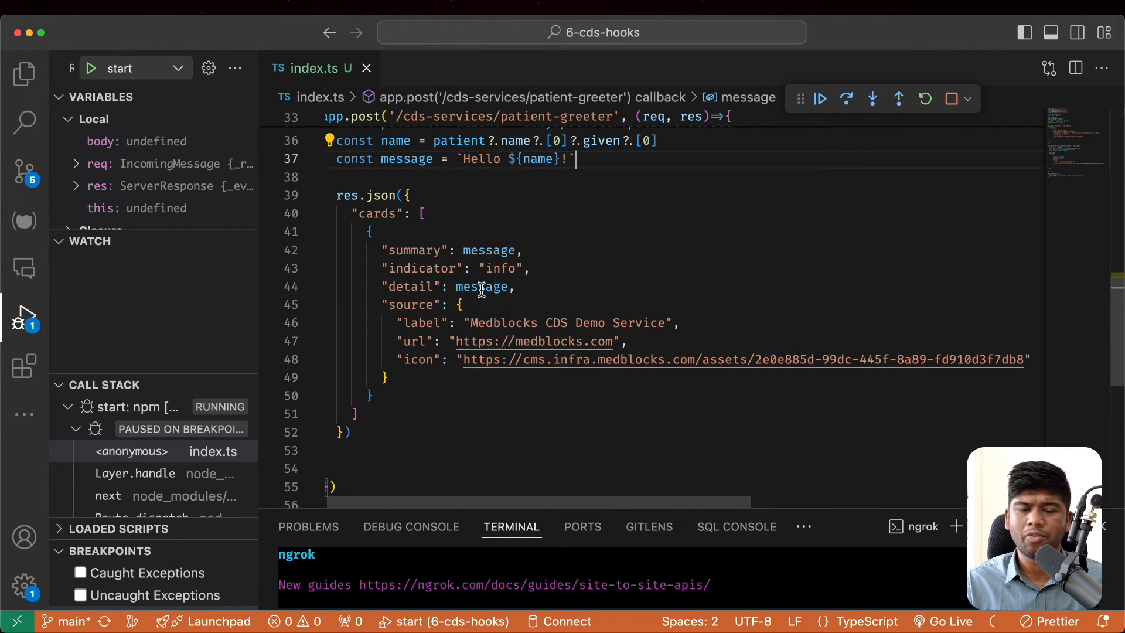
pyautogui.doubleClick(411, 305)
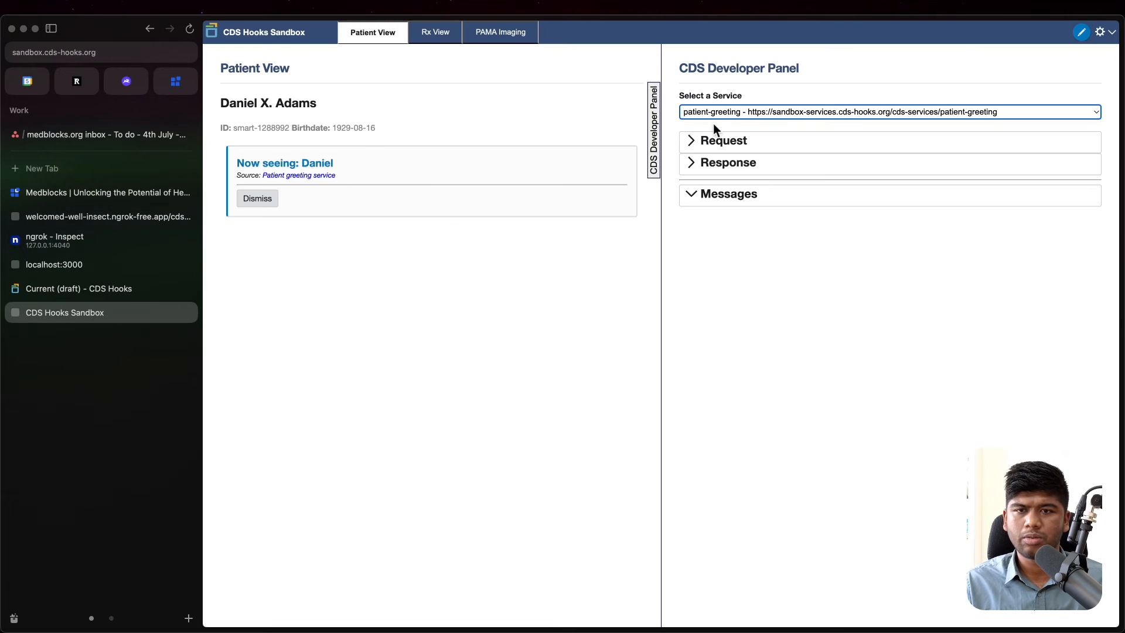
# Step: Toggle Rx View then Patient View so the Hello Daniel! card with the Medblocks icon appears
pyautogui.click(434, 31)
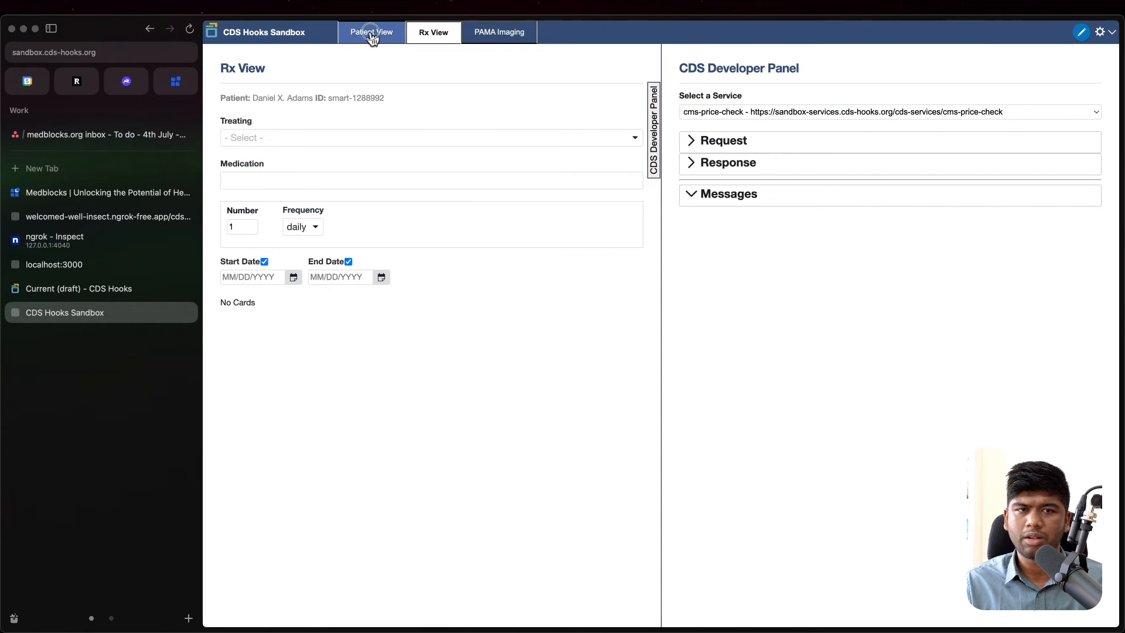
pyautogui.click(371, 32)
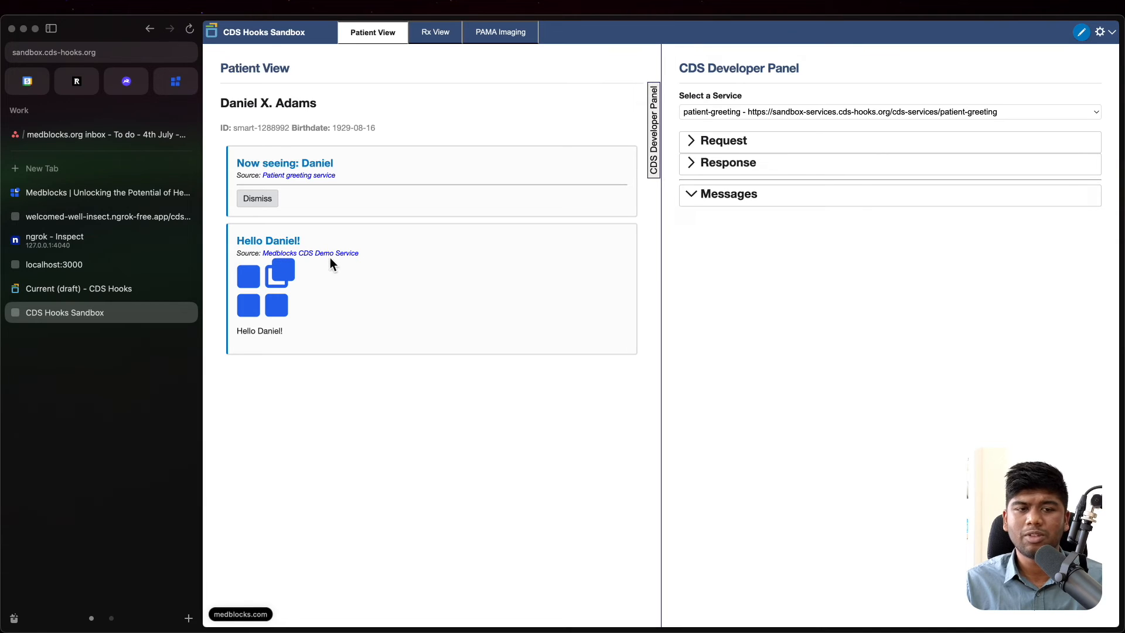
pyautogui.moveTo(108, 134)
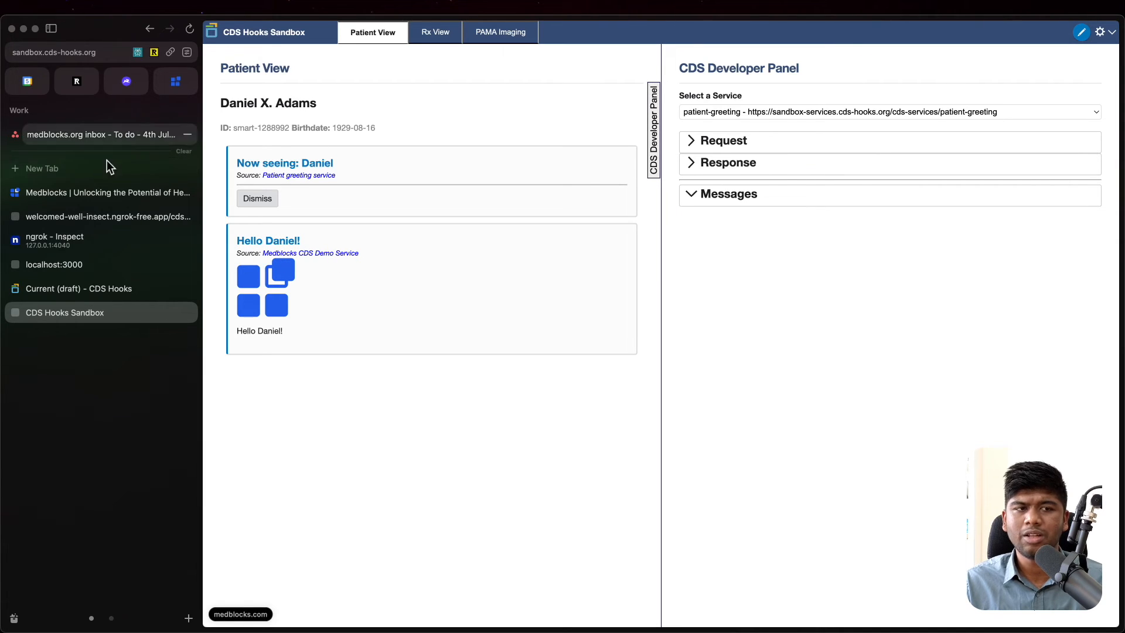
pyautogui.moveTo(301, 358)
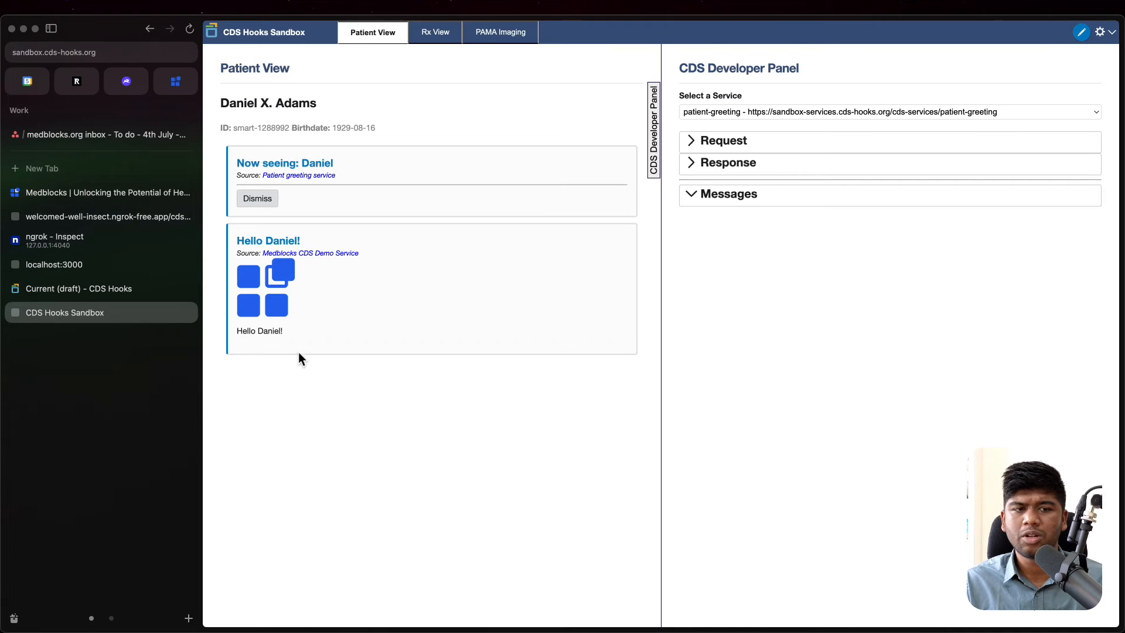
pyautogui.moveTo(280, 341)
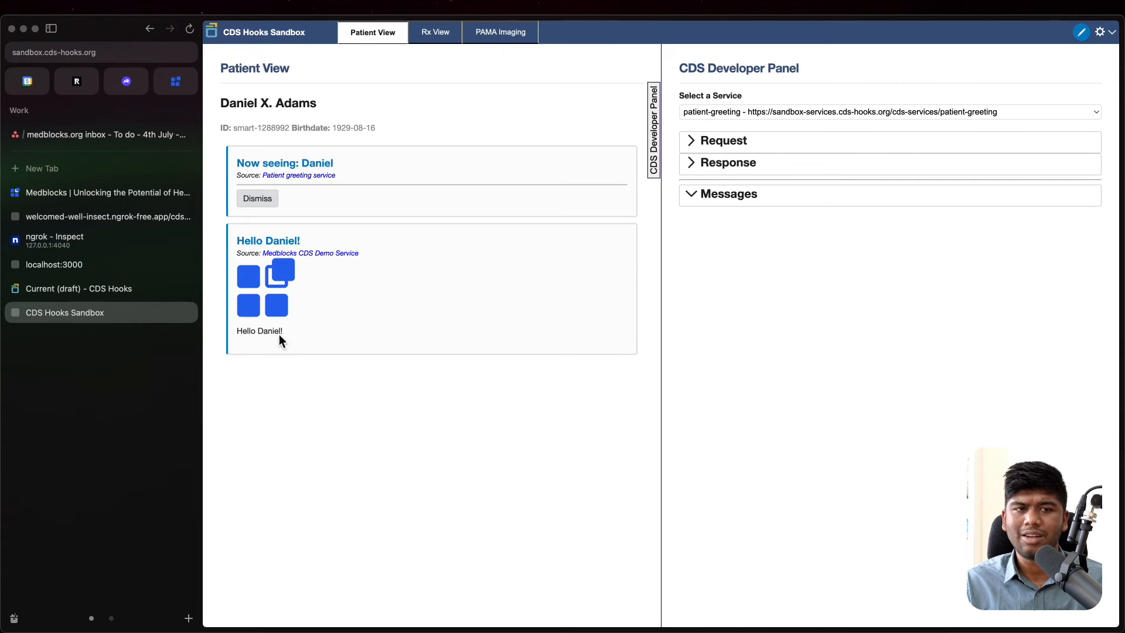
pyautogui.moveTo(373, 161)
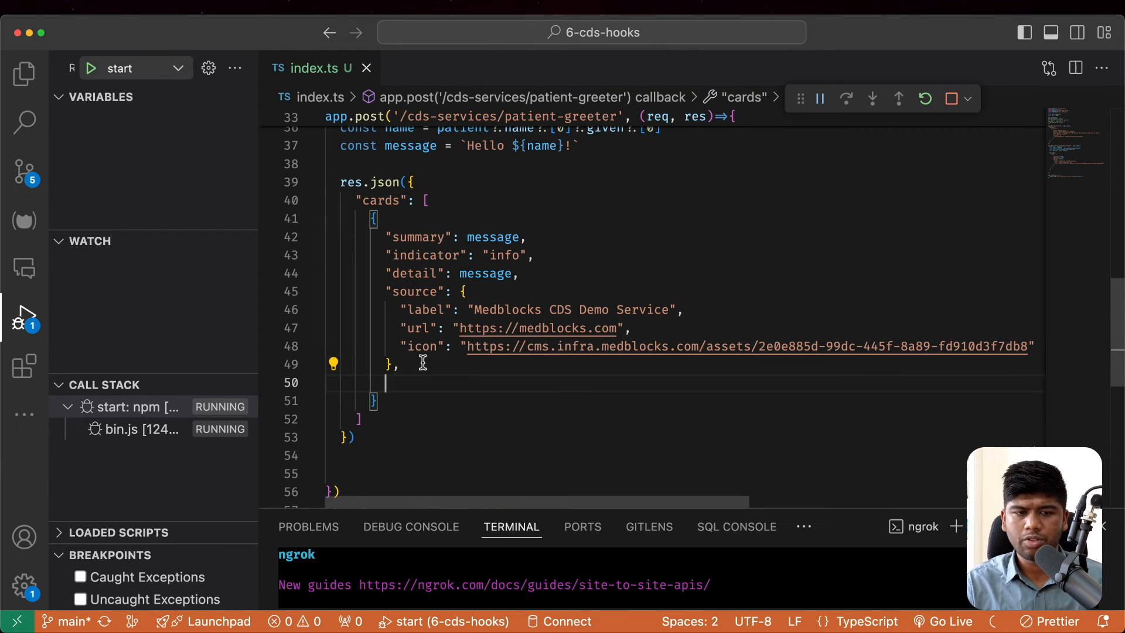
pyautogui.write('"links":')
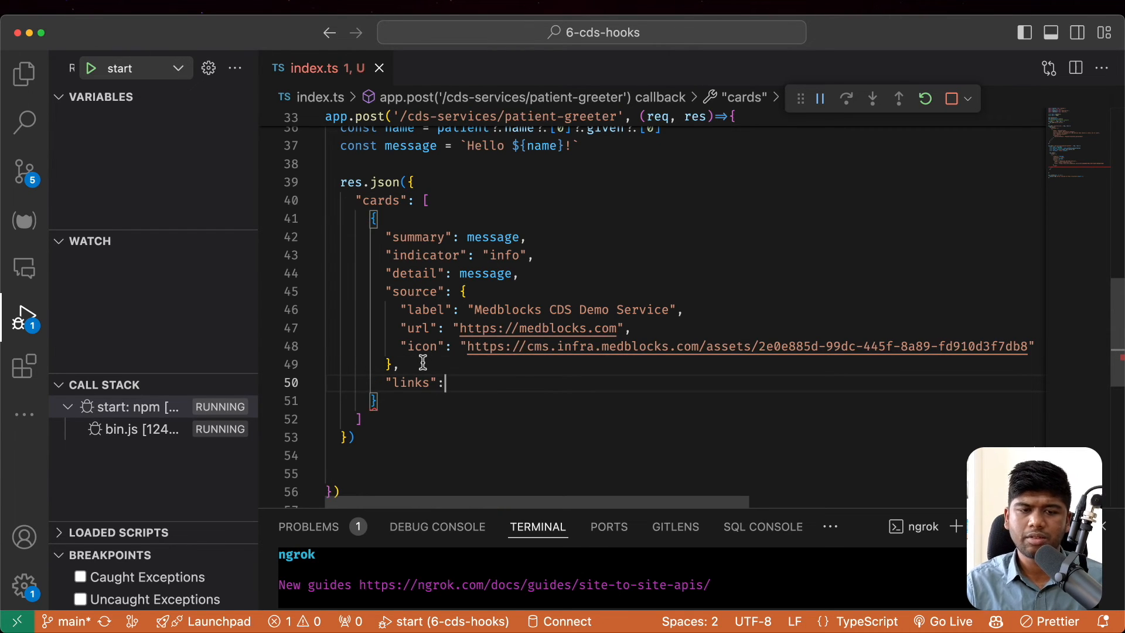
pyautogui.write('[')
pyautogui.write('"label": "Open Medblocks",')
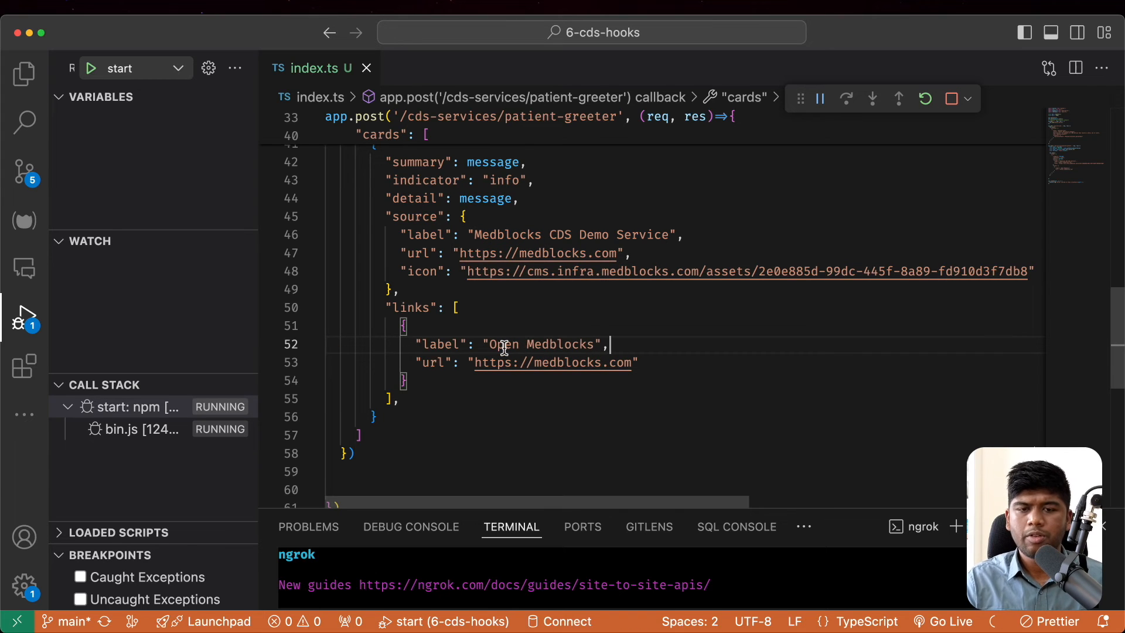
pyautogui.doubleClick(539, 345)
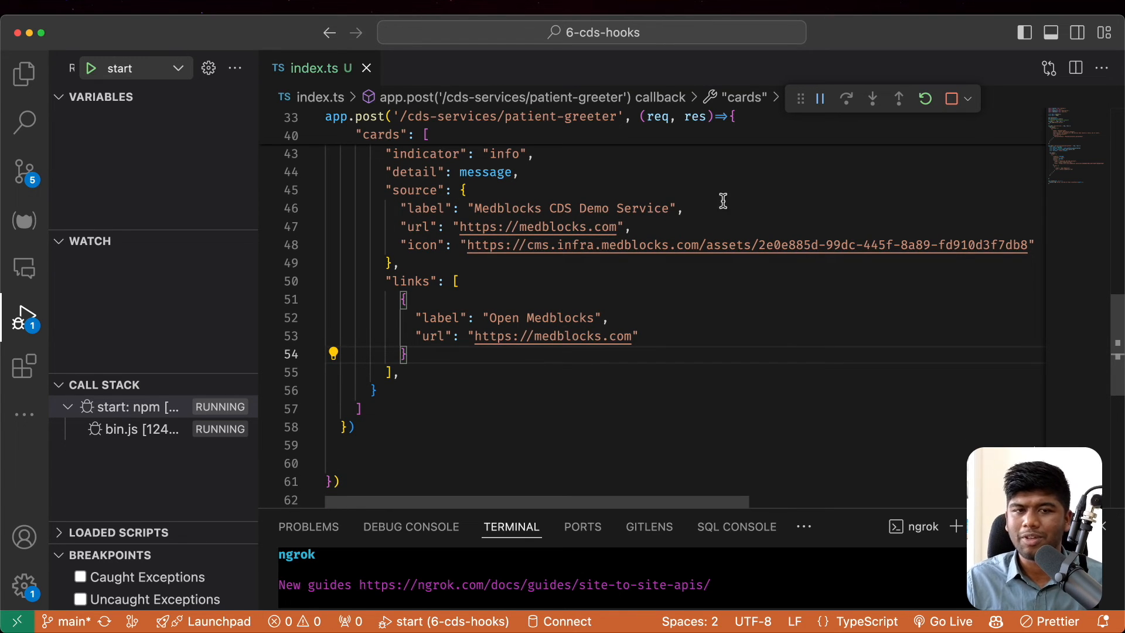
pyautogui.moveTo(631, 250)
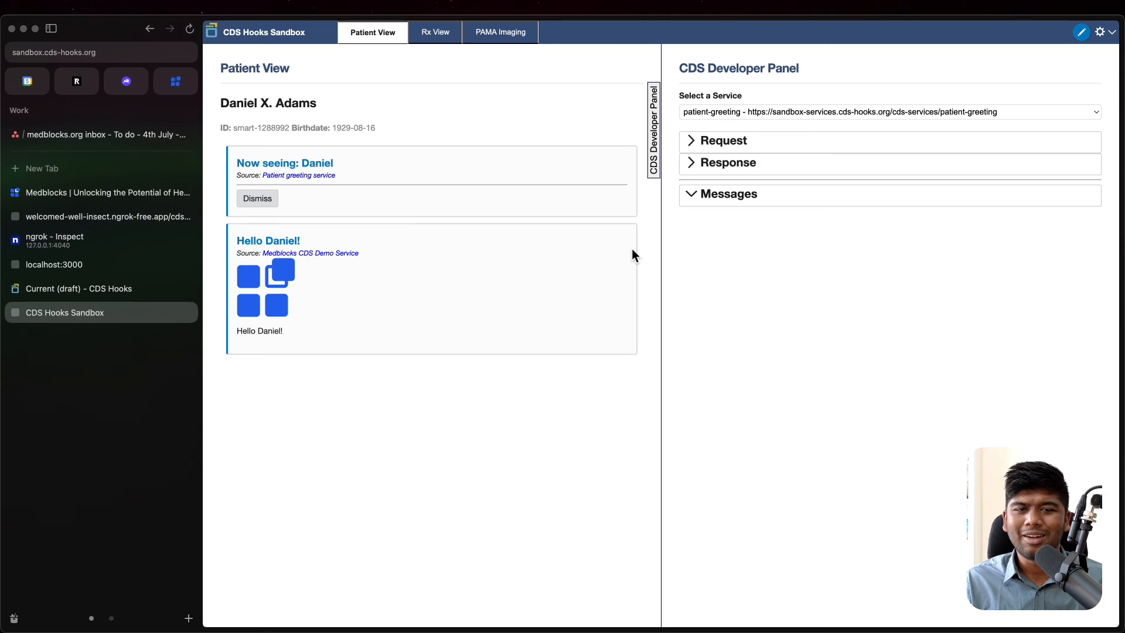
# Step: Refresh the patient view, follow the card's Open Medblocks button, then return to Rx View
pyautogui.click(434, 31)
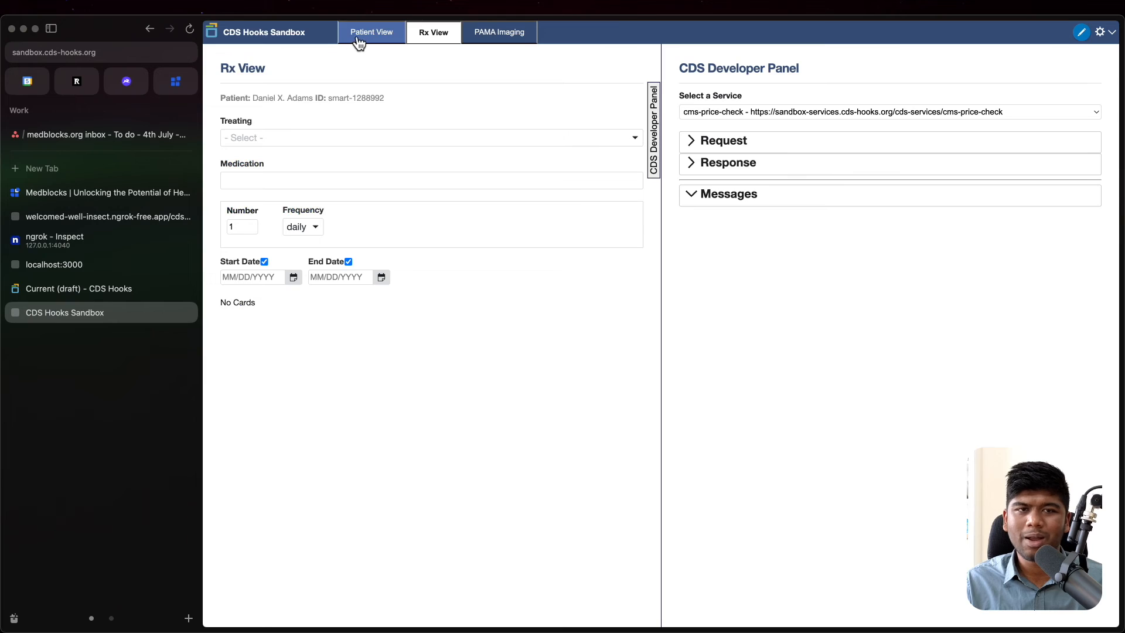
pyautogui.click(372, 32)
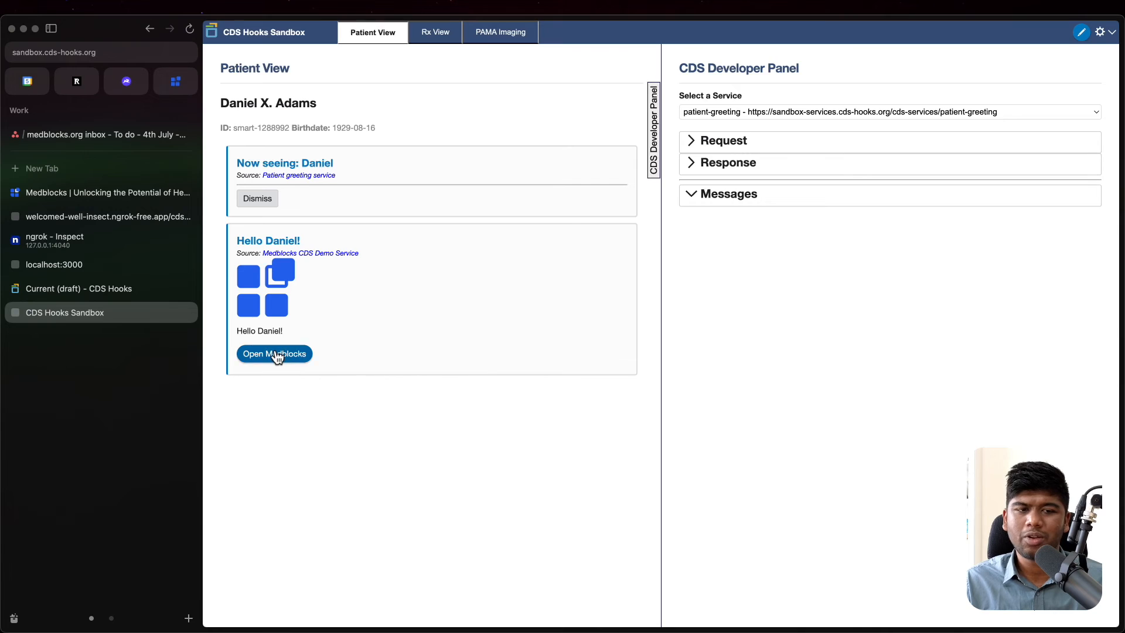
pyautogui.click(273, 354)
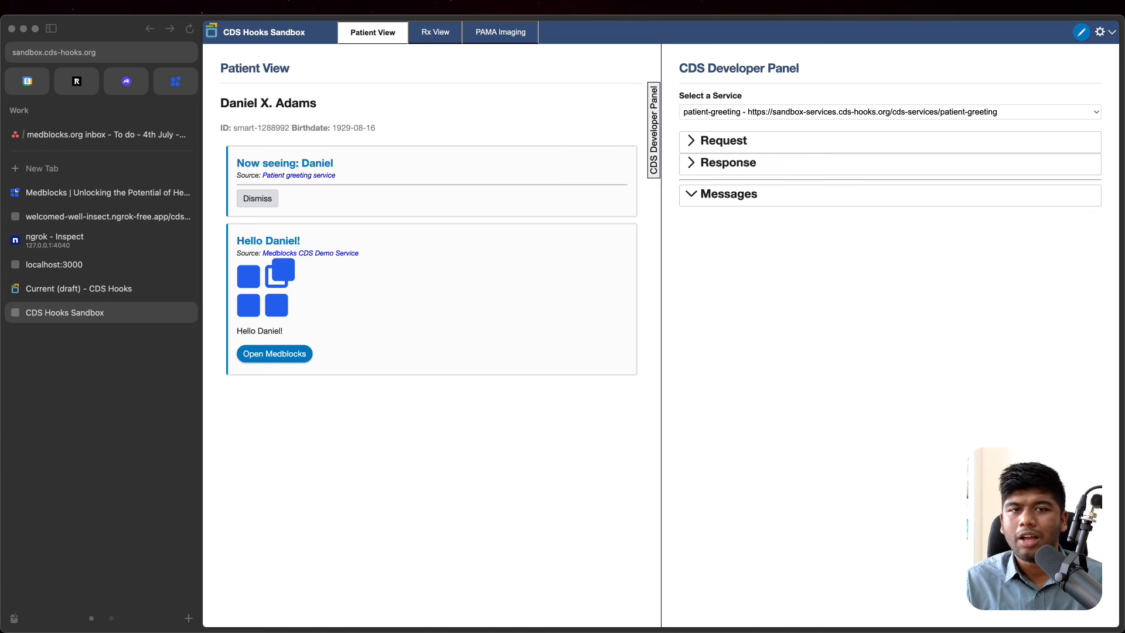
pyautogui.click(433, 32)
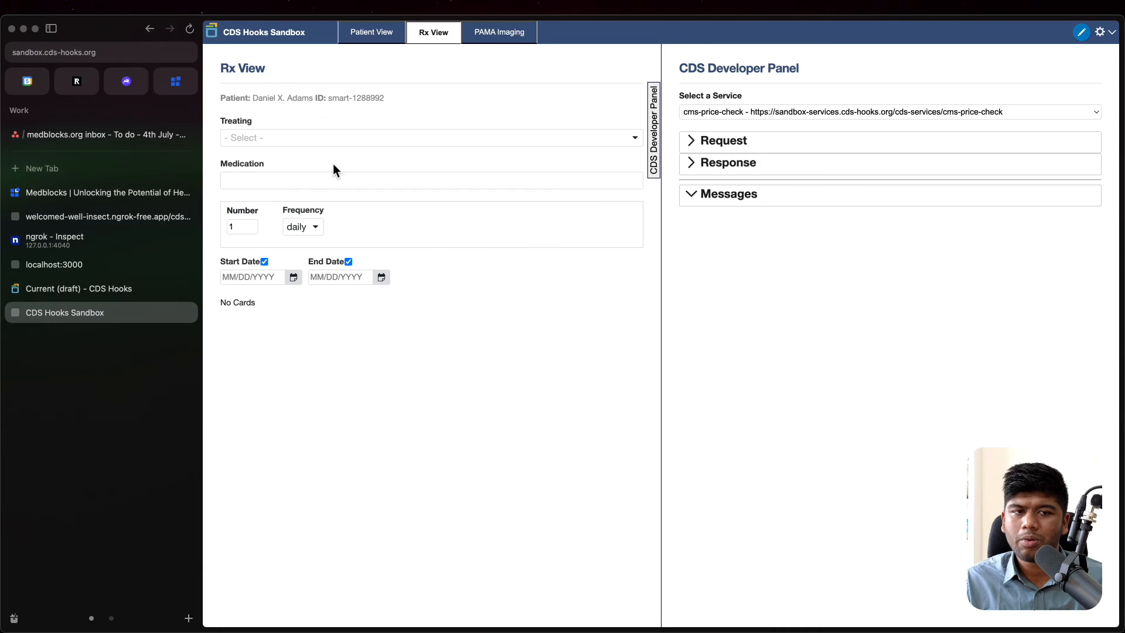
# Step: Order Ondansetron 4 MG [Zofran] and inspect the cms-price-check response in DevTools Network
pyautogui.write('zofr')
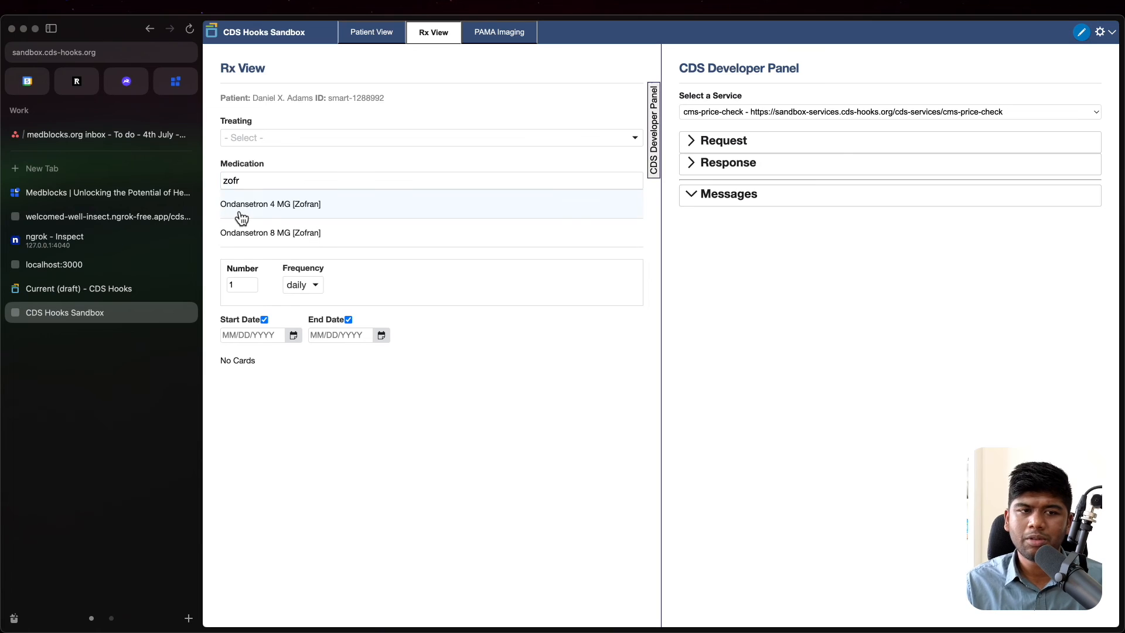
pyautogui.click(270, 204)
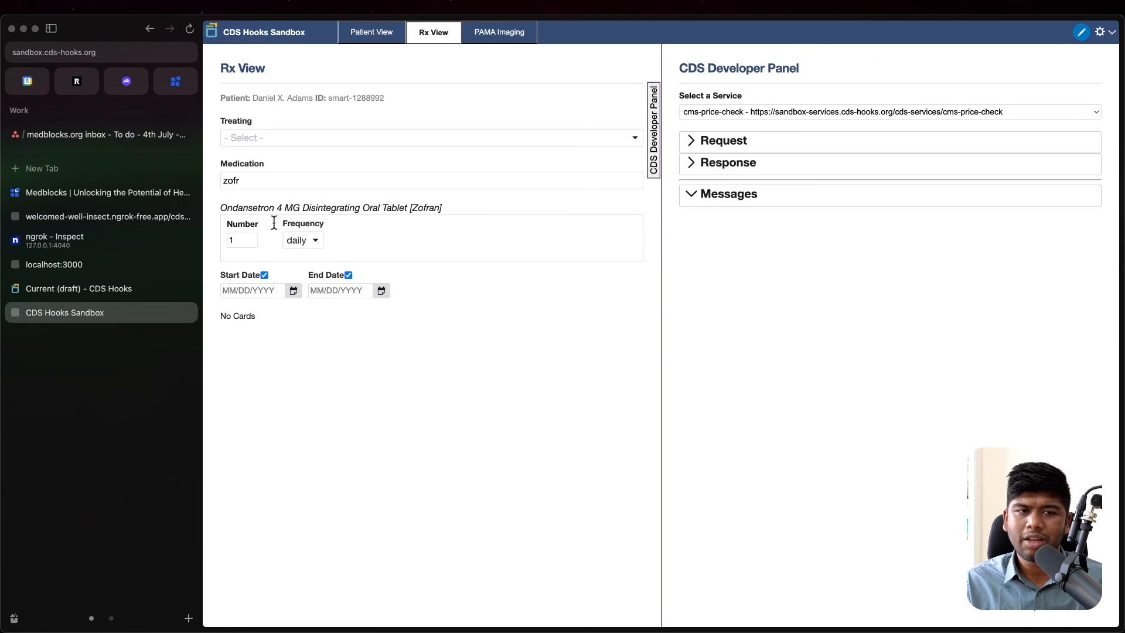
pyautogui.click(720, 139)
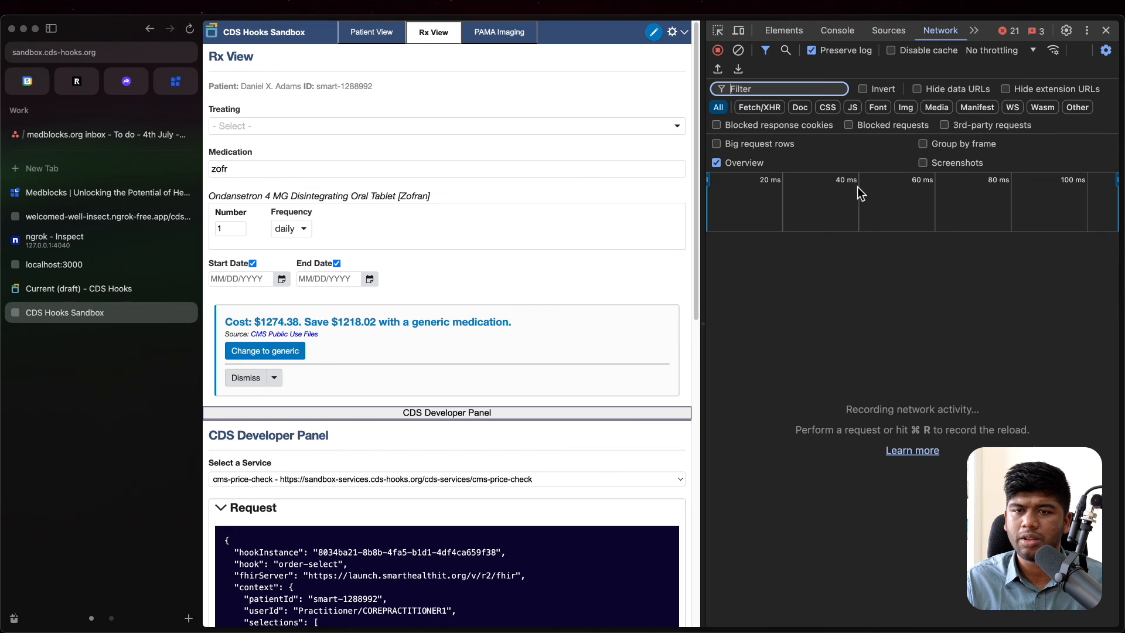
pyautogui.moveTo(376, 300)
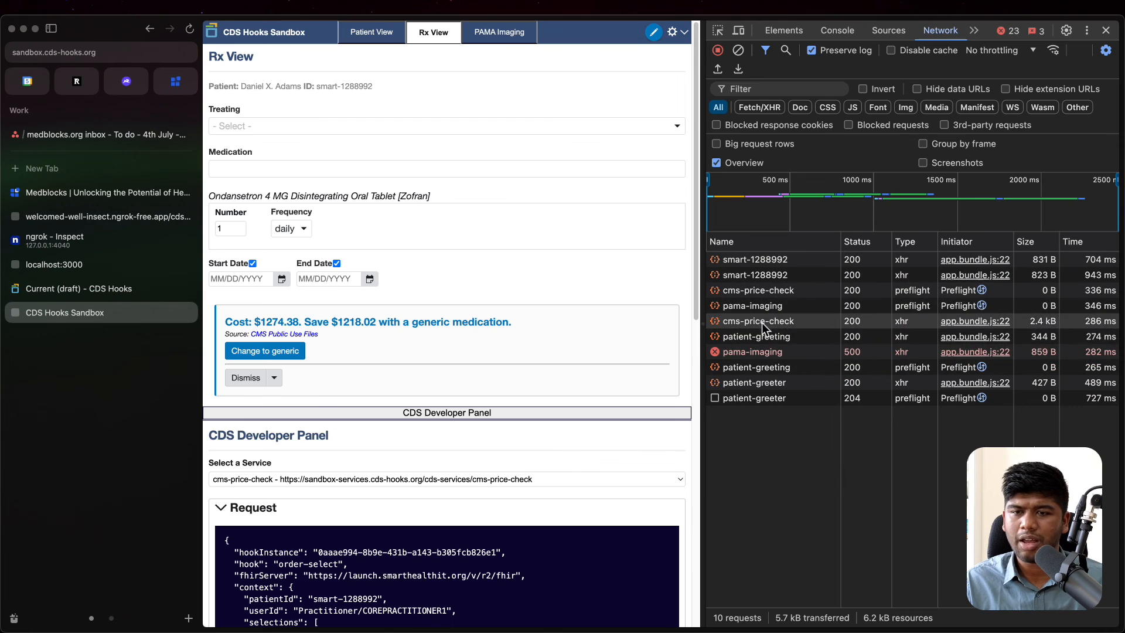
pyautogui.click(757, 321)
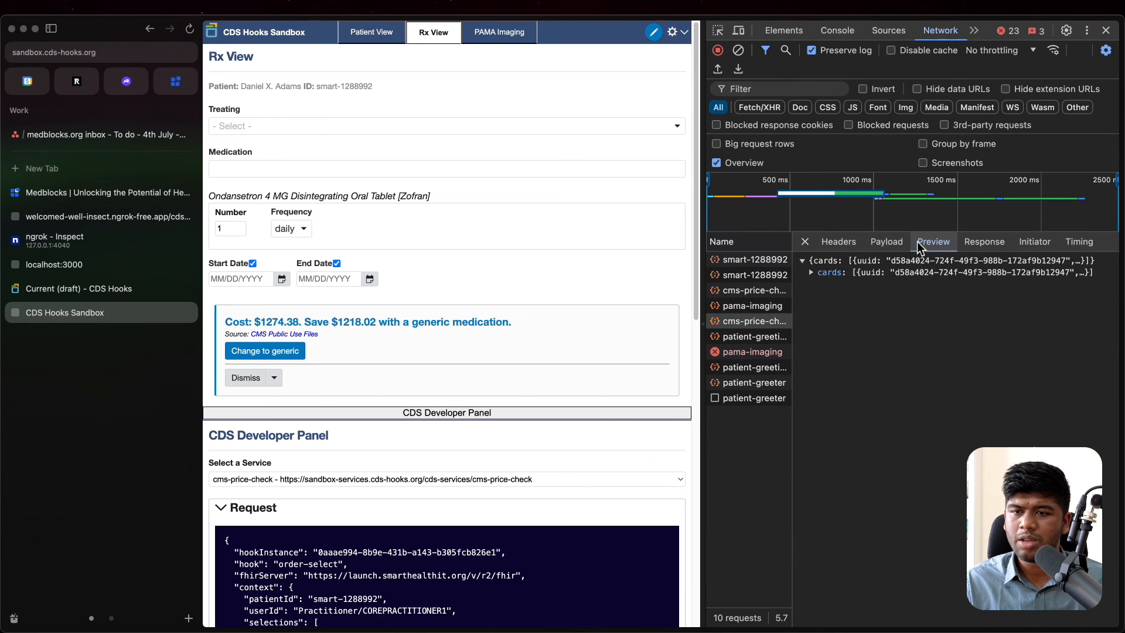
pyautogui.scroll(-3)
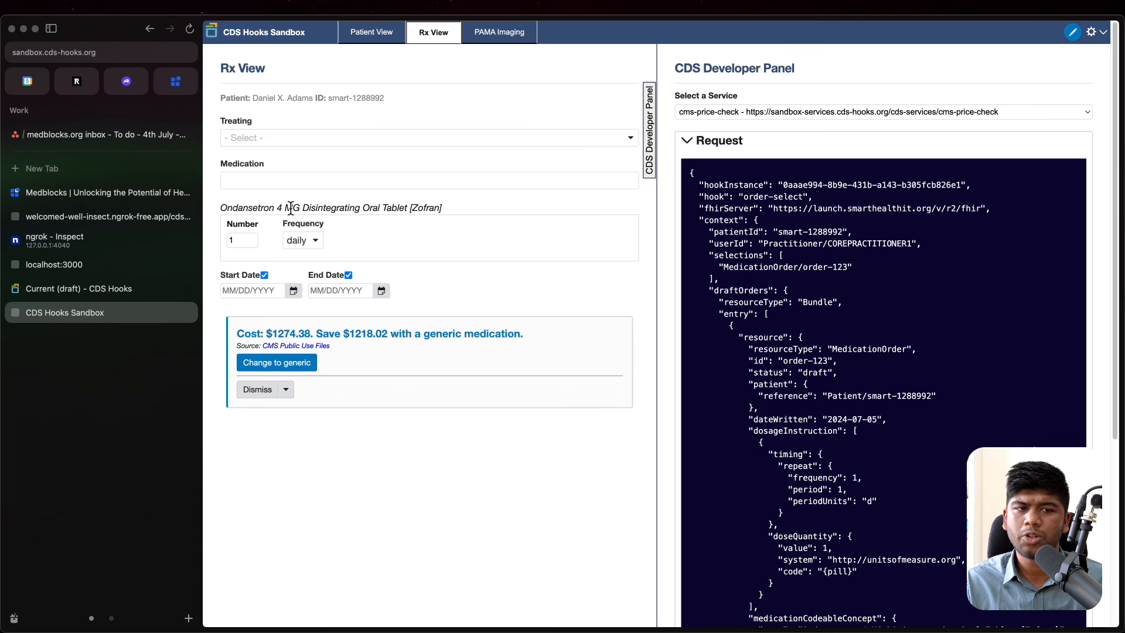
pyautogui.moveTo(436, 209)
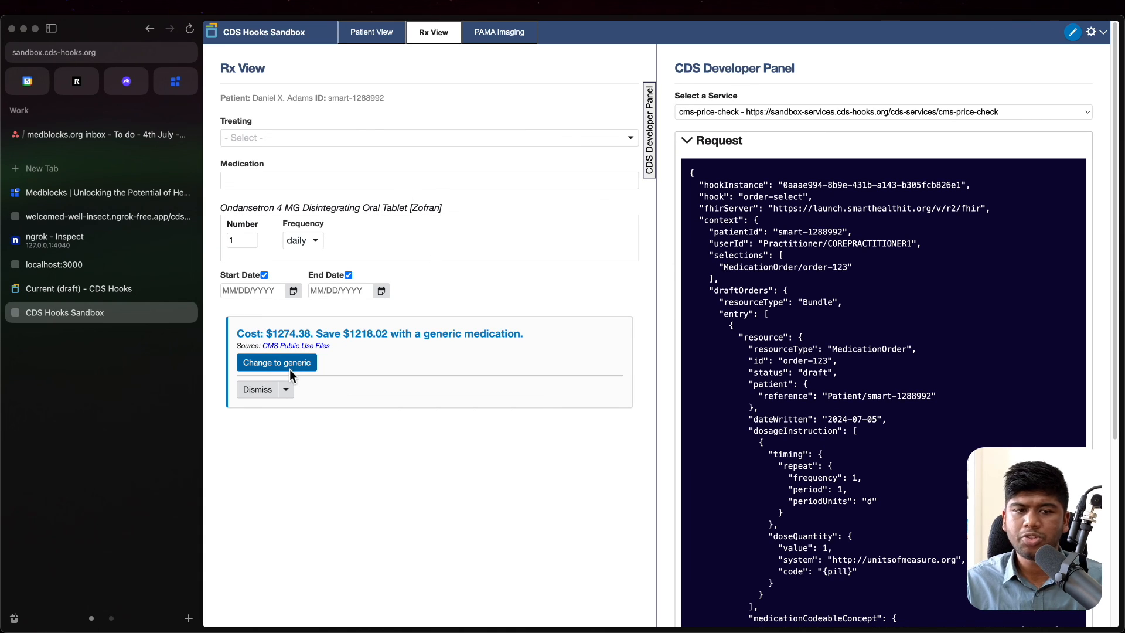
pyautogui.moveTo(372, 334)
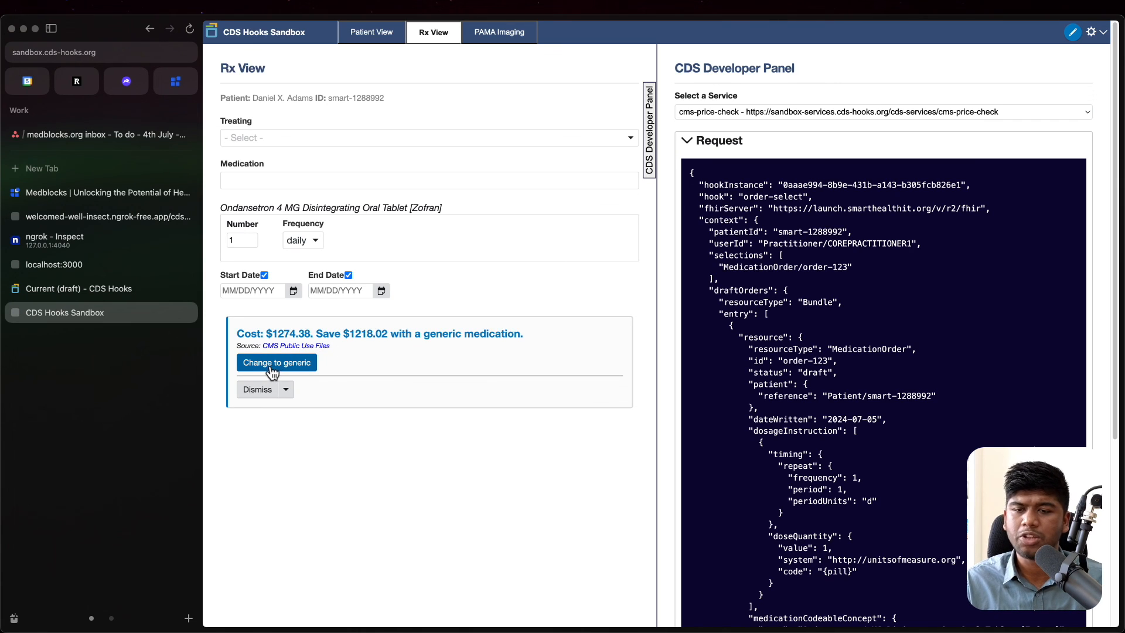
# Step: Accept 'Change to generic' so the order becomes Ondansetron 4 MG tablet at $56.36
pyautogui.click(277, 362)
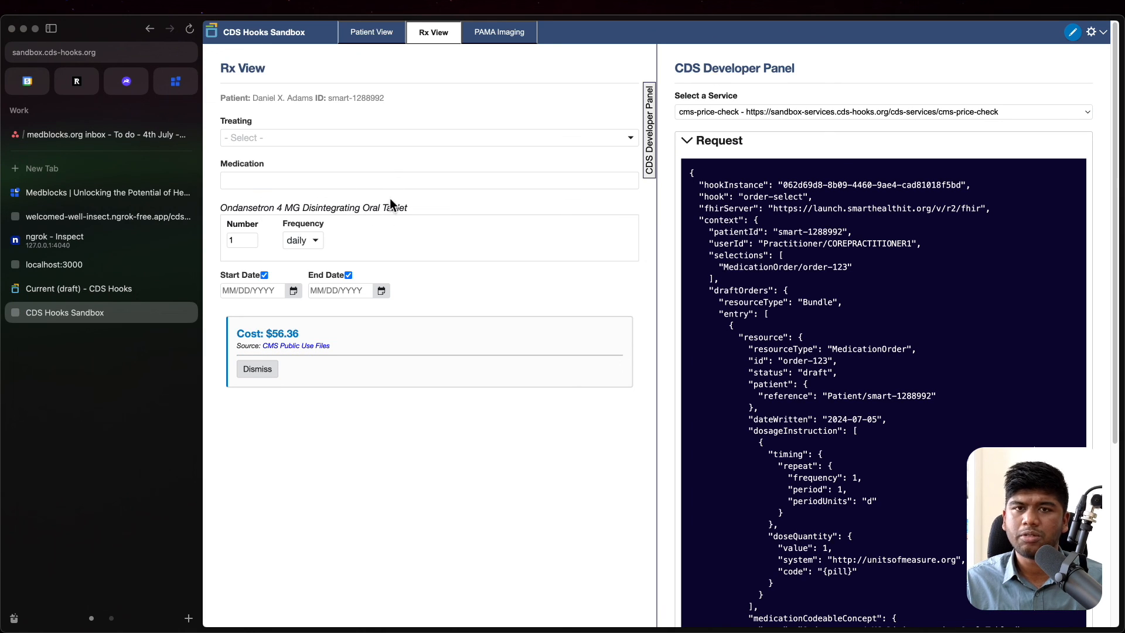
pyautogui.moveTo(445, 312)
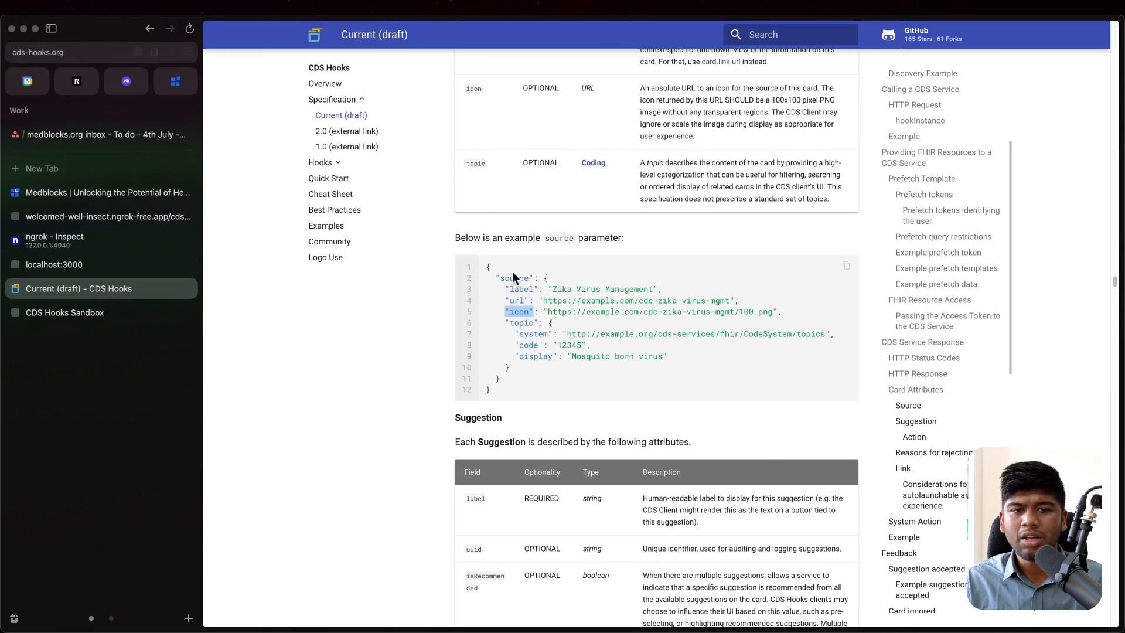
# Step: Return from the spec to the CDS Hooks Sandbox Patient View showing Daniel's greeting cards
pyautogui.scroll(-3)
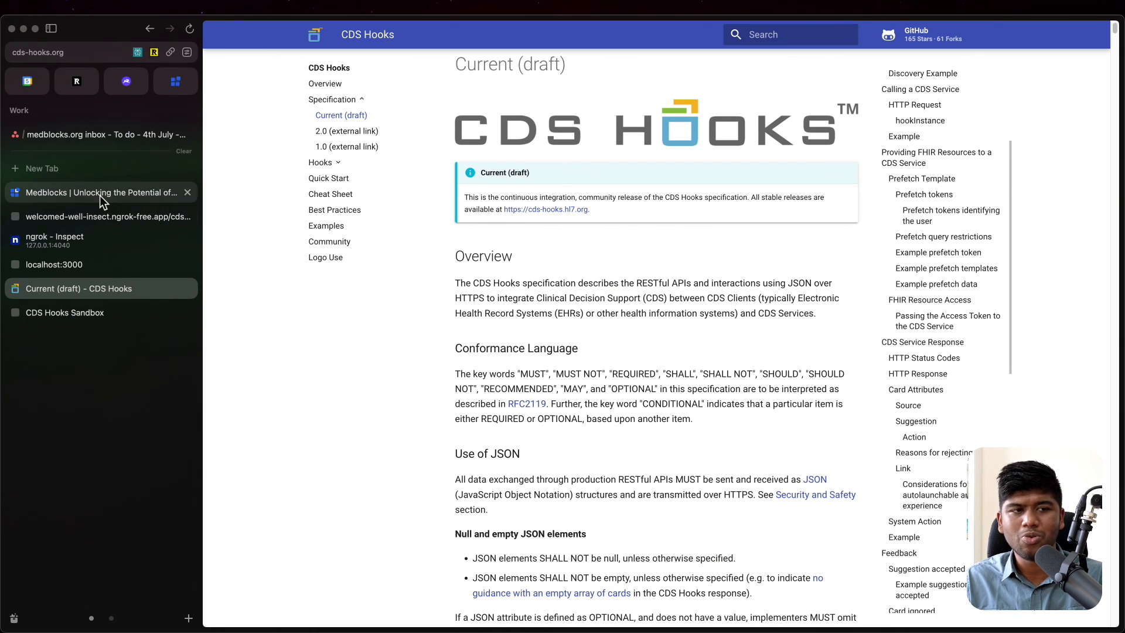
pyautogui.click(65, 312)
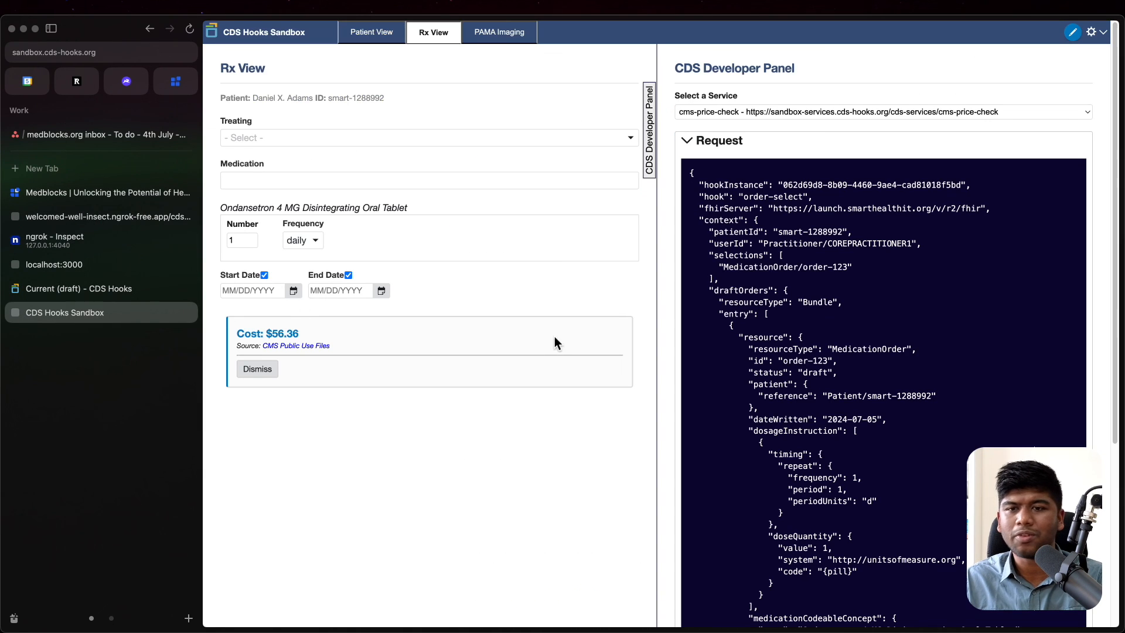
pyautogui.click(371, 32)
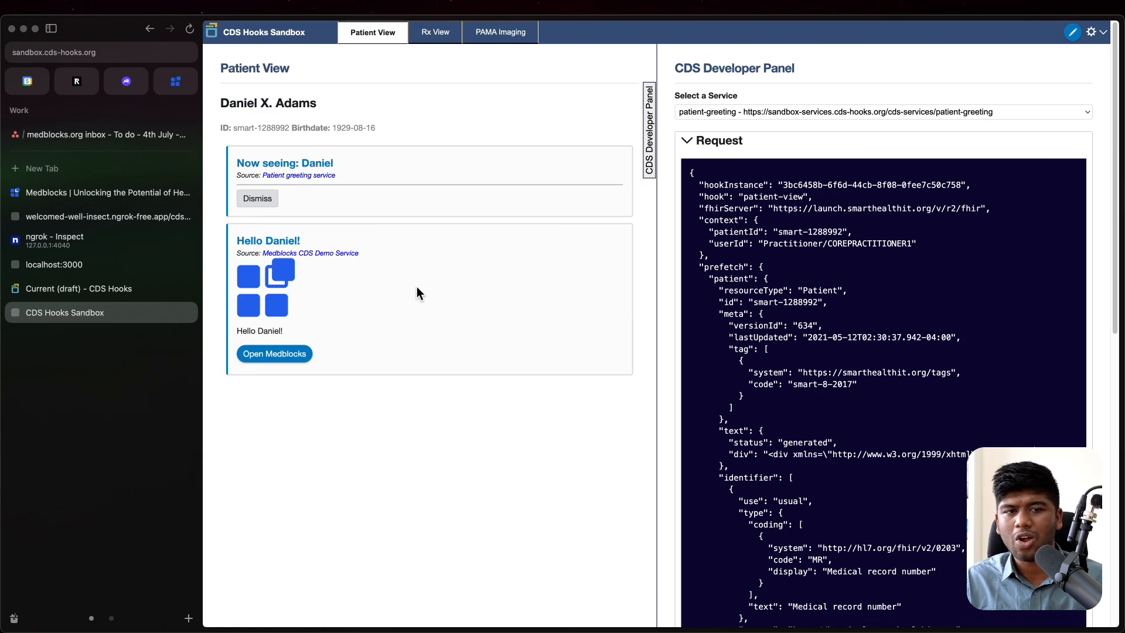